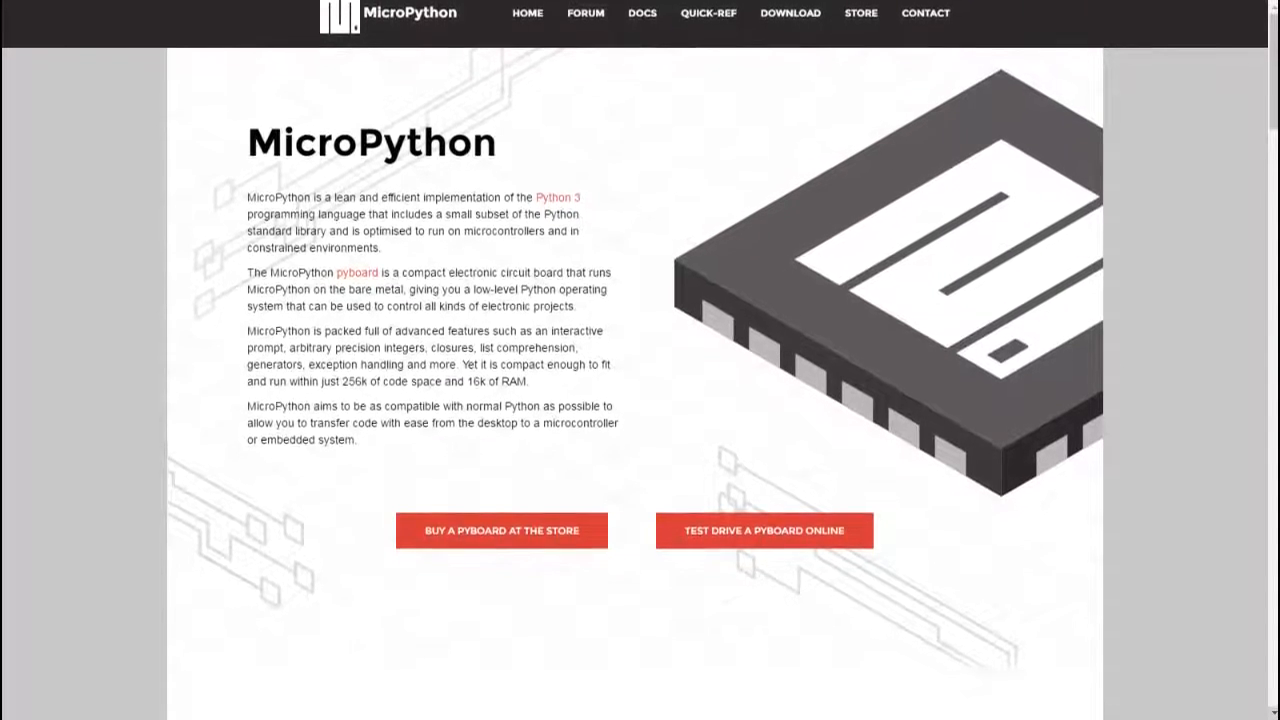
Scroll the MicroPython homepage down to the 'Proper Python with hardware-specific modules' code examples.
{"action": "scroll", "scroll_direction": "down", "scroll_amount": 3}
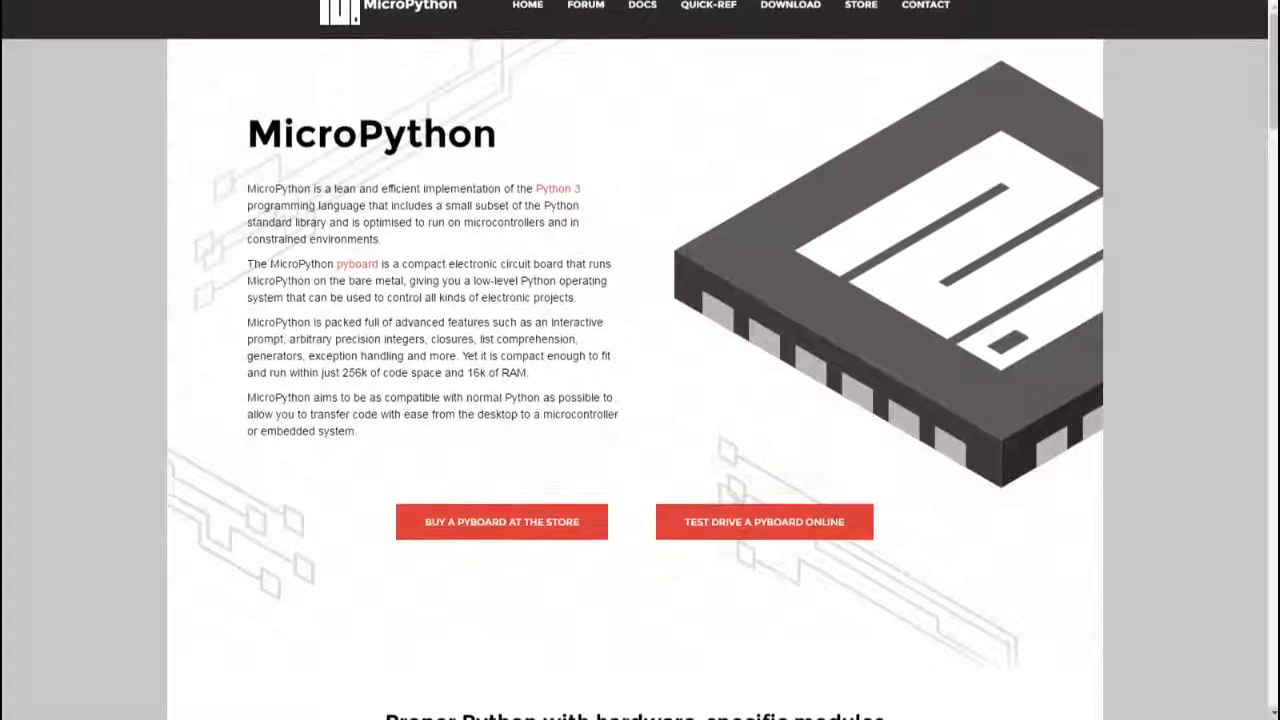
{"action": "scroll", "scroll_direction": "down", "scroll_amount": 3}
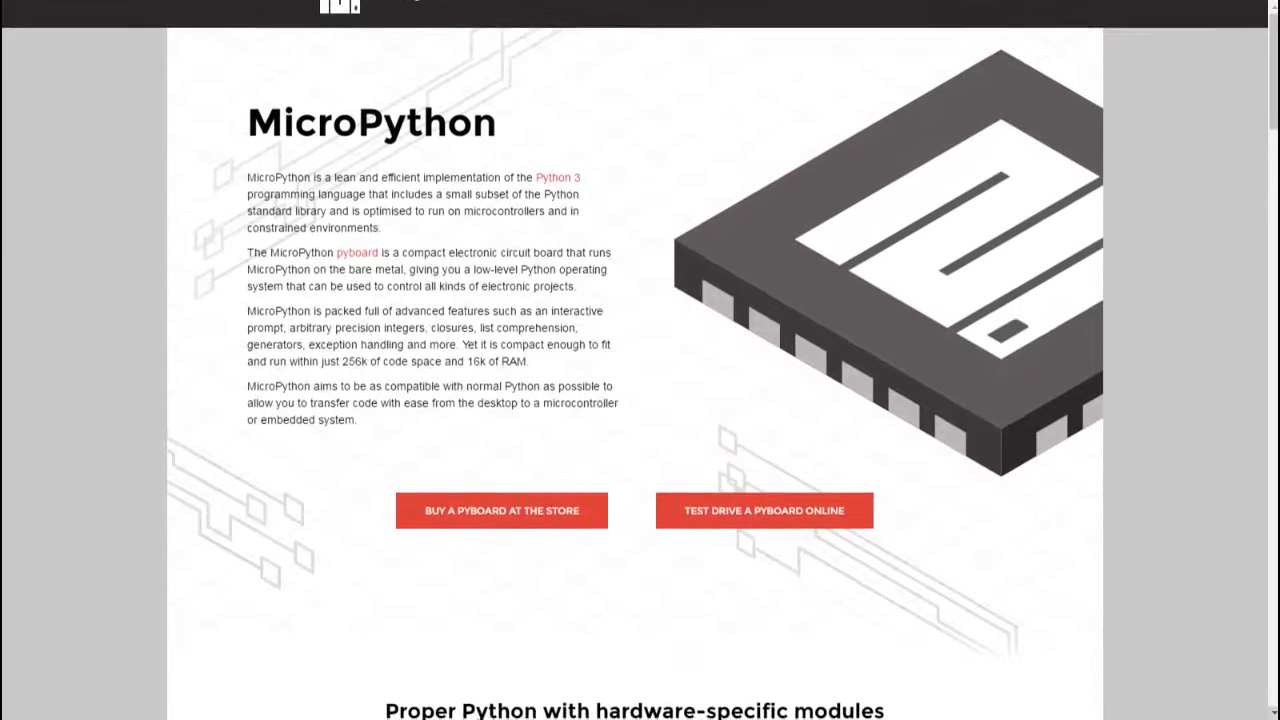
{"action": "scroll", "scroll_direction": "down", "scroll_amount": 3}
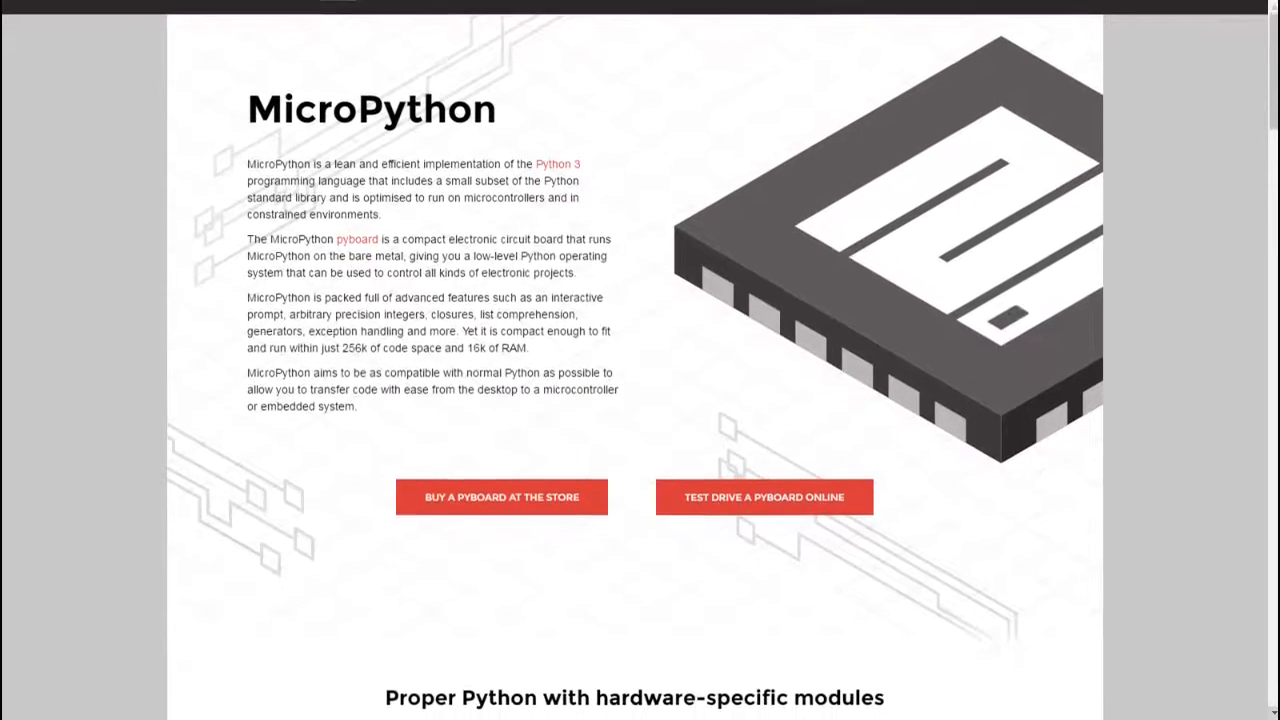
{"action": "scroll", "scroll_direction": "down", "scroll_amount": 3}
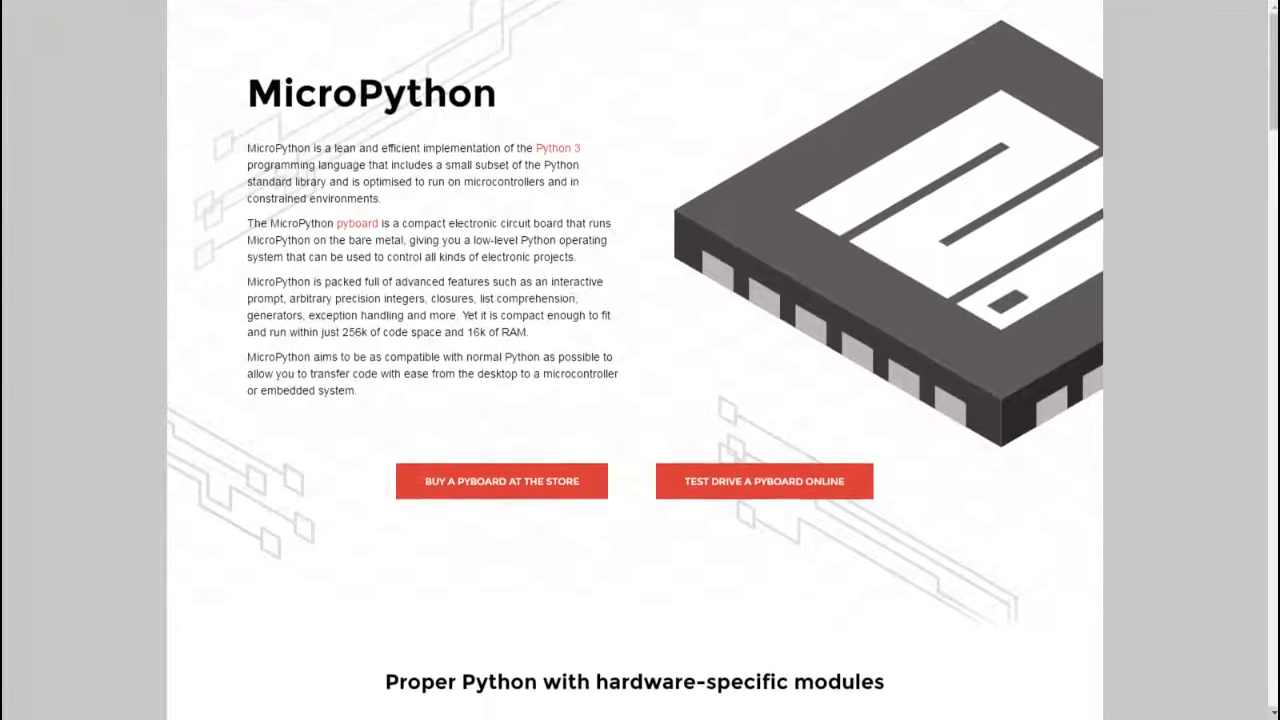
{"action": "scroll", "scroll_direction": "down", "scroll_amount": 3}
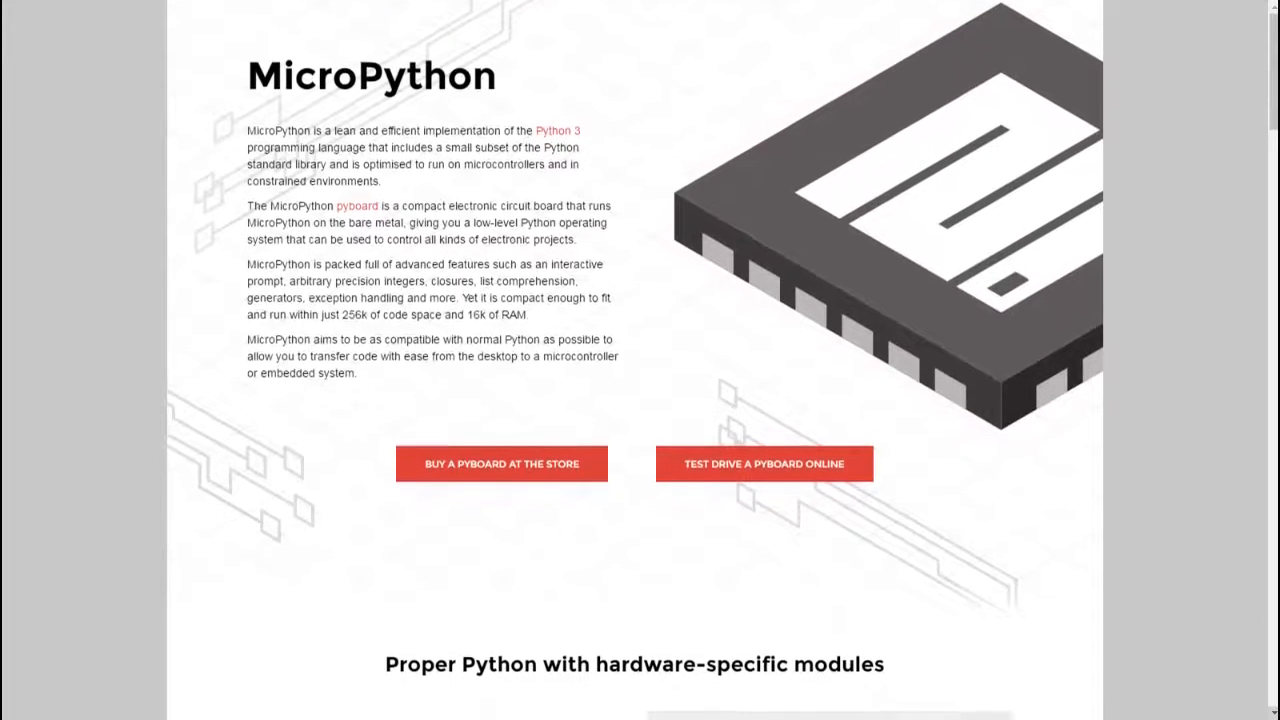
{"action": "scroll", "scroll_direction": "down", "scroll_amount": 3}
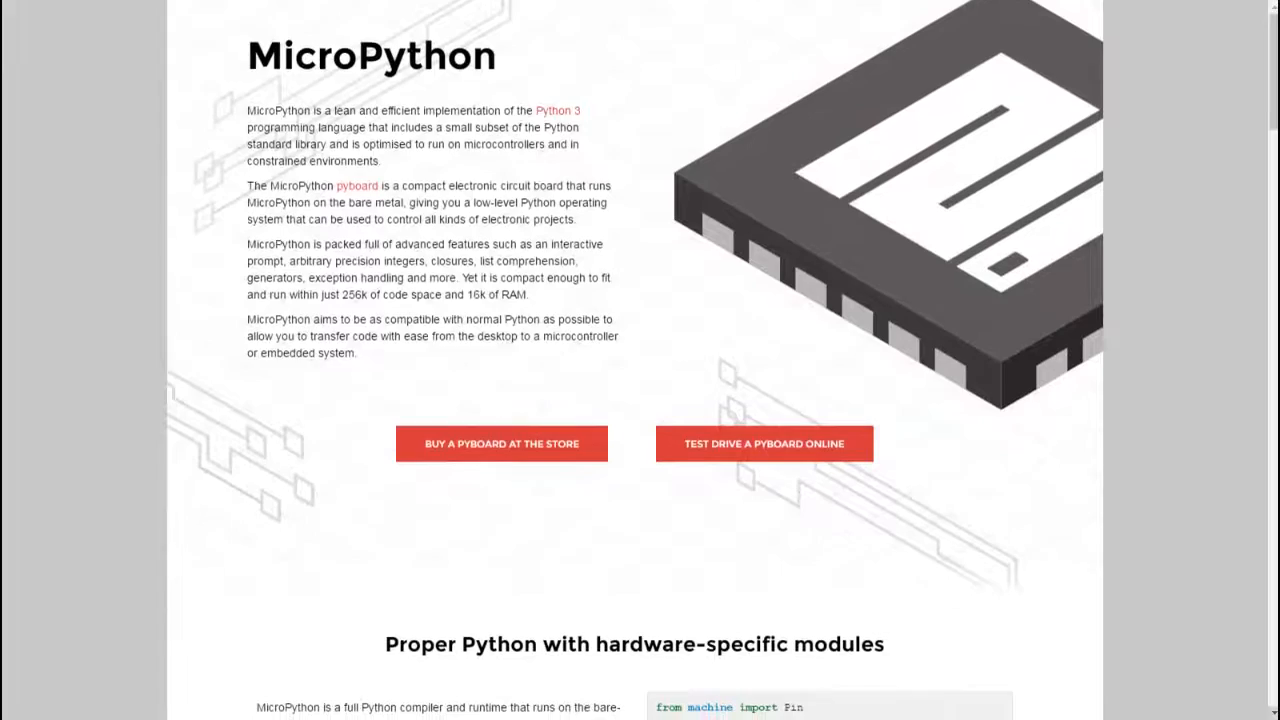
{"action": "scroll", "scroll_direction": "down", "scroll_amount": 3}
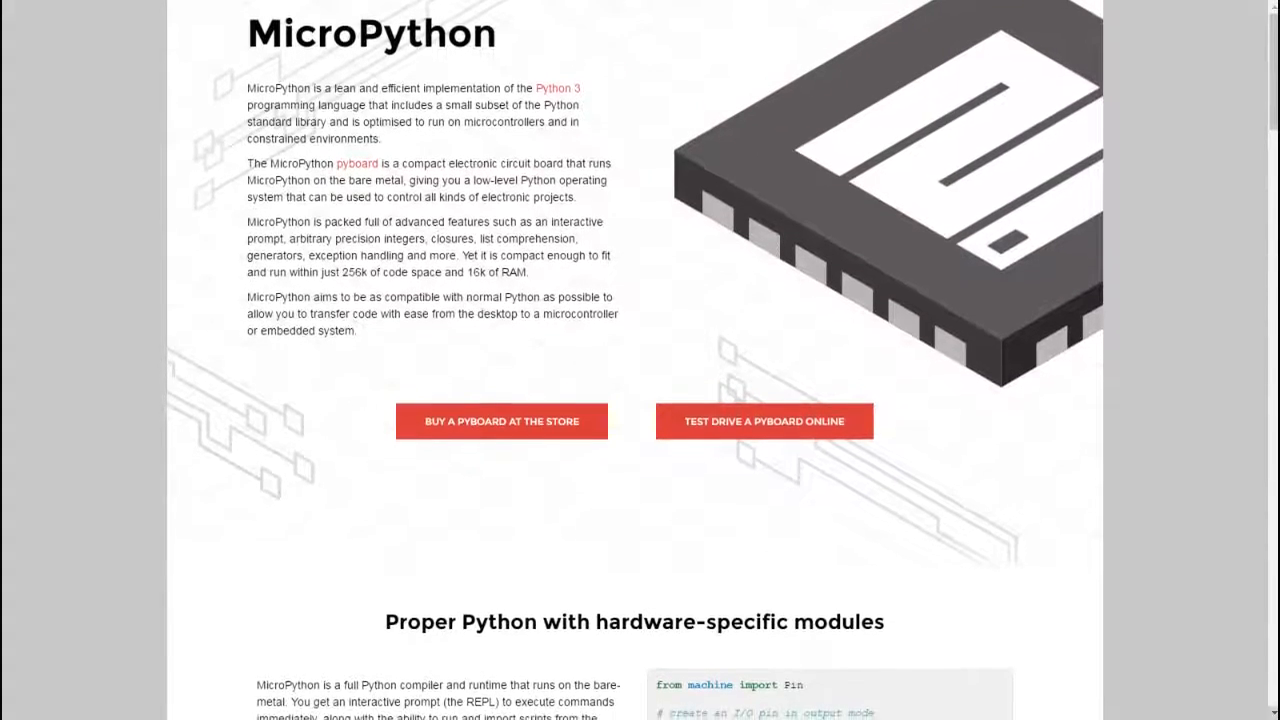
{"action": "scroll", "scroll_direction": "down", "scroll_amount": 3}
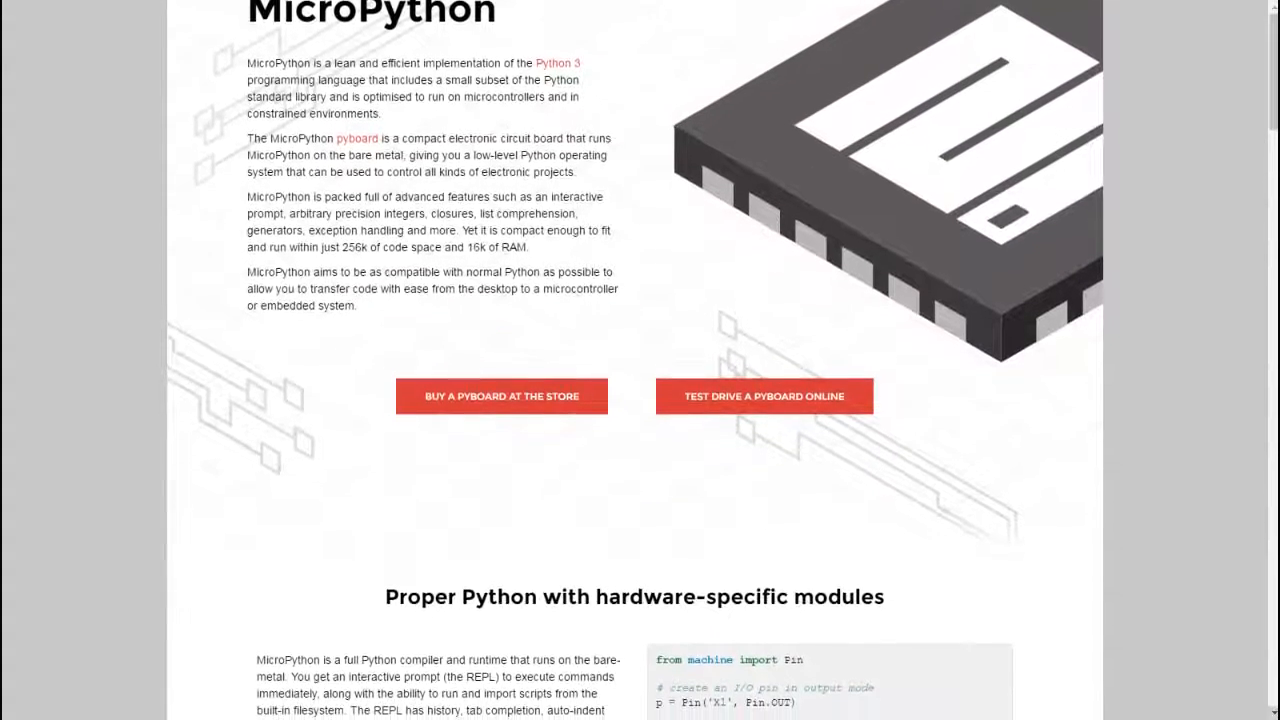
{"action": "scroll", "scroll_direction": "down", "scroll_amount": 3}
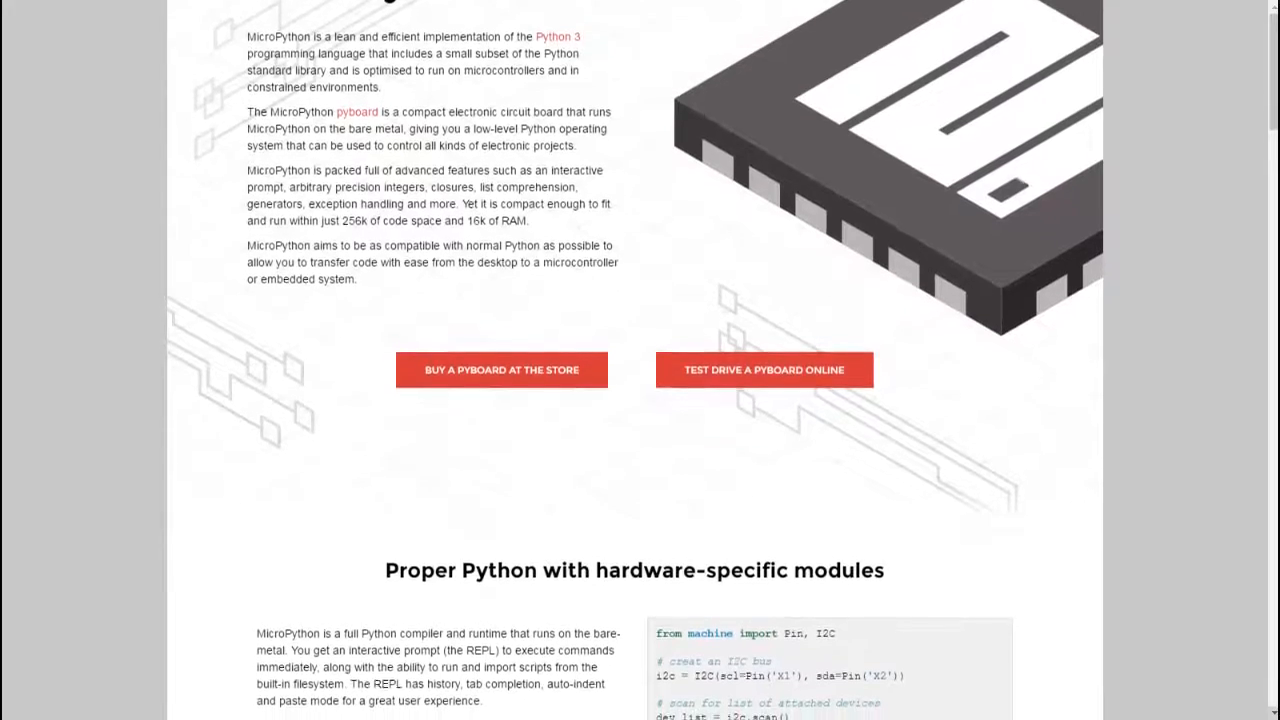
{"action": "scroll", "scroll_direction": "down", "scroll_amount": 3}
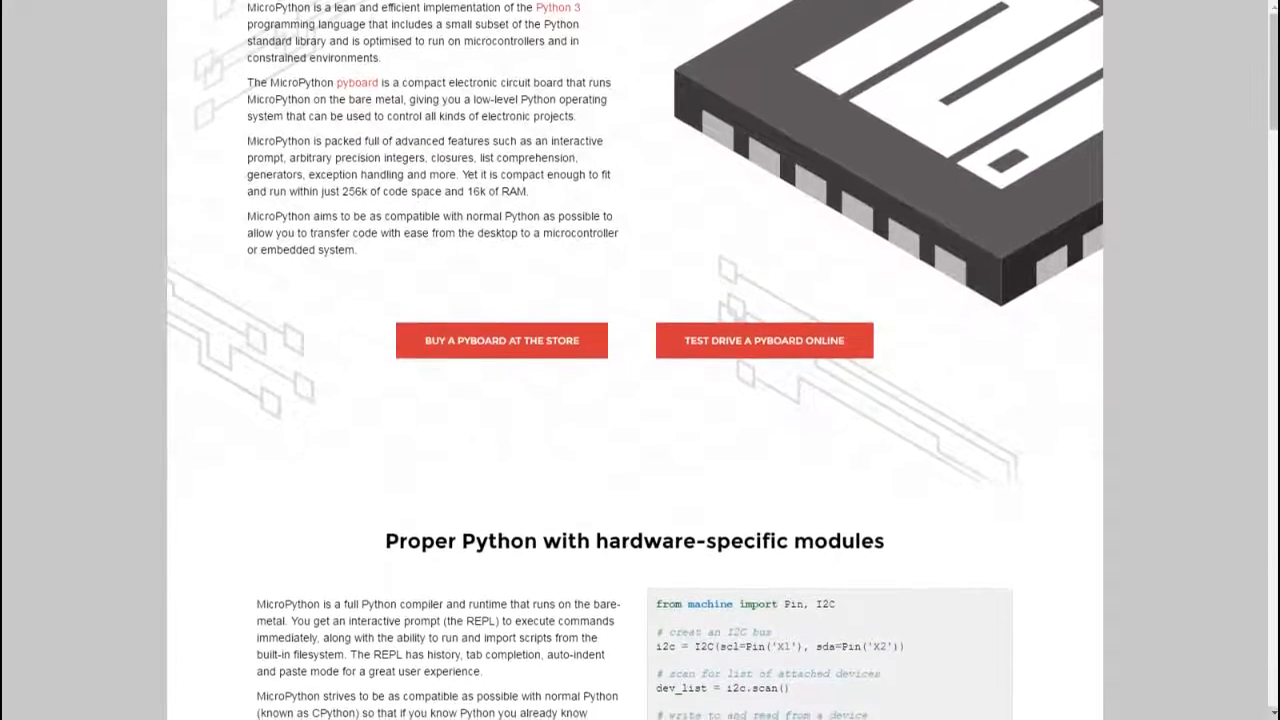
{"action": "scroll", "scroll_direction": "down", "scroll_amount": 3}
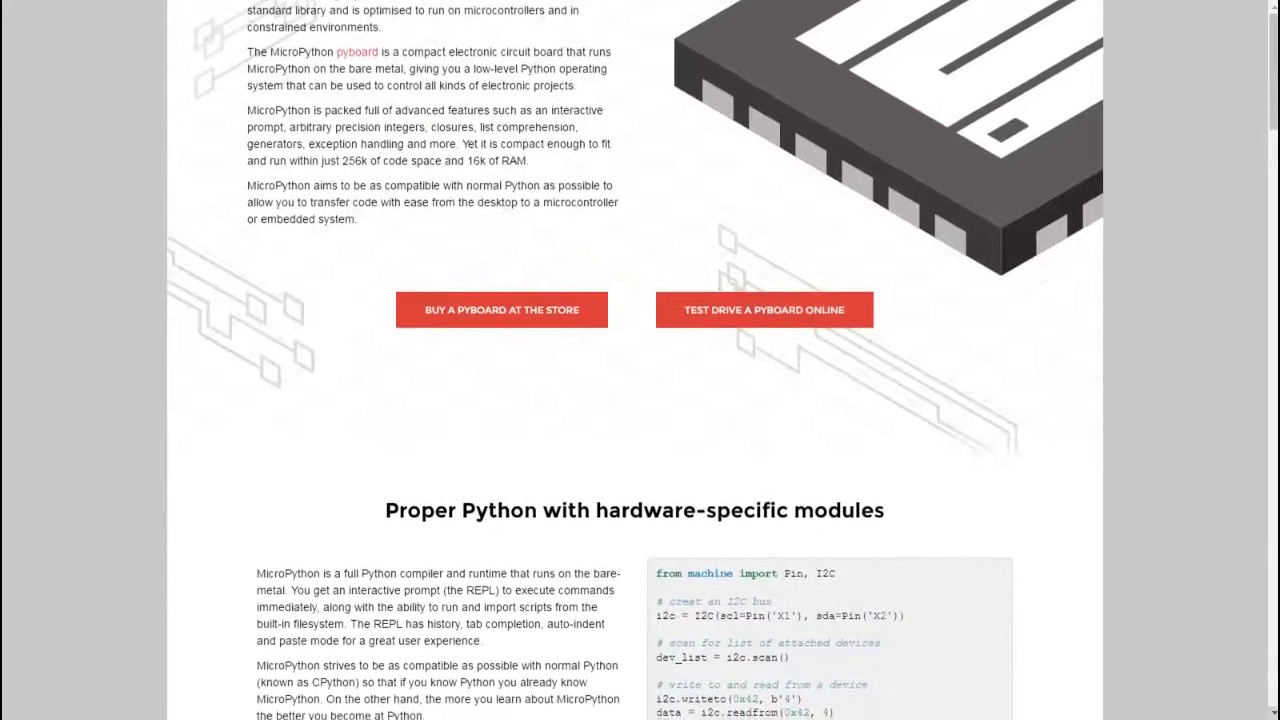
{"action": "scroll", "scroll_direction": "down", "scroll_amount": 3}
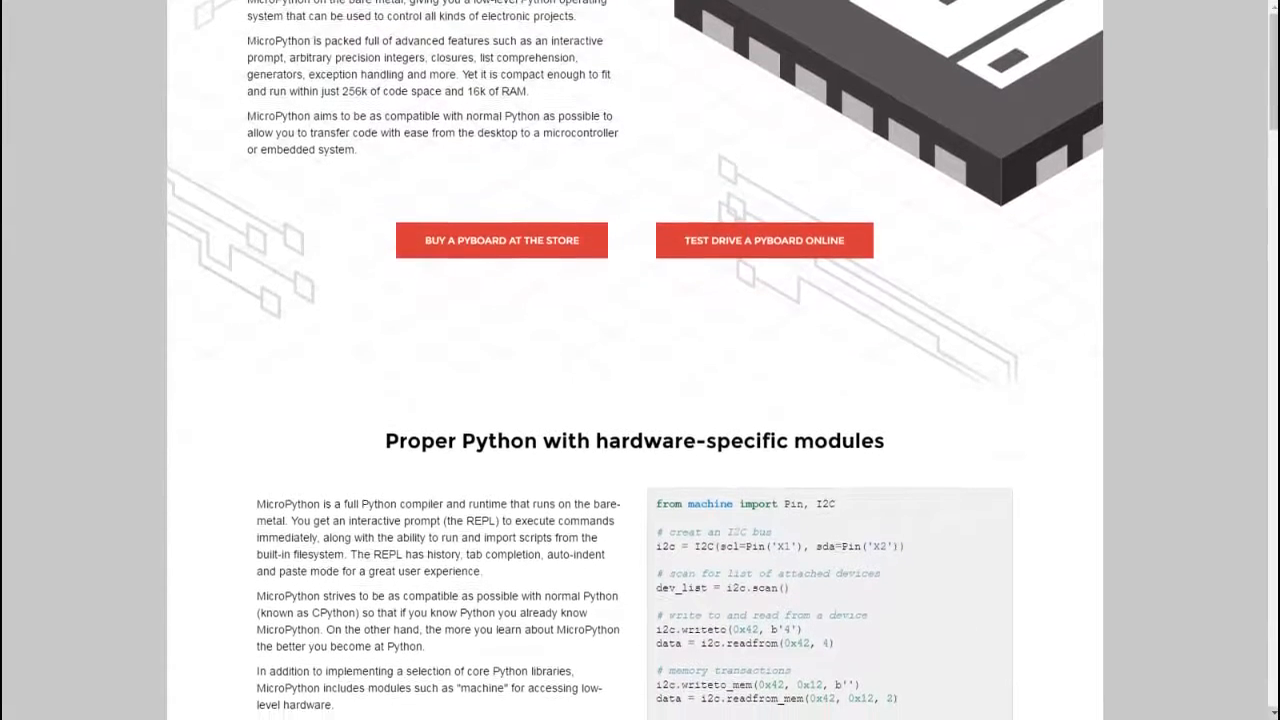
{"action": "scroll", "scroll_direction": "down", "scroll_amount": 3}
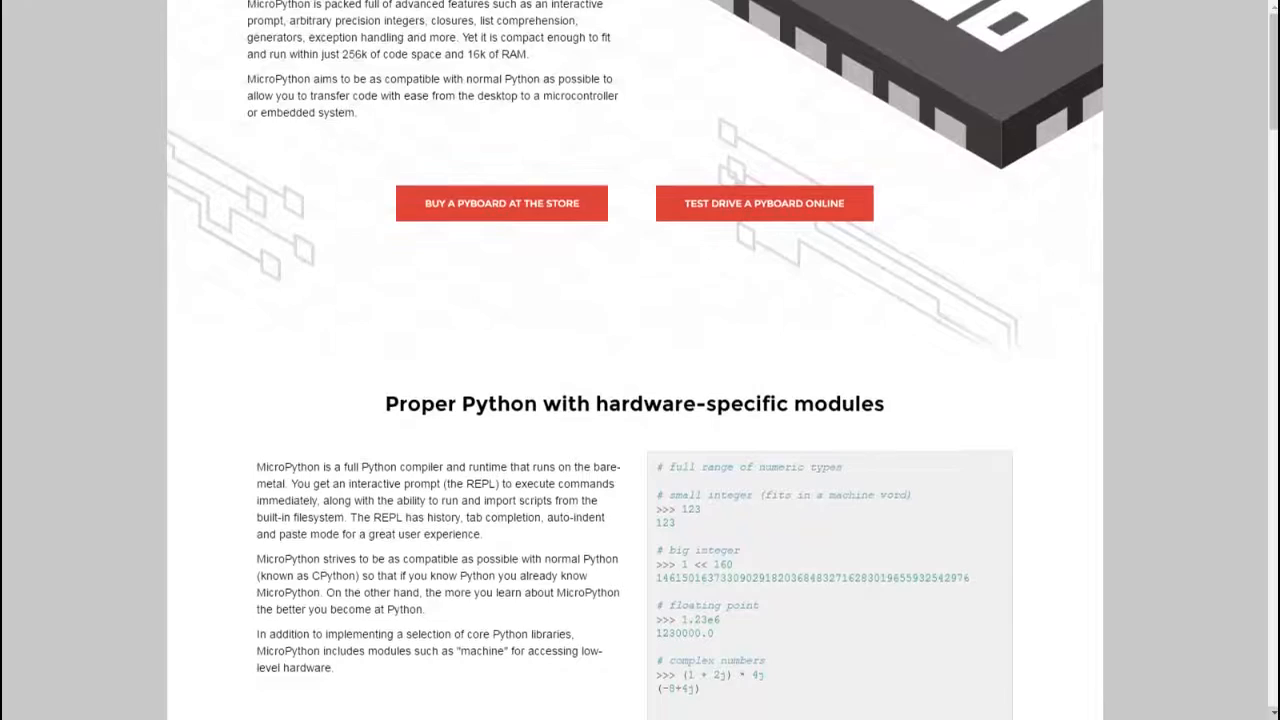
{"action": "scroll", "scroll_direction": "down", "scroll_amount": 3}
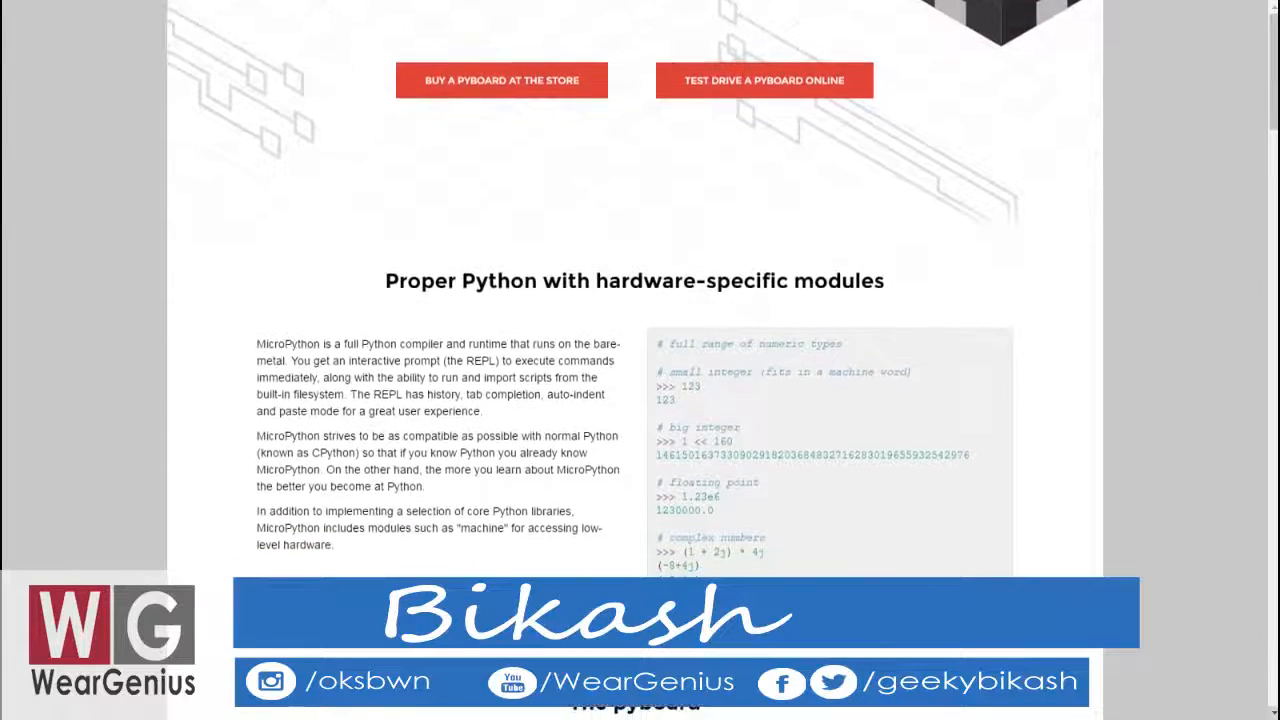
{"action": "scroll", "scroll_direction": "down", "scroll_amount": 3}
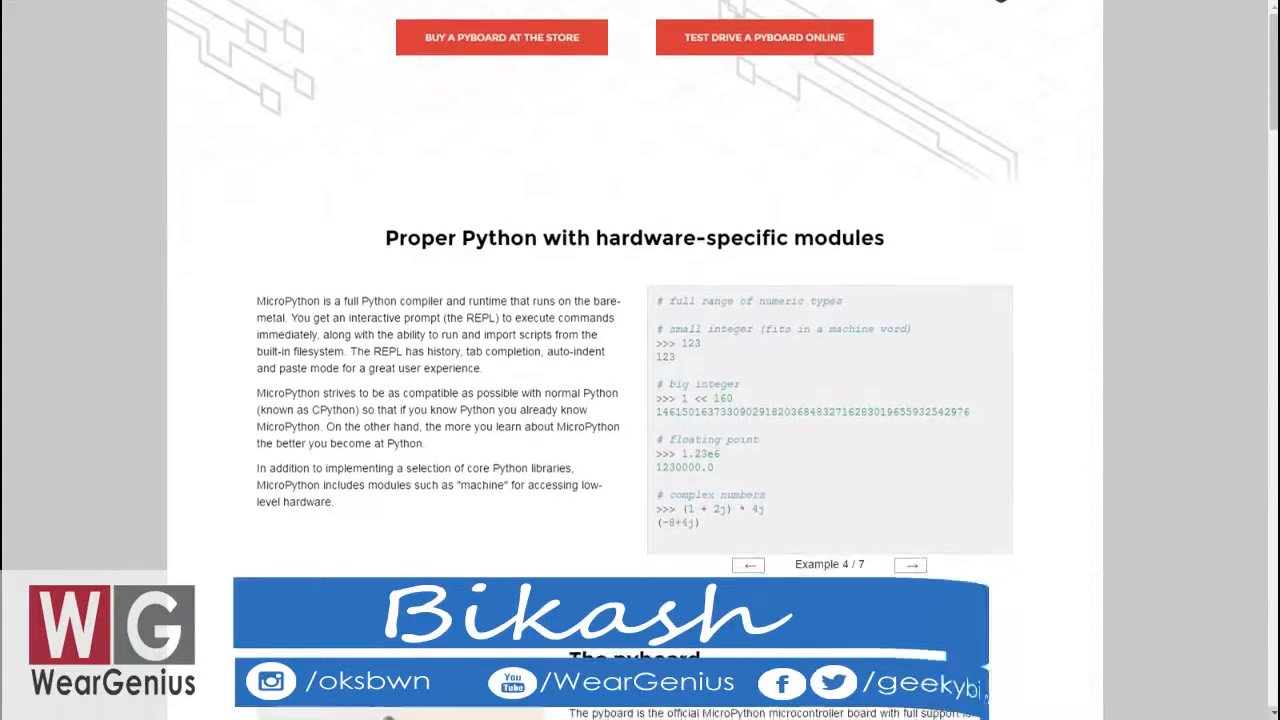
Advance the code example carousel to examples 5 and 6 of 7 while reading the pyboard features.
{"action": "left_click", "coordinate": [910, 564]}
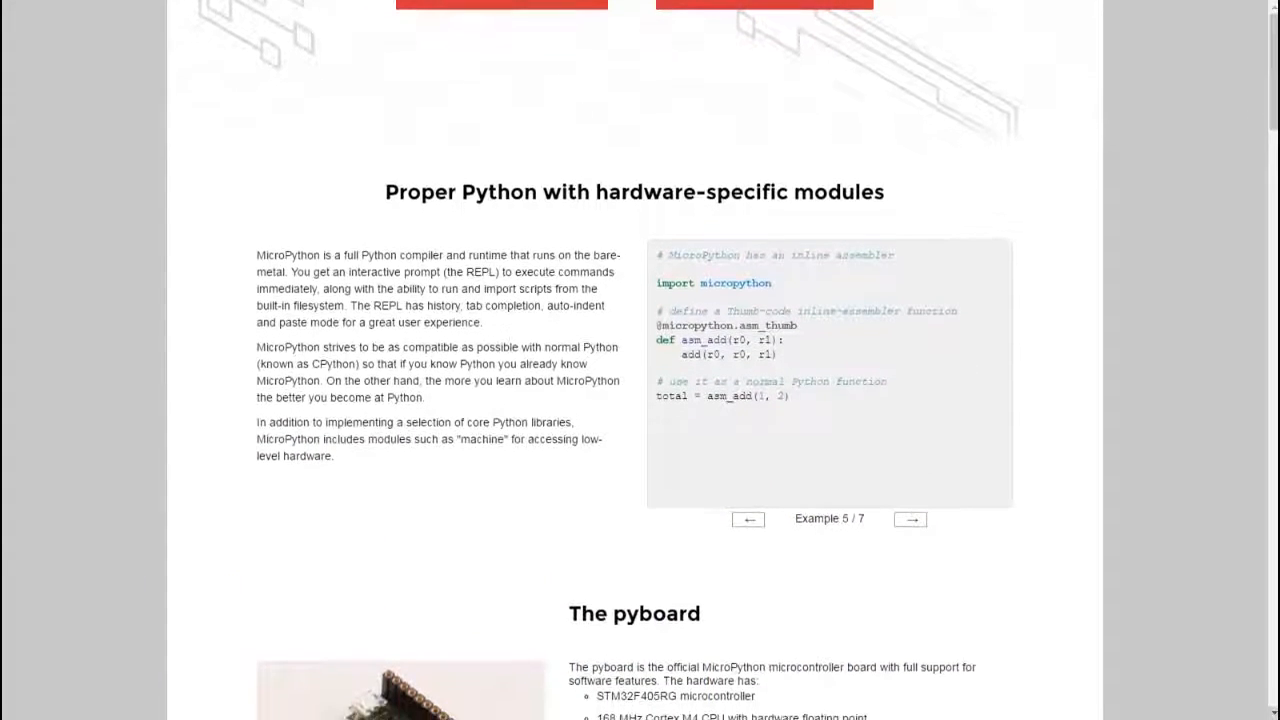
{"action": "scroll", "scroll_direction": "down", "scroll_amount": 3}
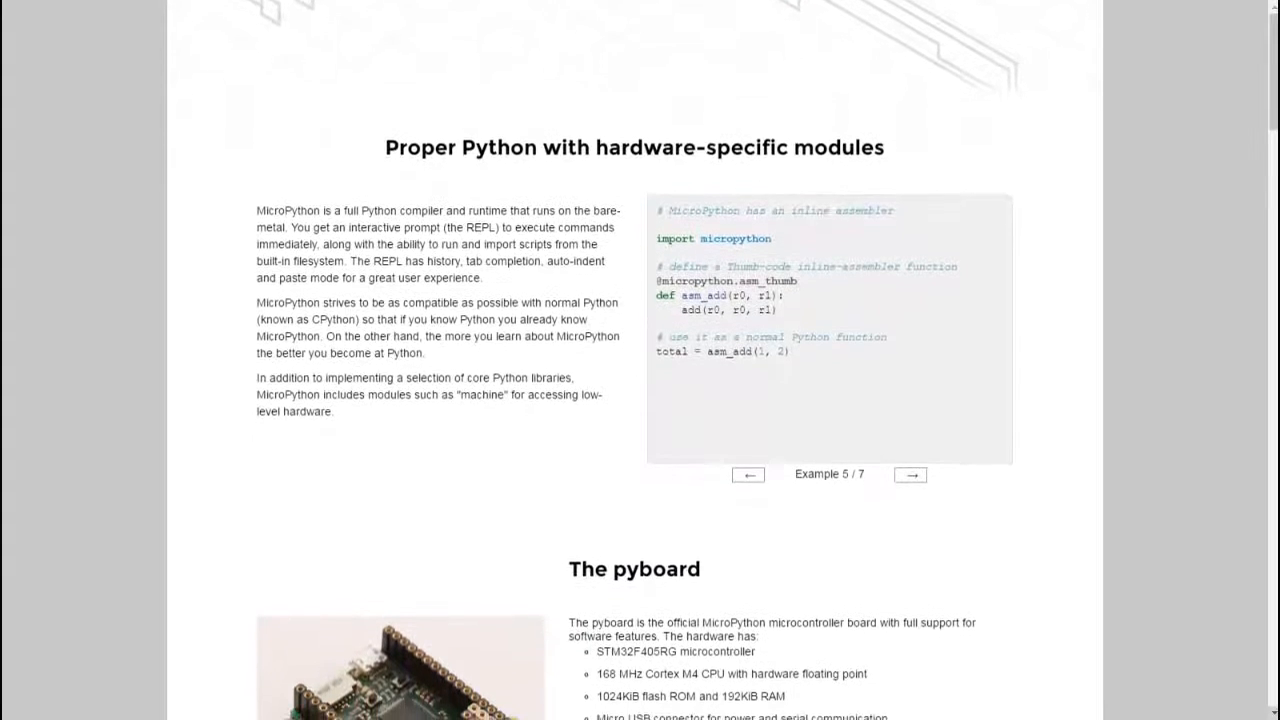
{"action": "scroll", "scroll_direction": "down", "scroll_amount": 3}
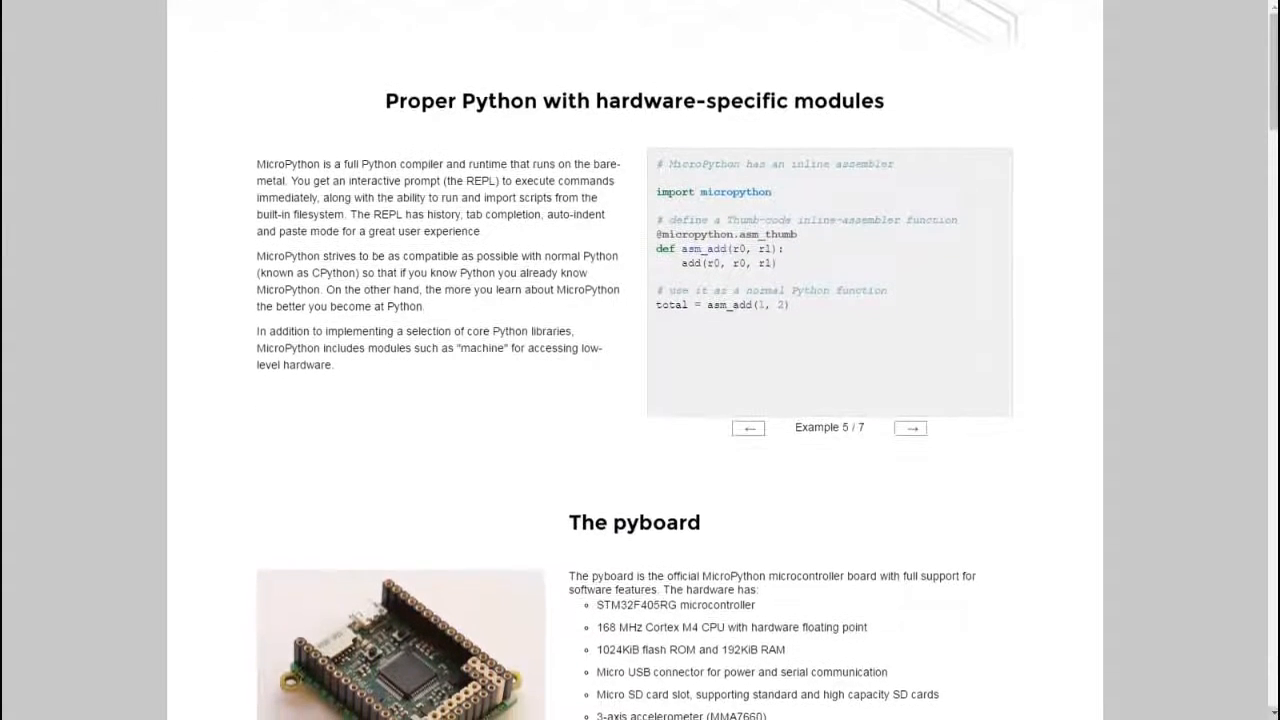
{"action": "scroll", "scroll_direction": "down", "scroll_amount": 3}
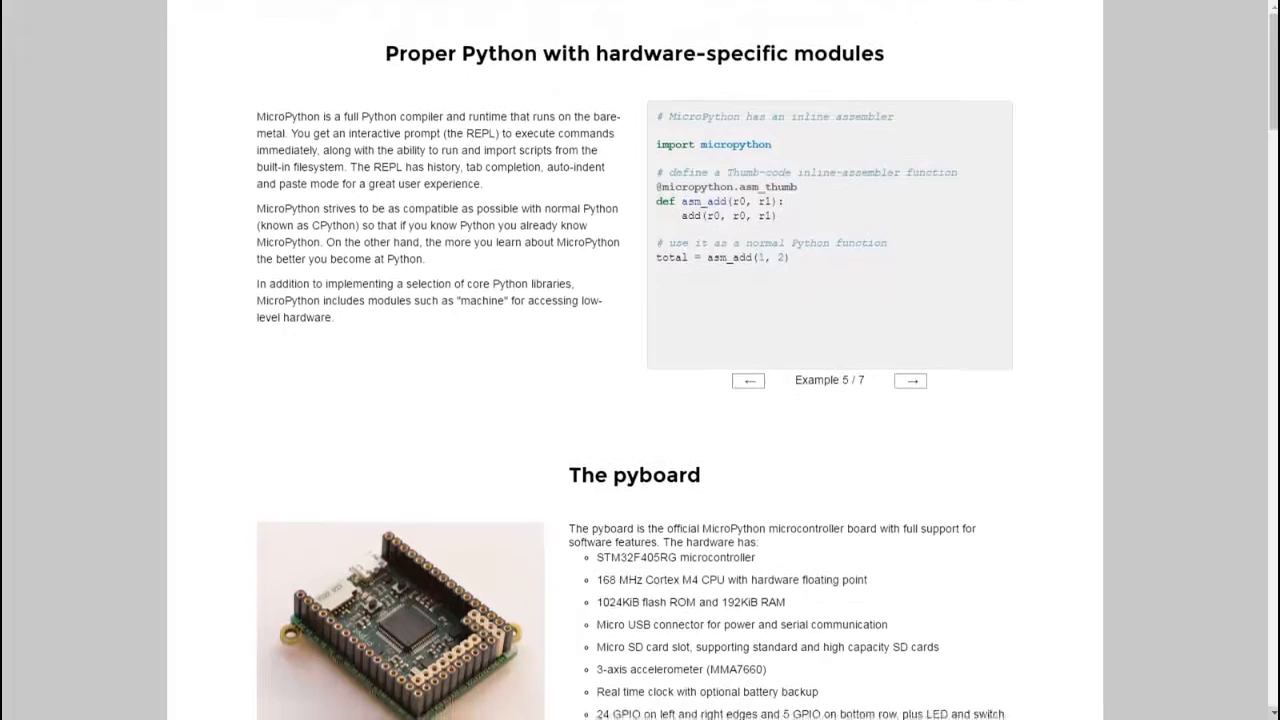
{"action": "scroll", "scroll_direction": "down", "scroll_amount": 3}
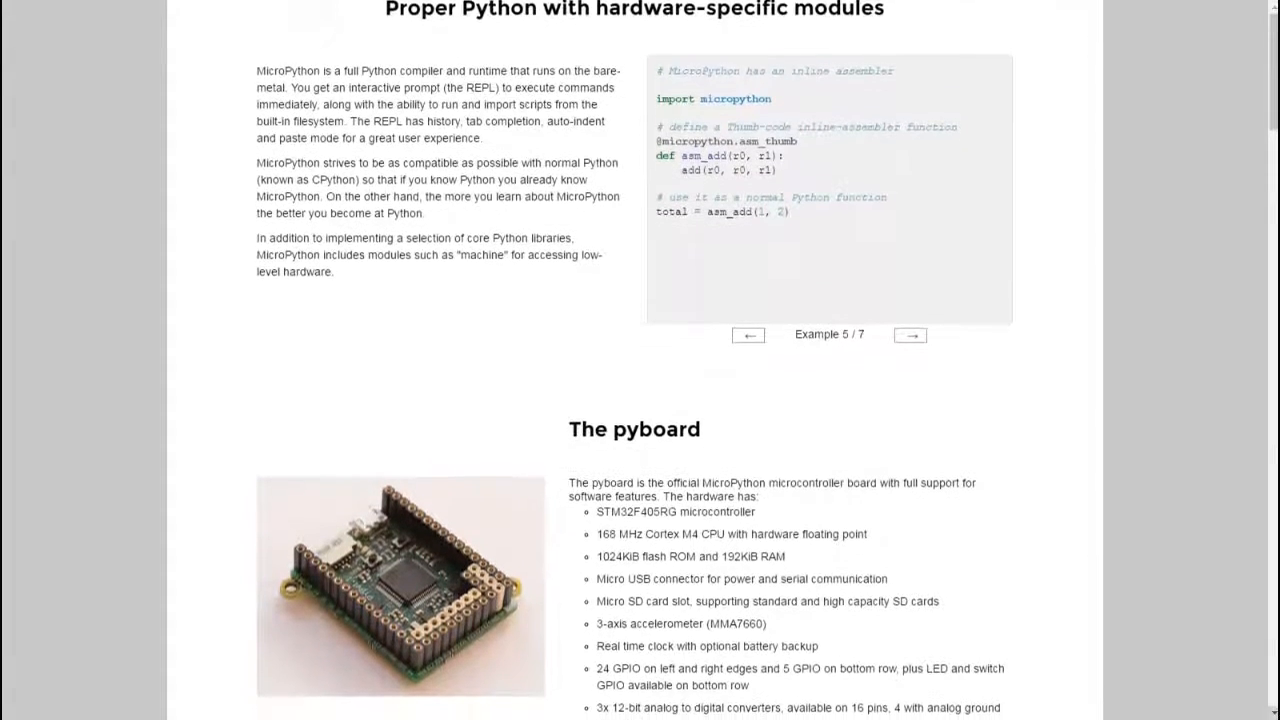
{"action": "left_click", "coordinate": [909, 335]}
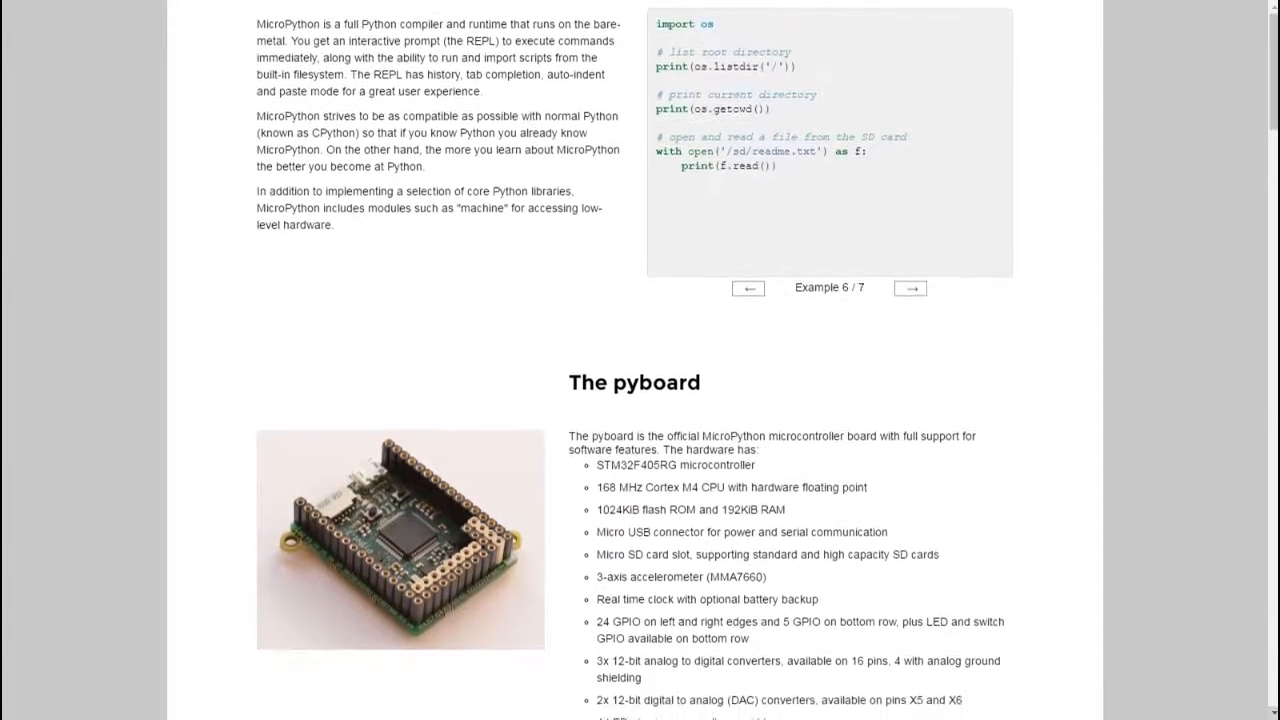
Scroll past the pyboard feature list down to the PYBv1.0 pinout diagram.
{"action": "scroll", "scroll_direction": "down", "scroll_amount": 3}
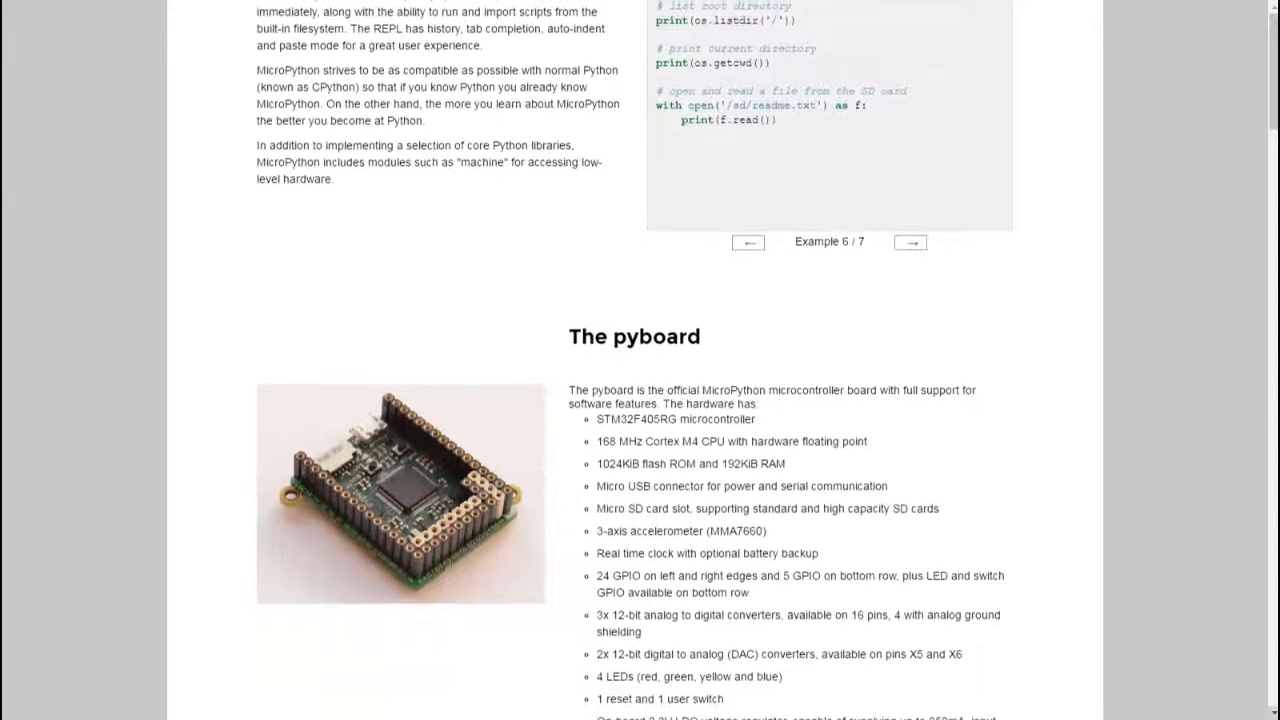
{"action": "scroll", "scroll_direction": "down", "scroll_amount": 3}
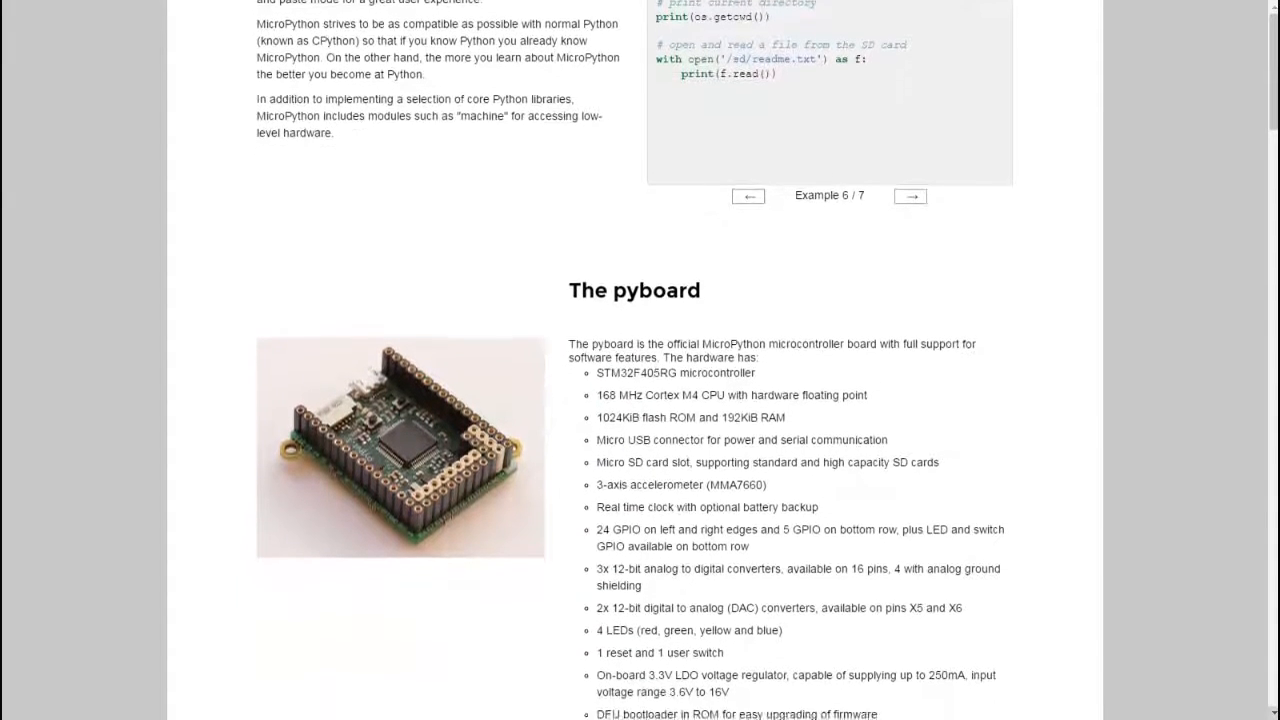
{"action": "scroll", "scroll_direction": "down", "scroll_amount": 3}
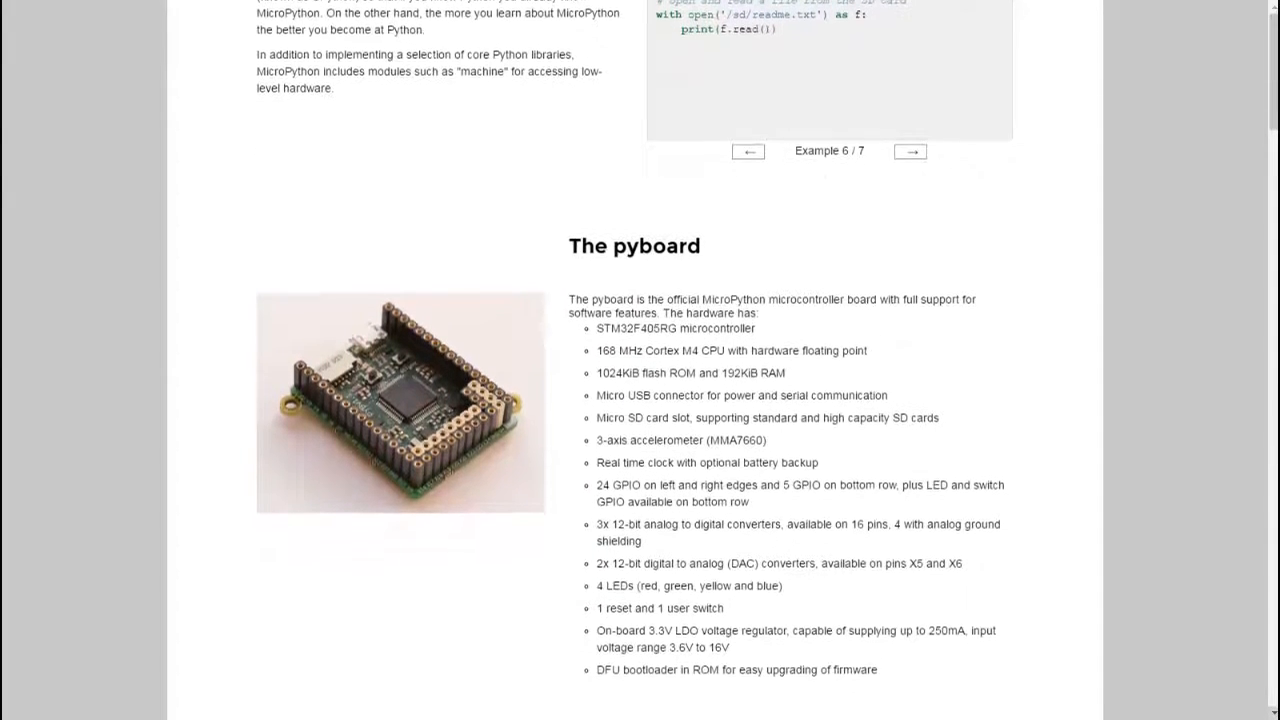
{"action": "scroll", "scroll_direction": "down", "scroll_amount": 3}
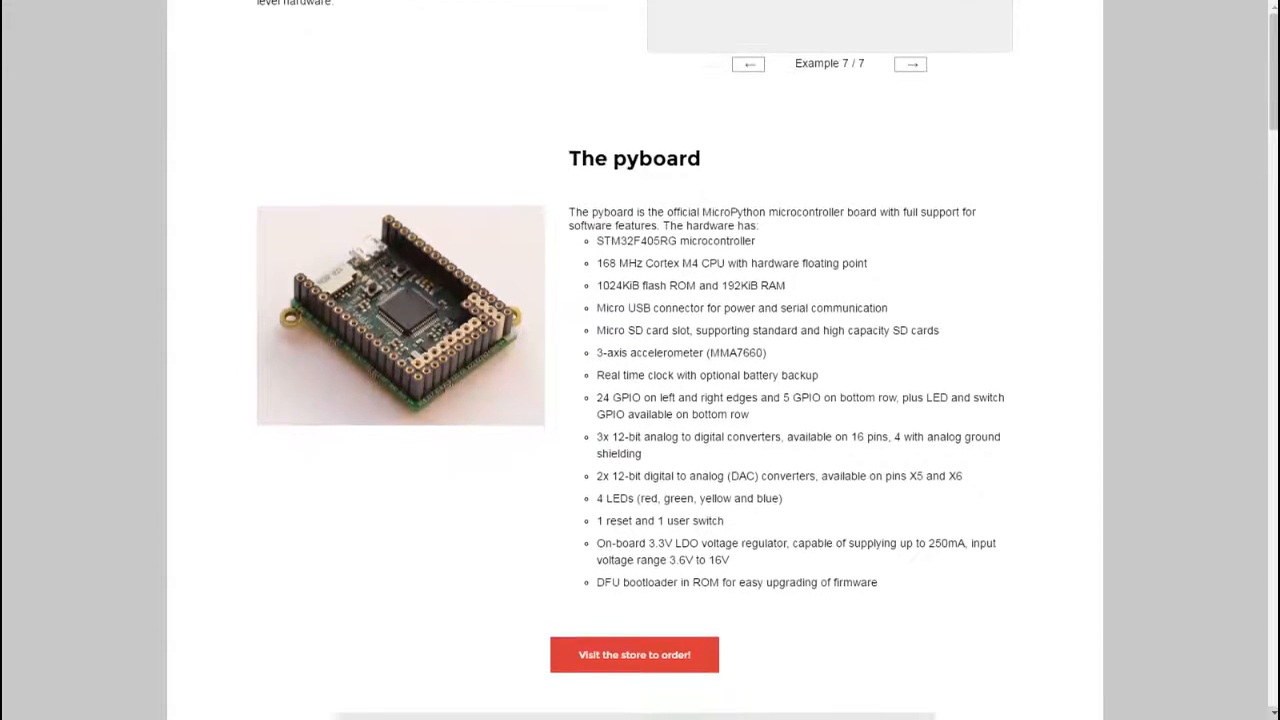
{"action": "scroll", "scroll_direction": "down", "scroll_amount": 3}
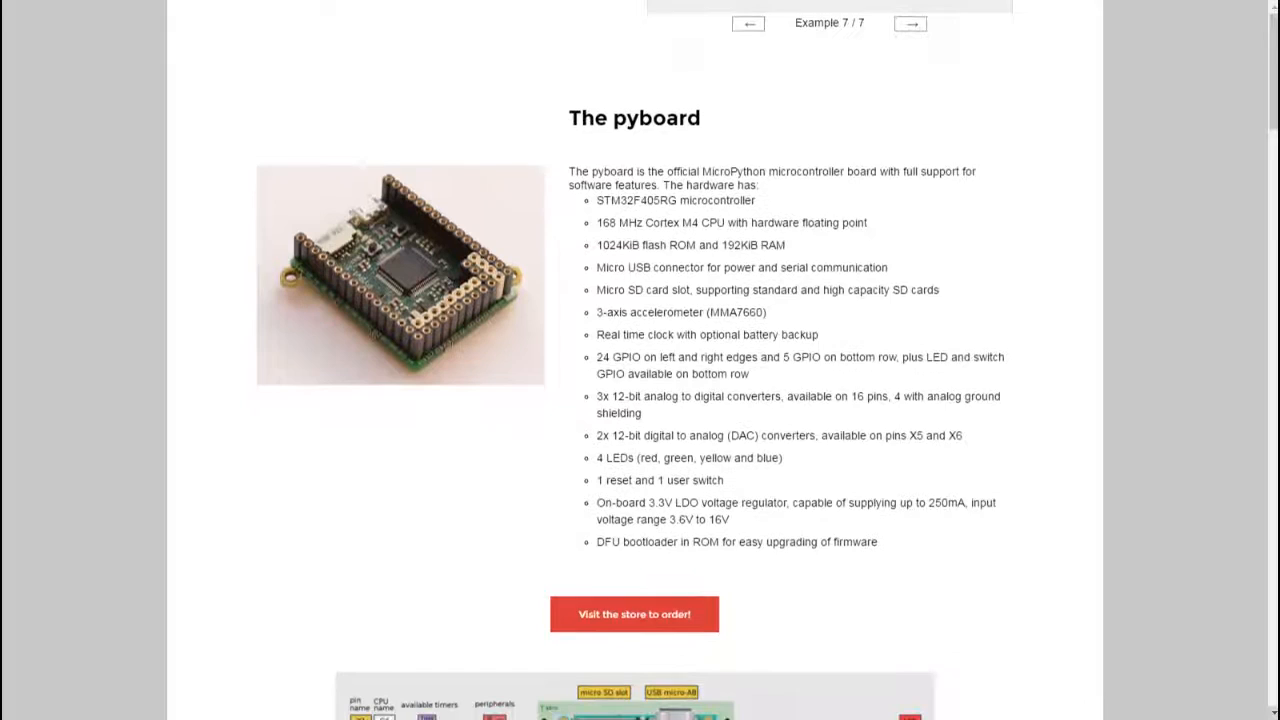
{"action": "scroll", "scroll_direction": "down", "scroll_amount": 3}
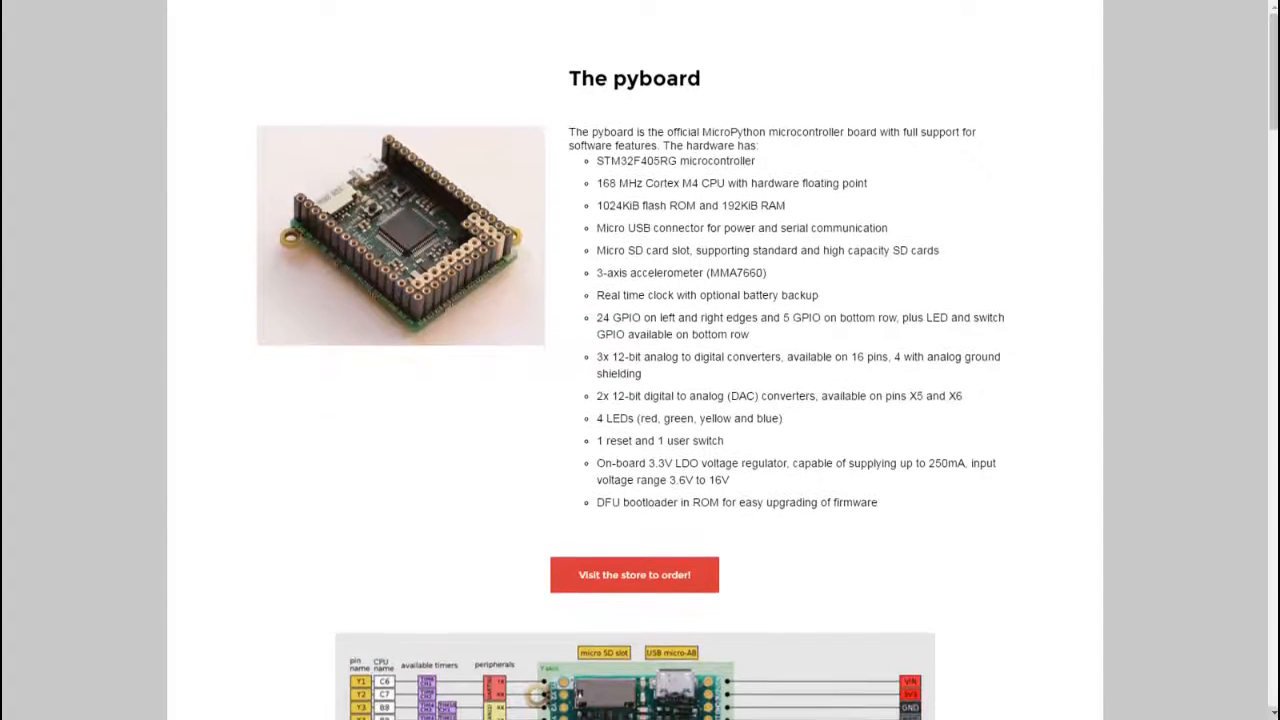
{"action": "scroll", "scroll_direction": "down", "scroll_amount": 3}
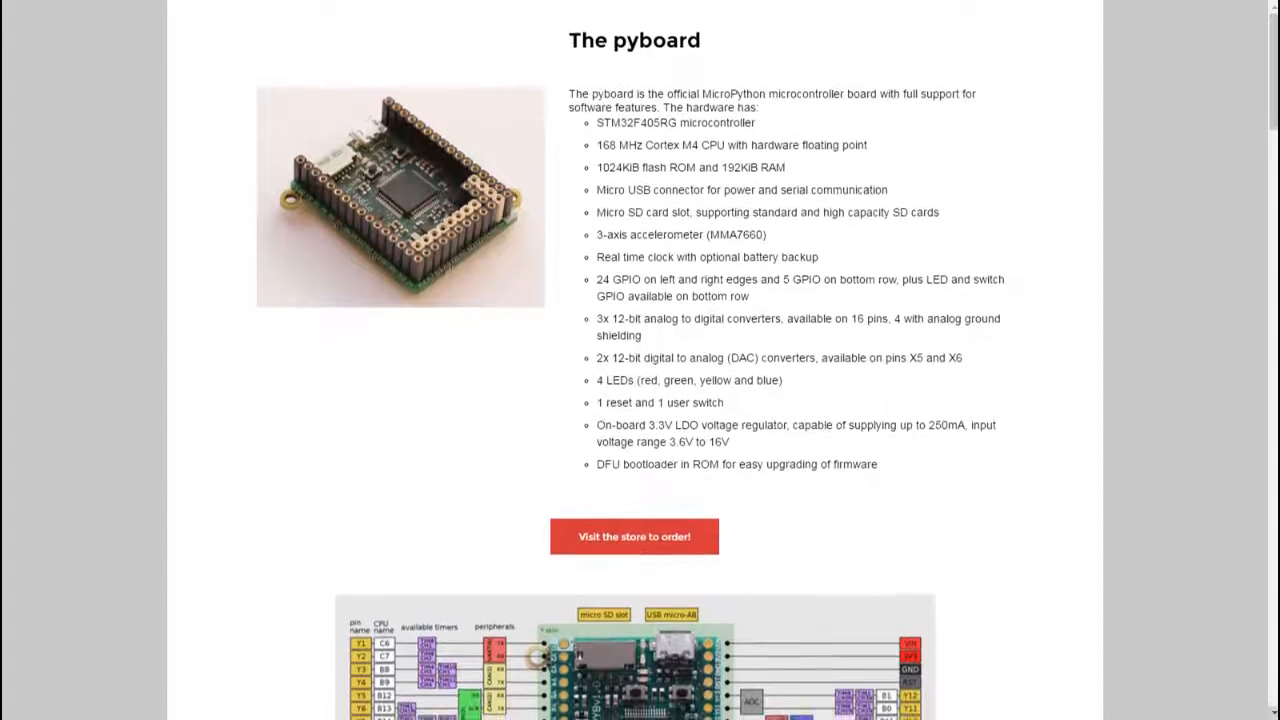
{"action": "scroll", "scroll_direction": "down", "scroll_amount": 3}
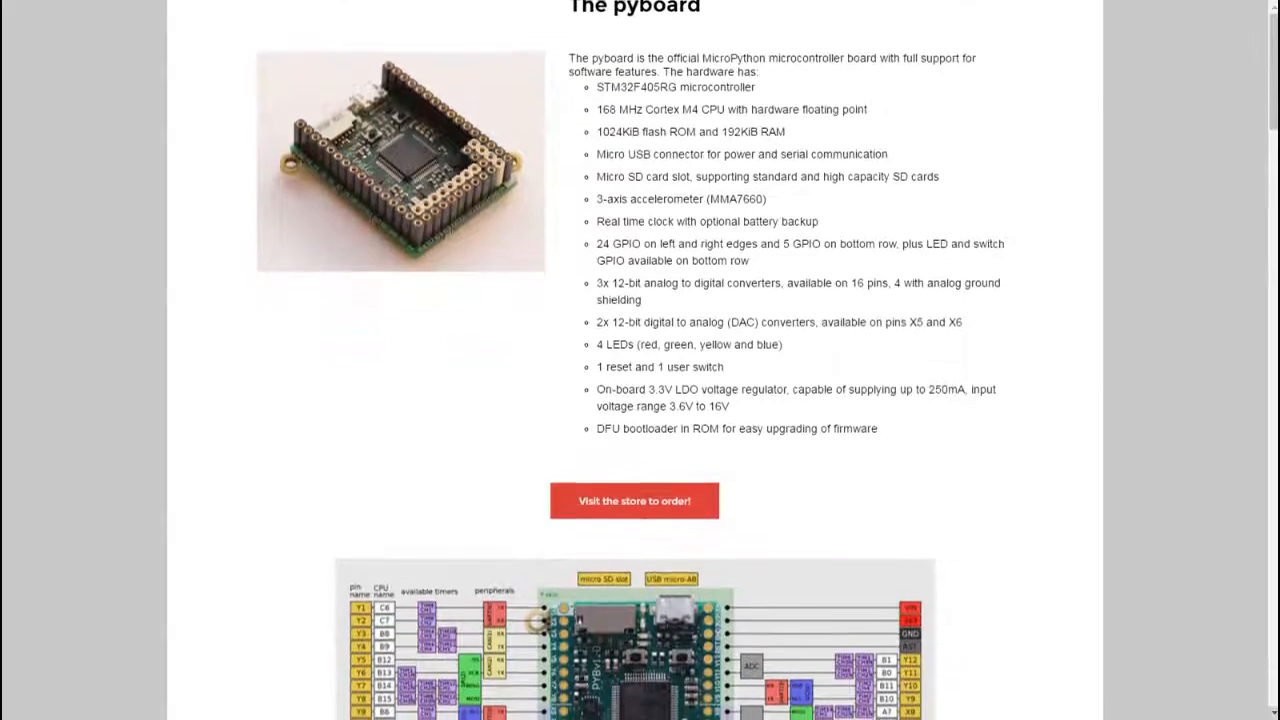
{"action": "scroll", "scroll_direction": "down", "scroll_amount": 3}
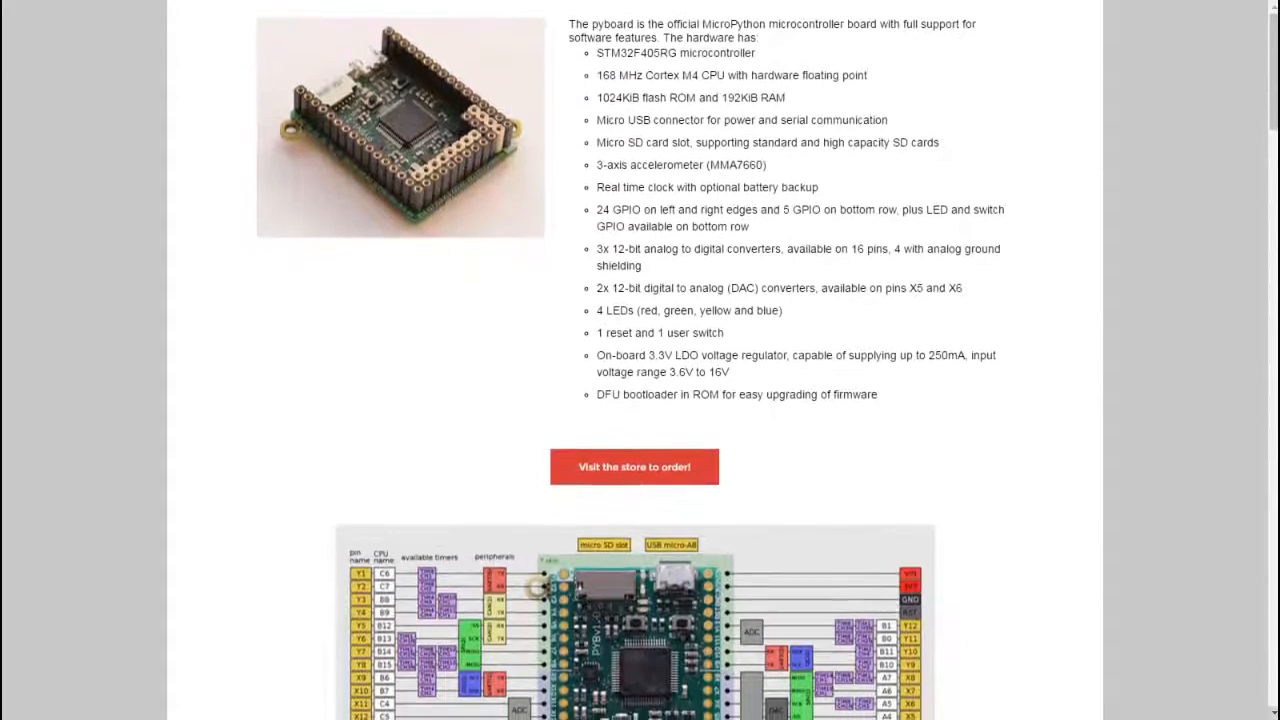
{"action": "scroll", "scroll_direction": "down", "scroll_amount": 3}
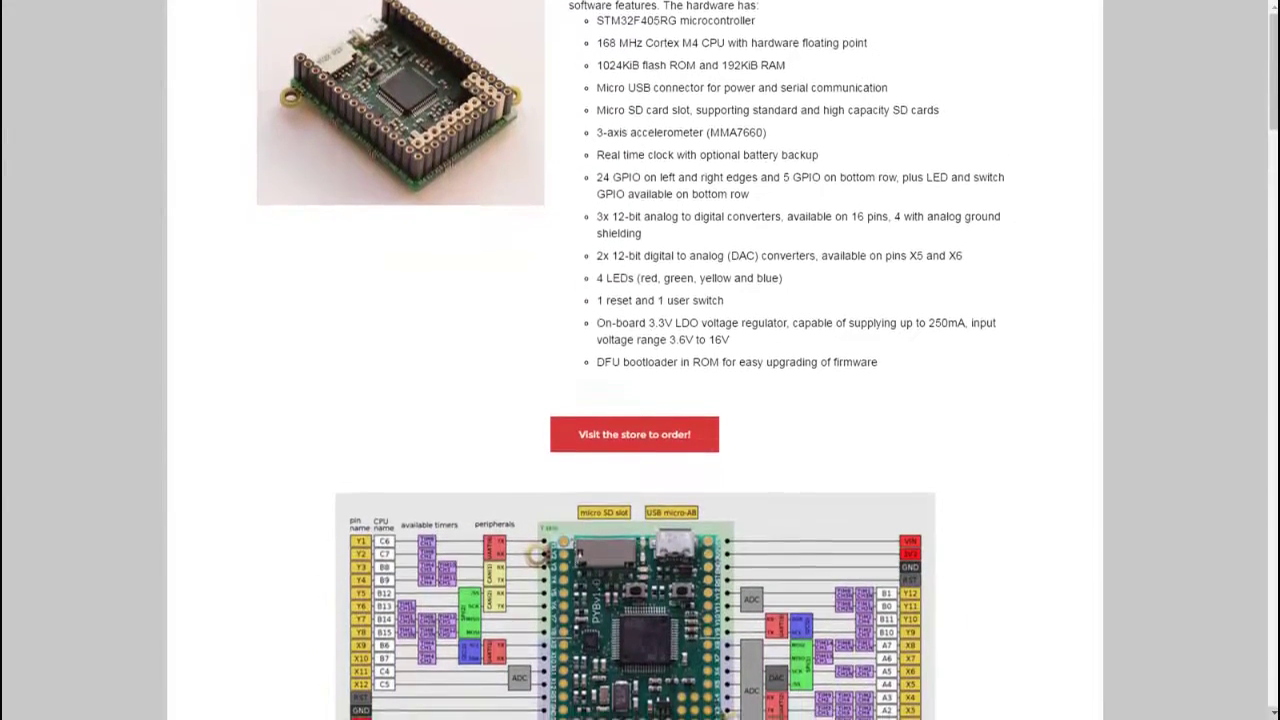
{"action": "scroll", "scroll_direction": "down", "scroll_amount": 3}
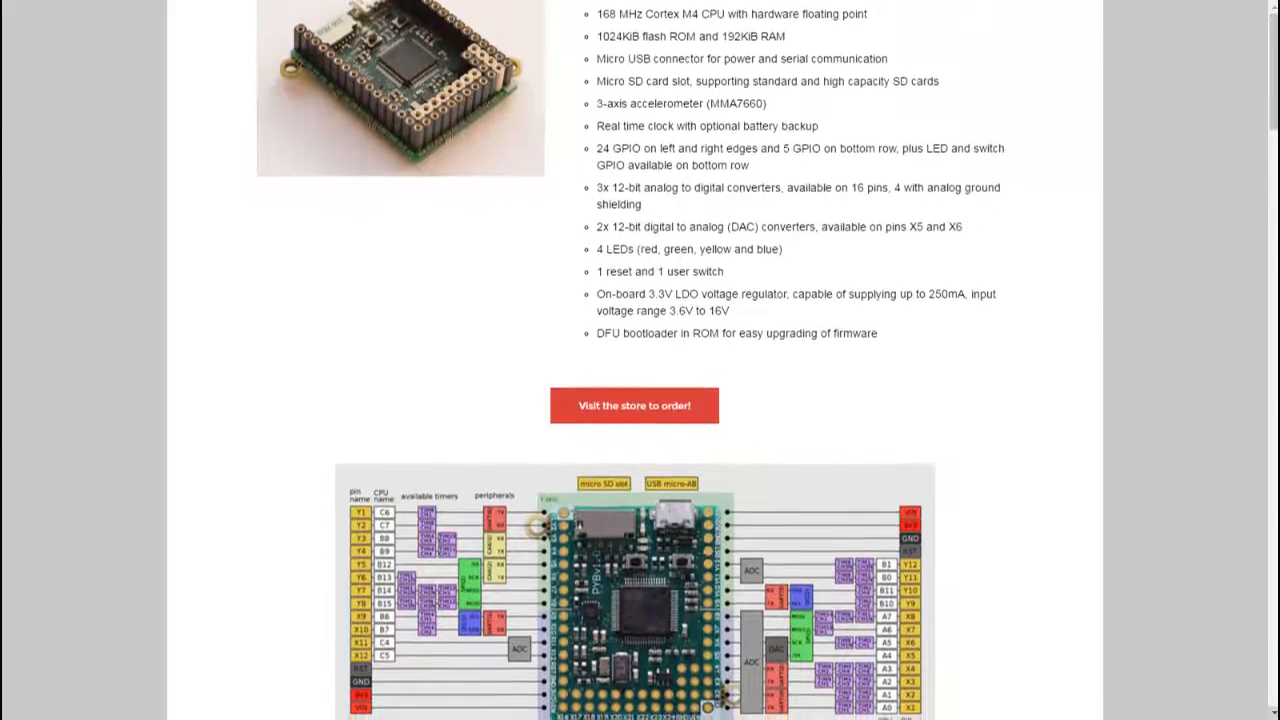
{"action": "scroll", "scroll_direction": "down", "scroll_amount": 3}
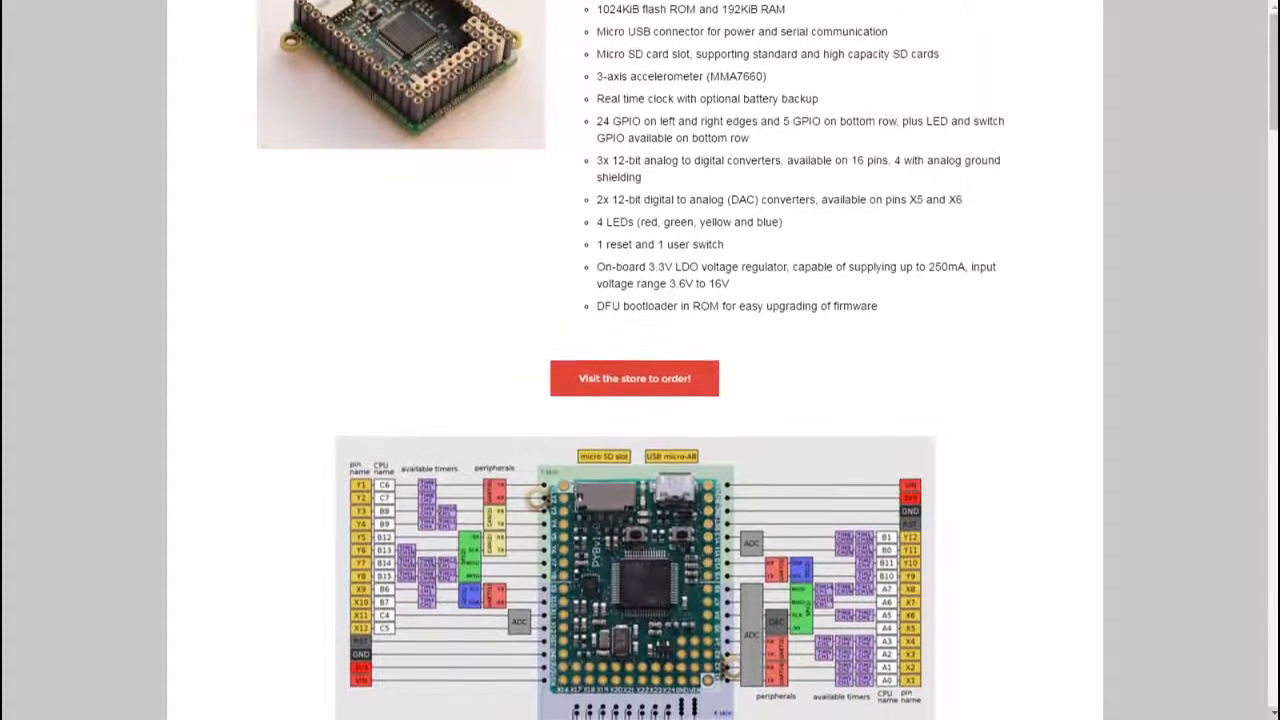
{"action": "scroll", "scroll_direction": "down", "scroll_amount": 3}
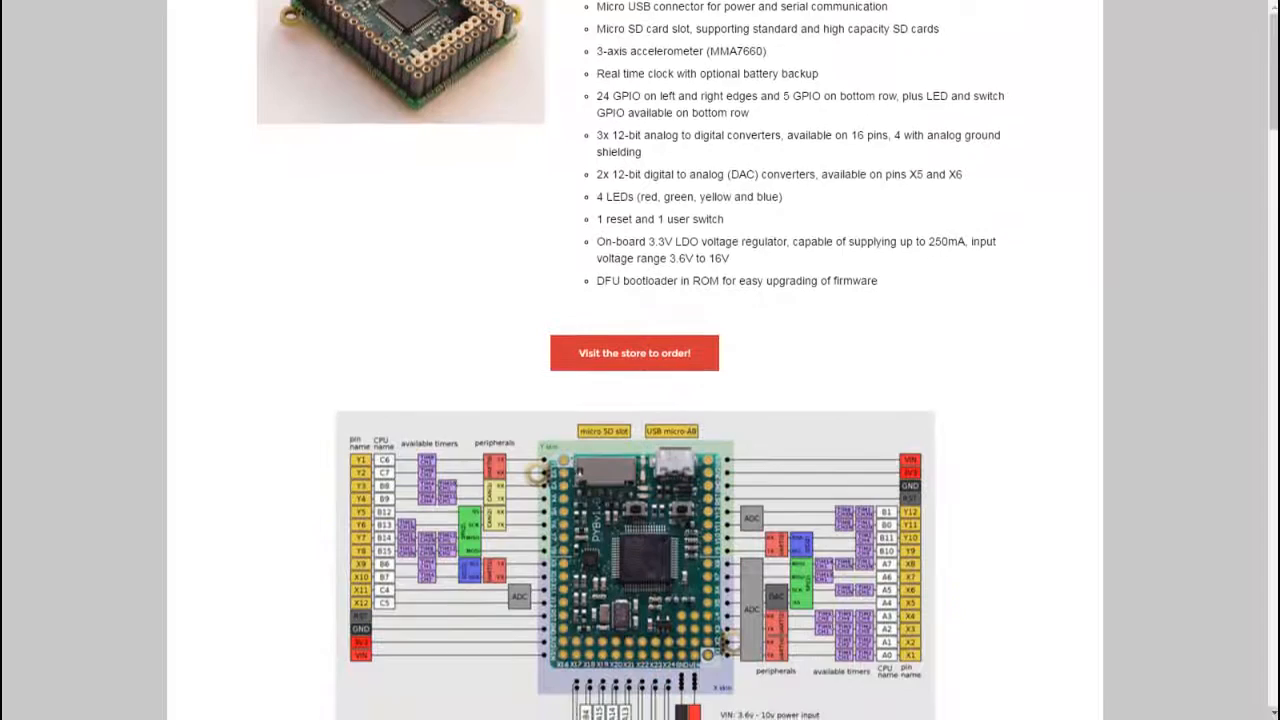
{"action": "scroll", "scroll_direction": "down", "scroll_amount": 3}
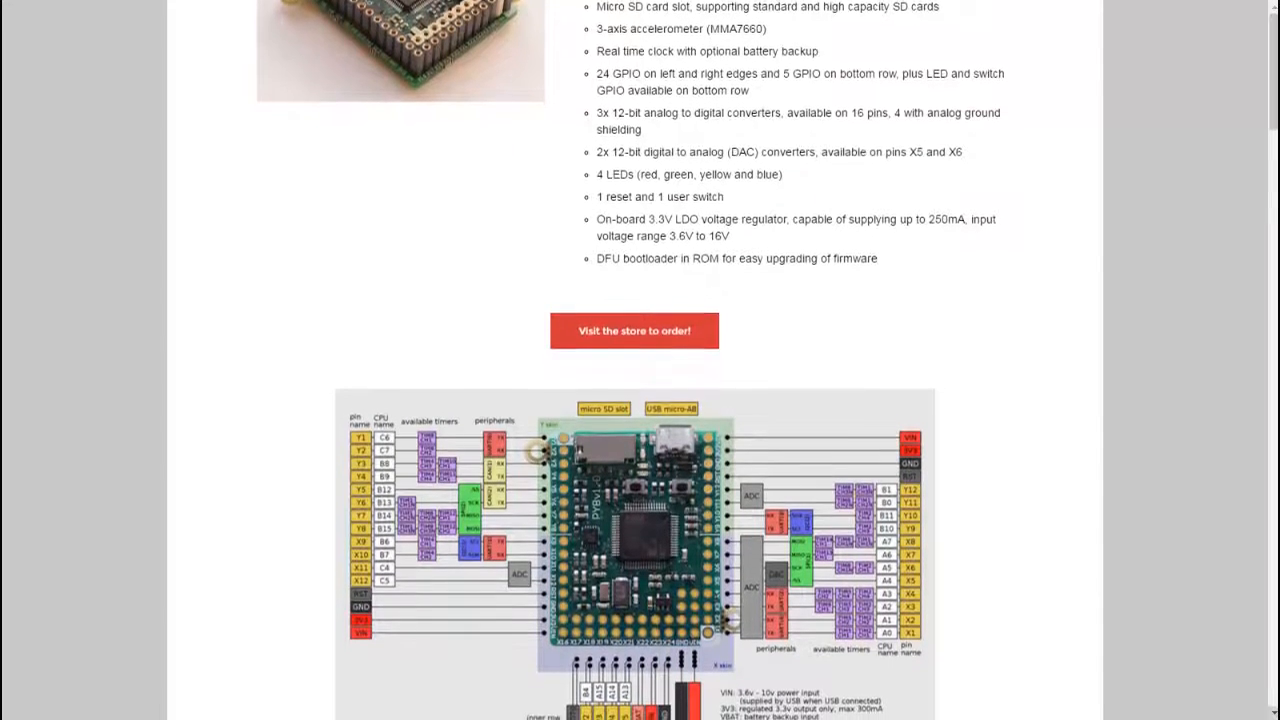
{"action": "scroll", "scroll_direction": "down", "scroll_amount": 3}
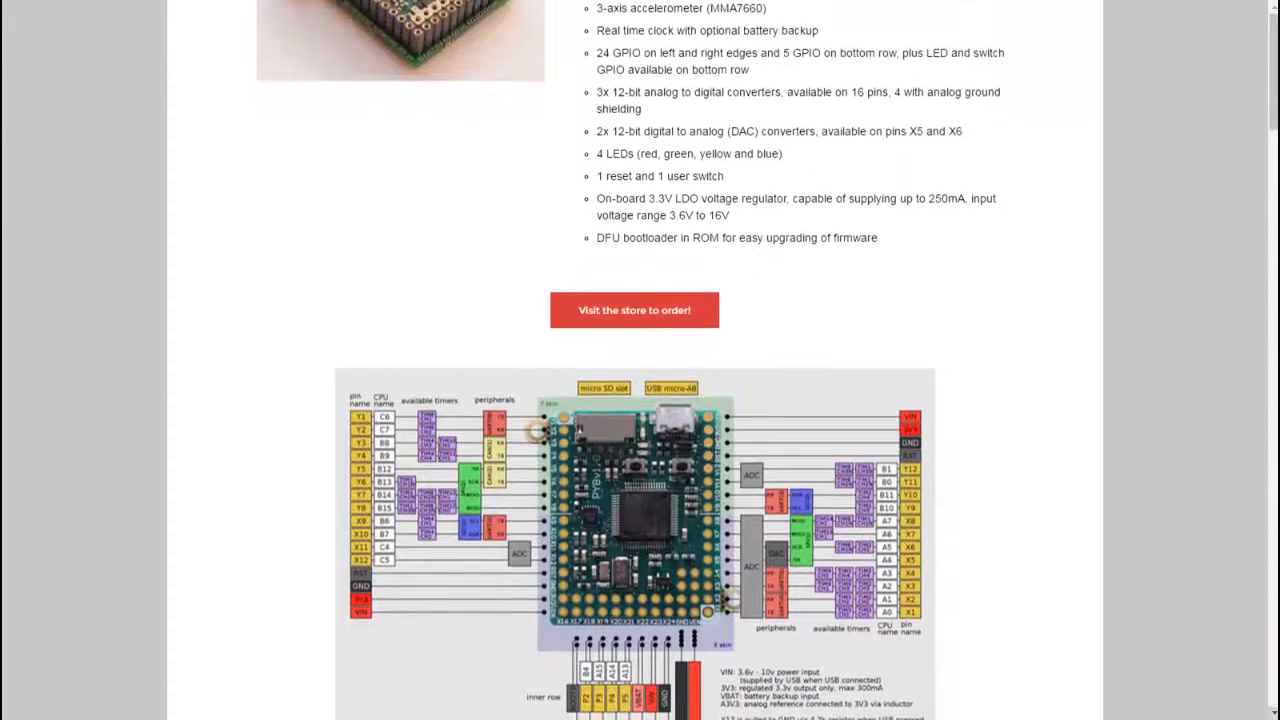
{"action": "scroll", "scroll_direction": "down", "scroll_amount": 3}
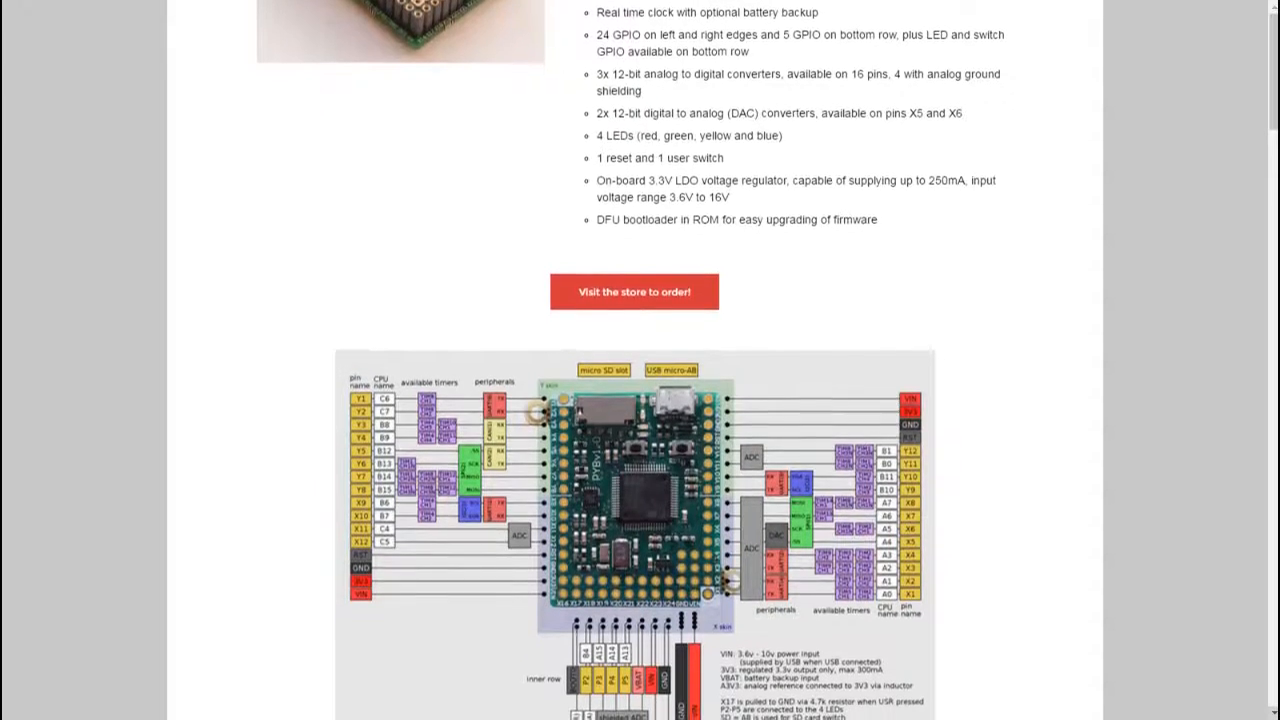
{"action": "scroll", "scroll_direction": "down", "scroll_amount": 3}
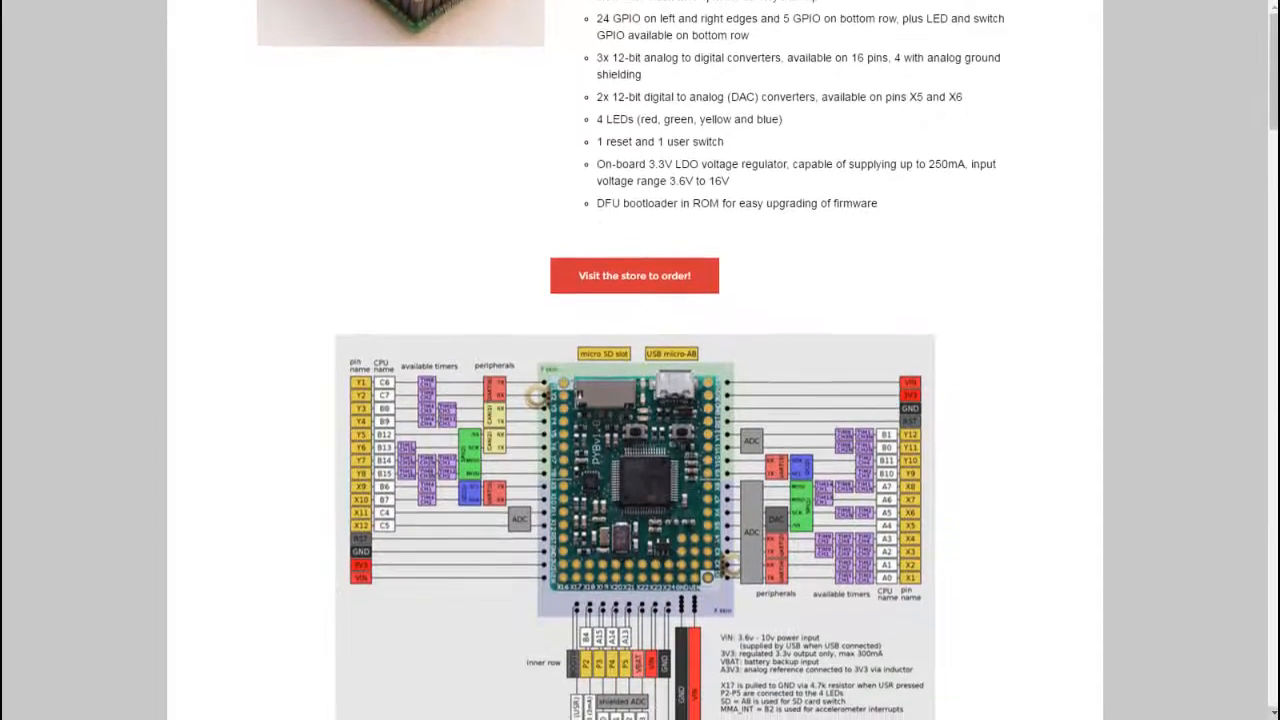
{"action": "scroll", "scroll_direction": "down", "scroll_amount": 3}
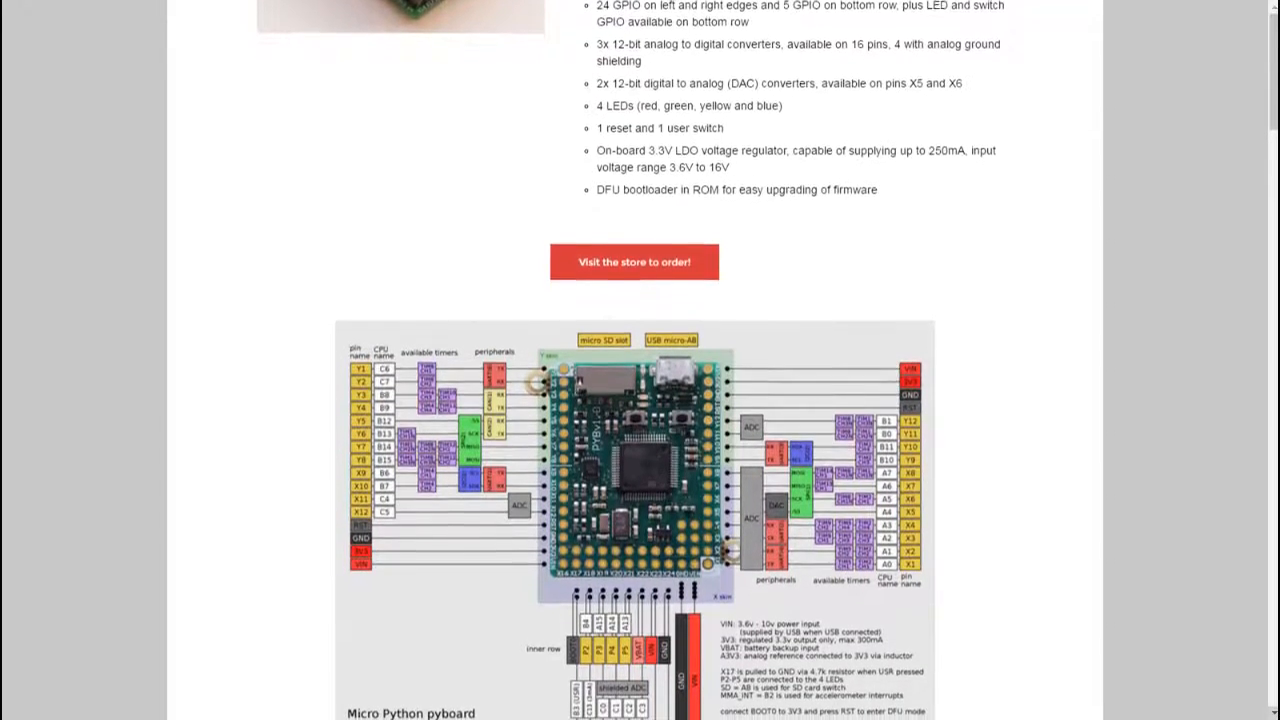
{"action": "scroll", "scroll_direction": "down", "scroll_amount": 3}
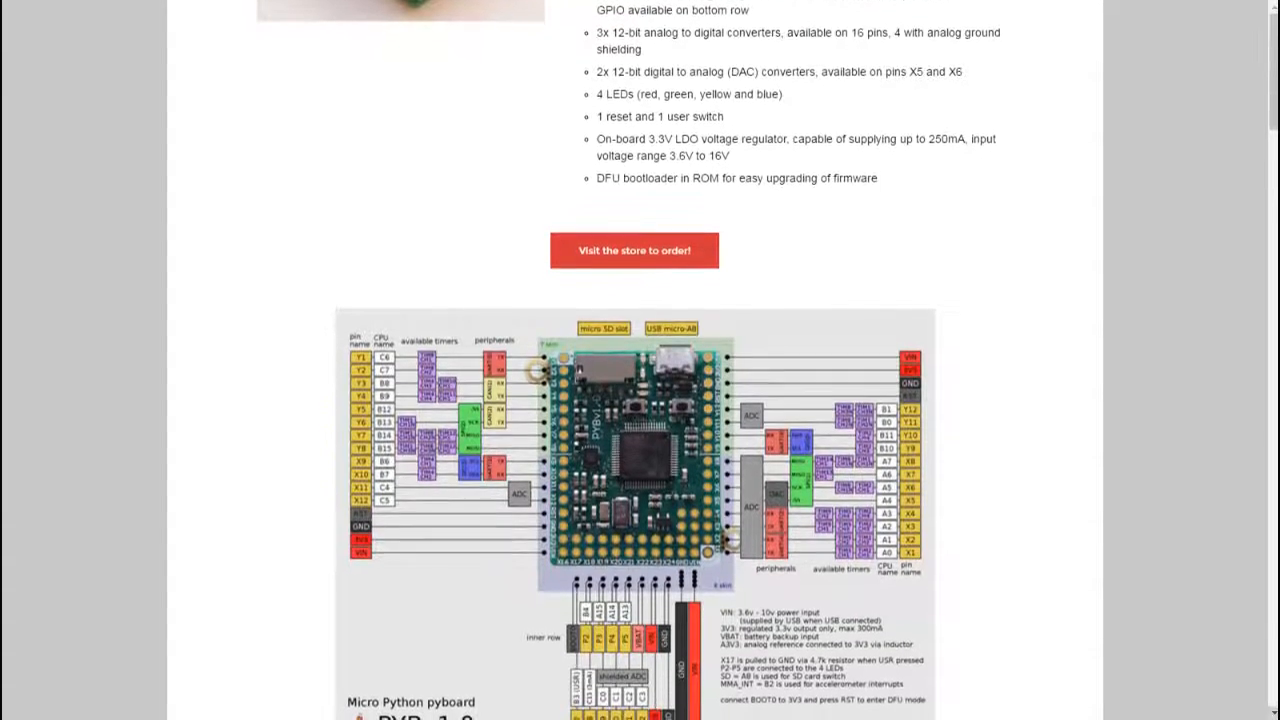
{"action": "scroll", "scroll_direction": "down", "scroll_amount": 3}
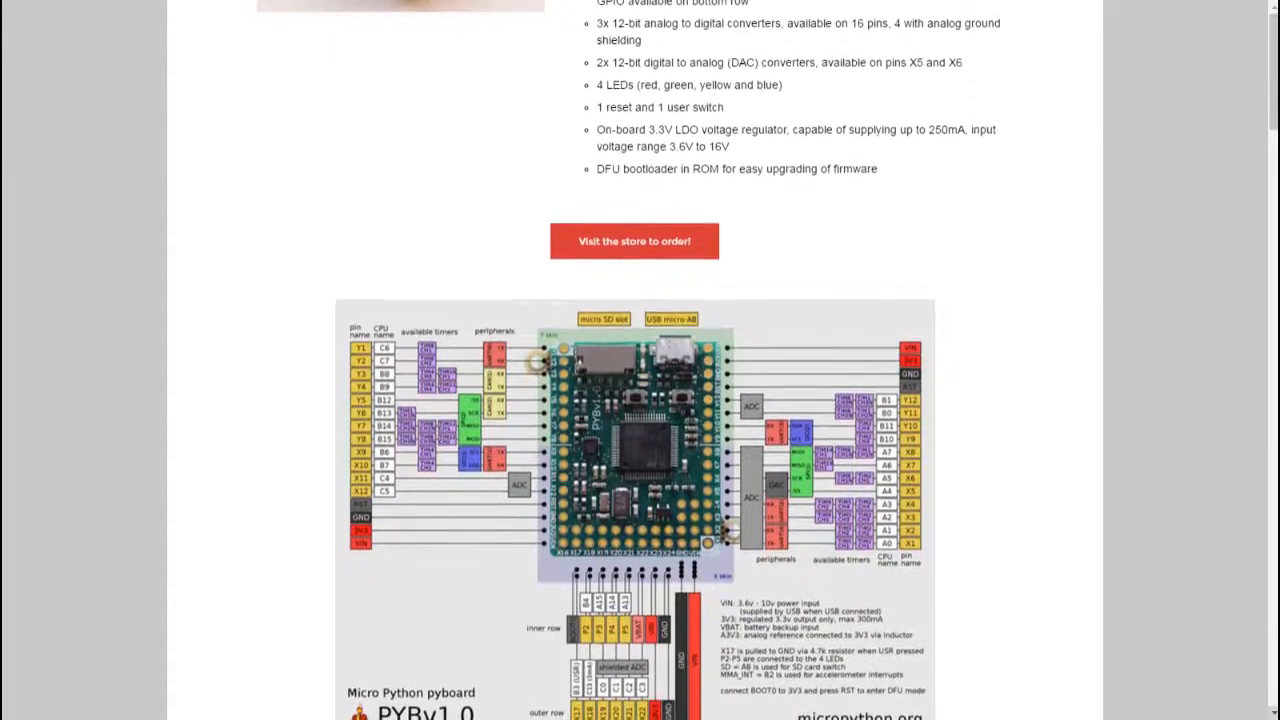
{"action": "scroll", "scroll_direction": "down", "scroll_amount": 3}
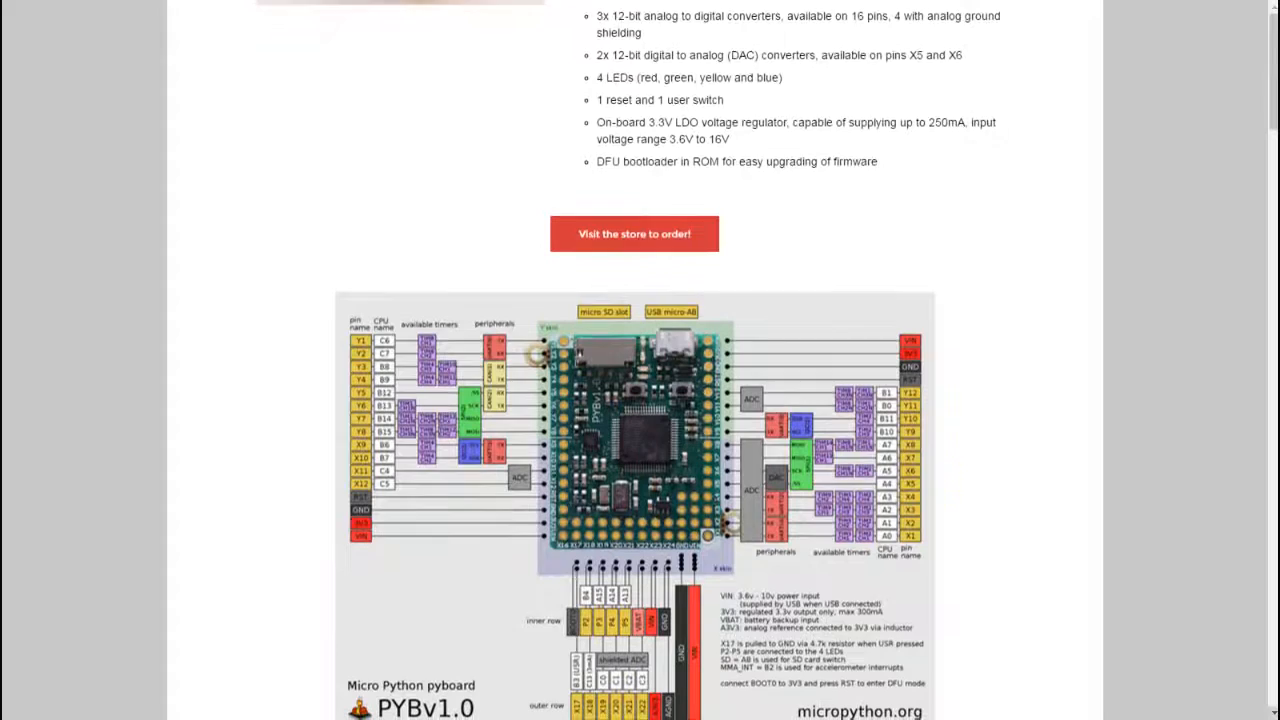
{"action": "scroll", "scroll_direction": "down", "scroll_amount": 3}
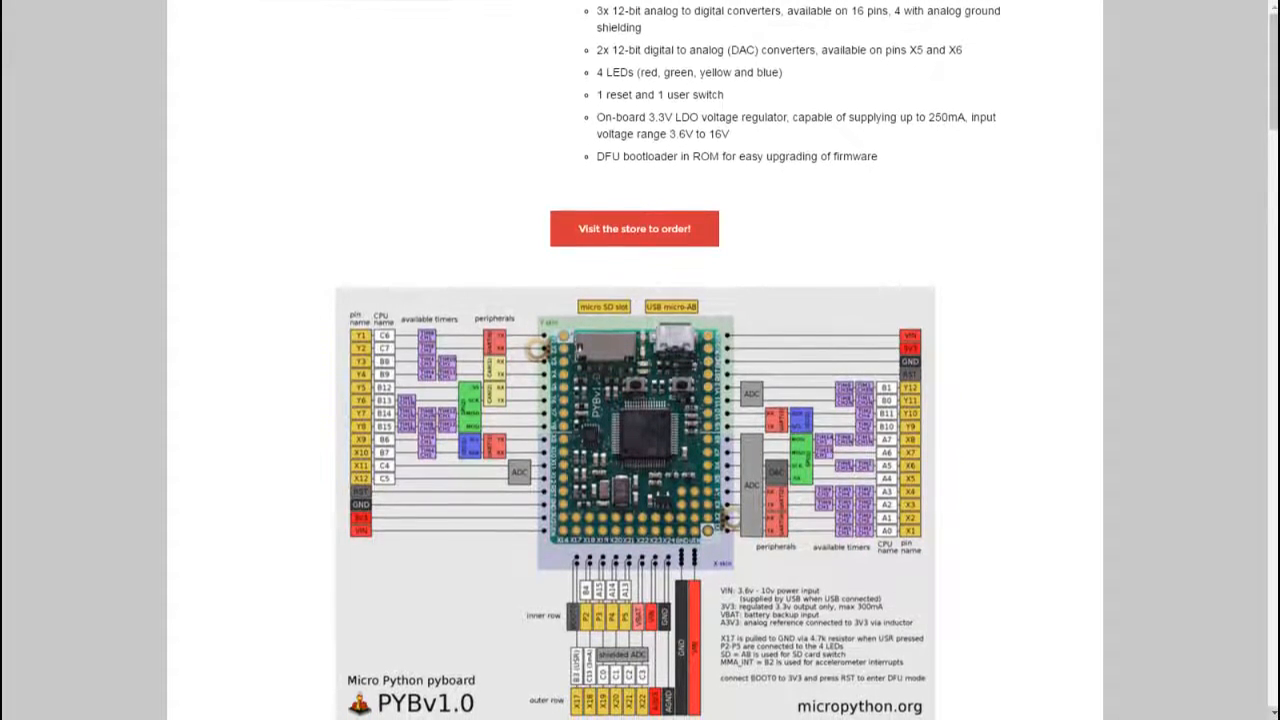
{"action": "scroll", "scroll_direction": "down", "scroll_amount": 3}
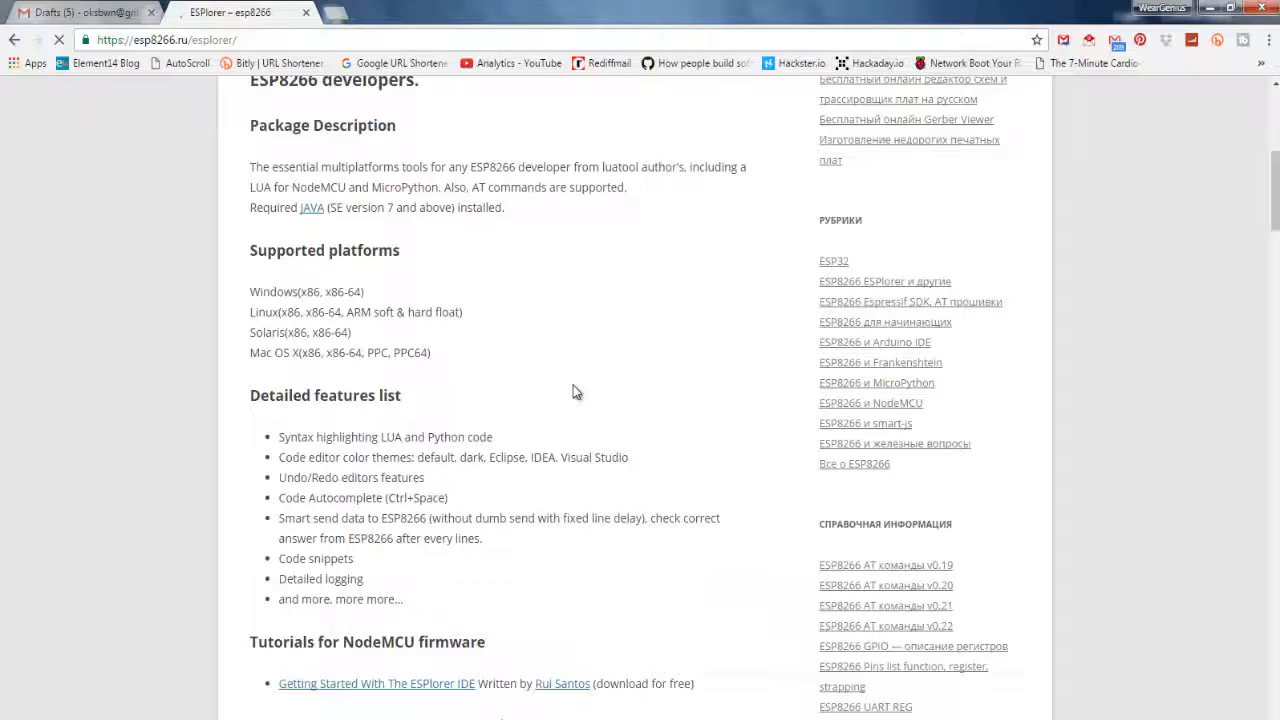
Scroll the esp8266.ru ESPlorer page down to the ESPlorer Downloads section with ESPlorer.zip and GitHub links.
{"action": "scroll", "scroll_direction": "down", "scroll_amount": 3}
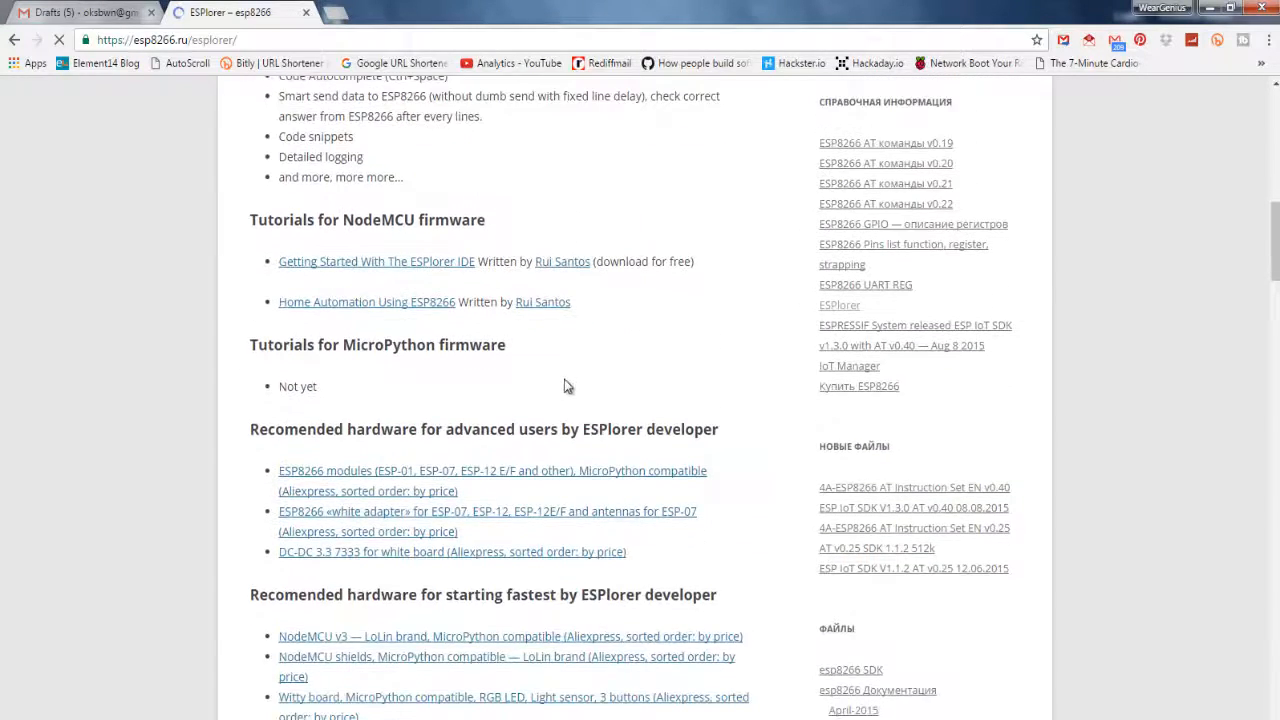
{"action": "scroll", "scroll_direction": "down", "scroll_amount": 3}
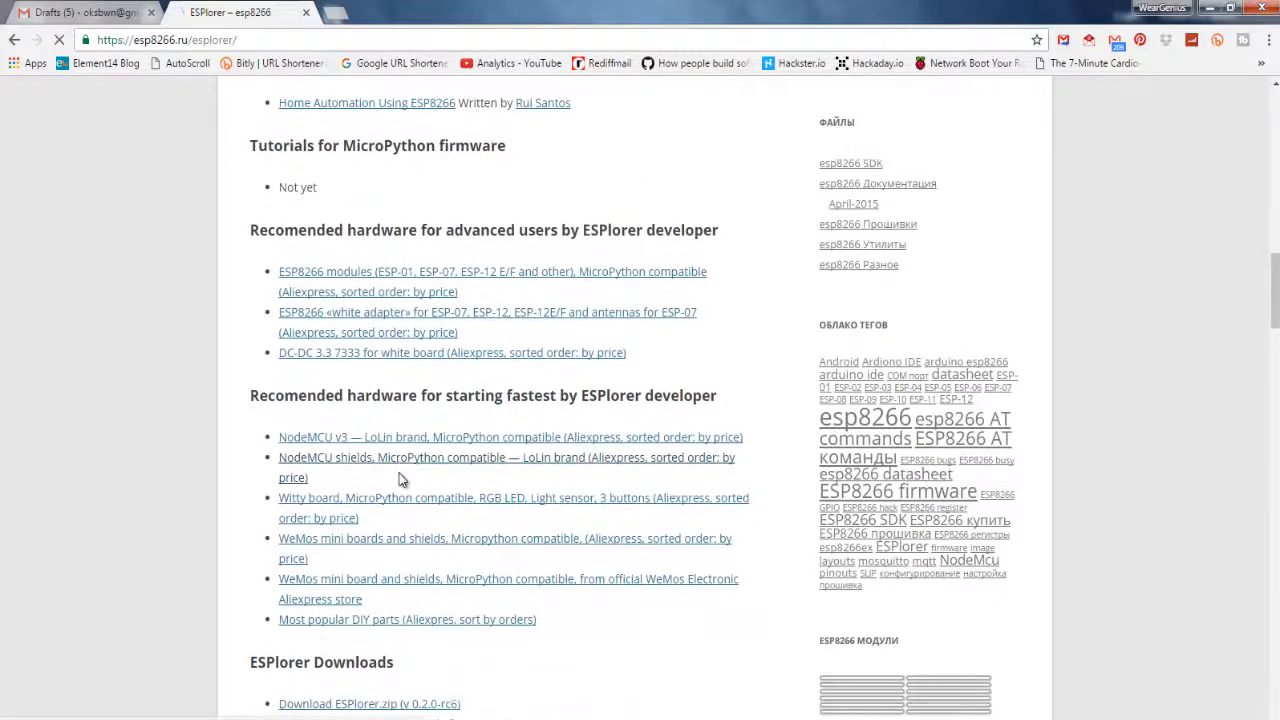
{"action": "scroll", "scroll_direction": "down", "scroll_amount": 3}
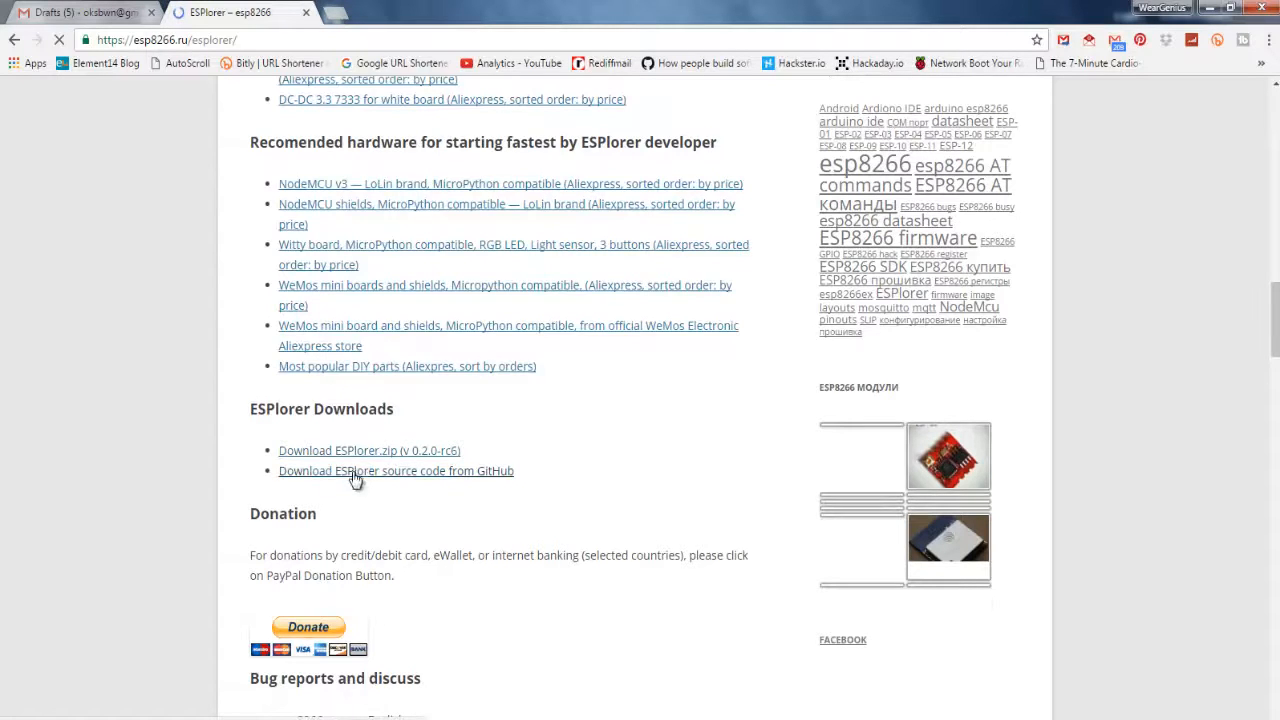
{"action": "mouse_move", "coordinate": [408, 459]}
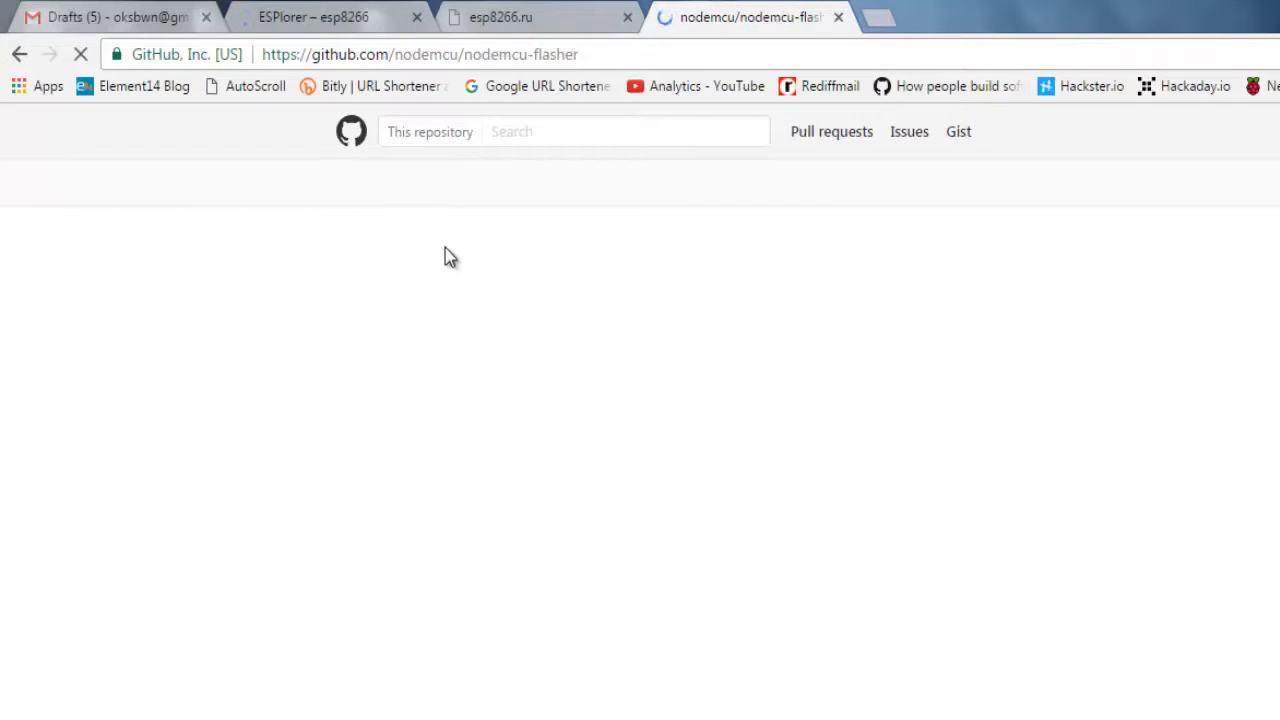
{"action": "mouse_move", "coordinate": [498, 215]}
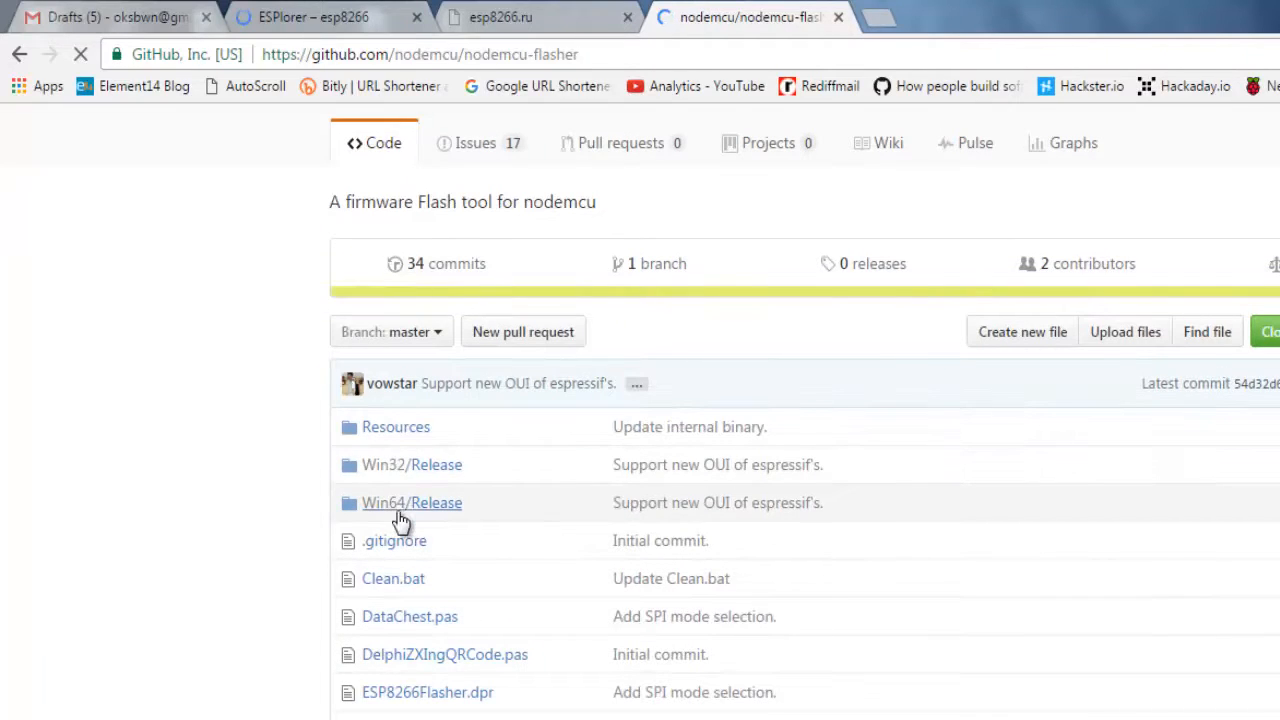
{"action": "mouse_move", "coordinate": [402, 470]}
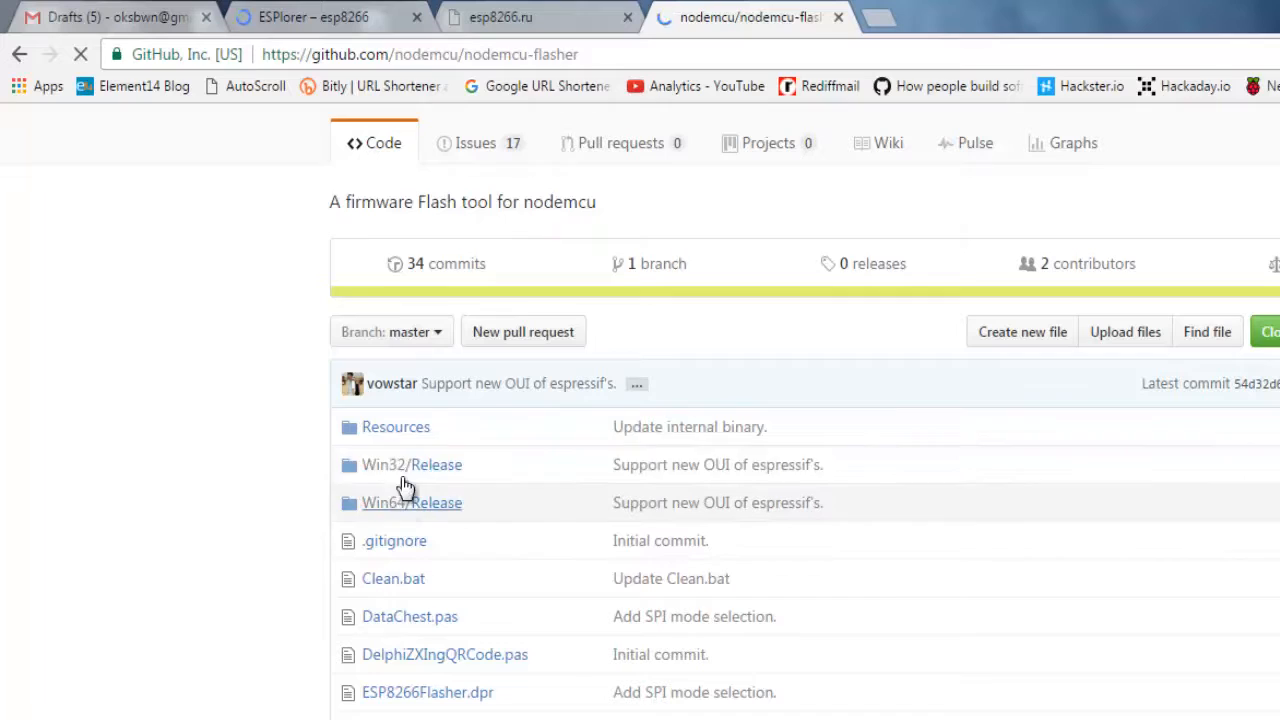
Browse nodemcu-flasher's Win32/Release folder to the ESP8266Flasher.exe file page, then start a new browser tab.
{"action": "left_click", "coordinate": [435, 464]}
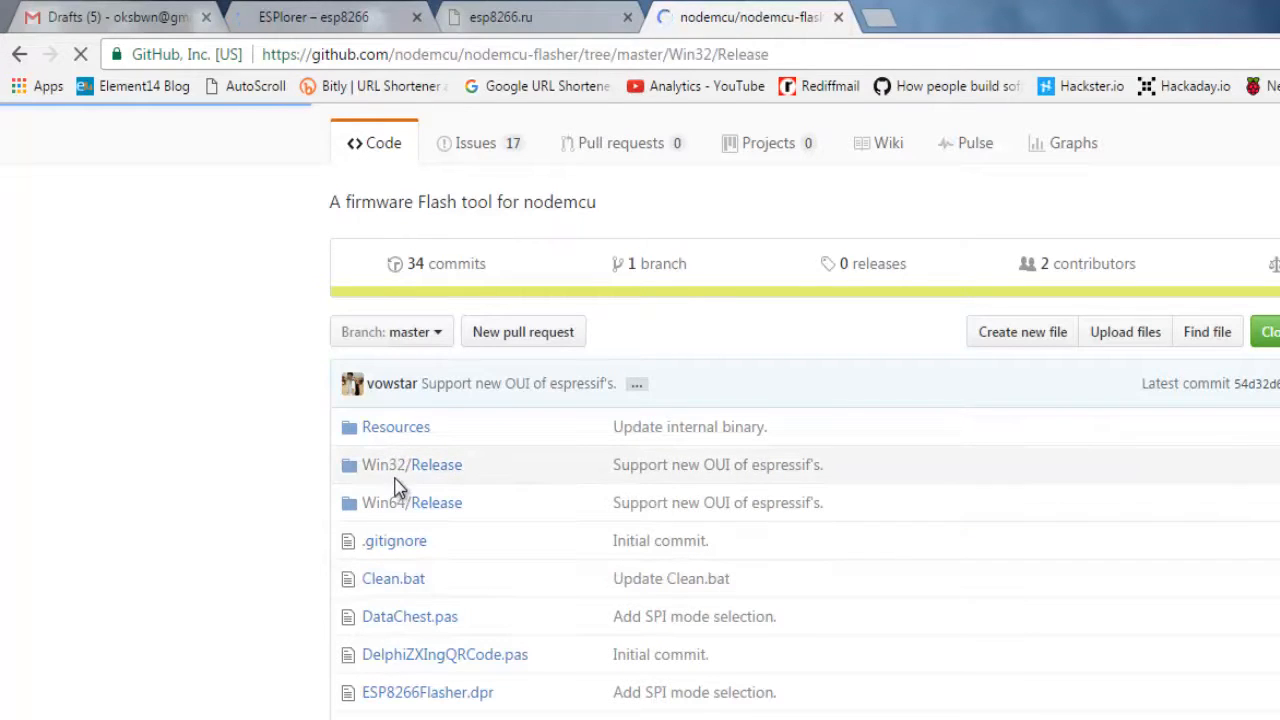
{"action": "mouse_move", "coordinate": [530, 487]}
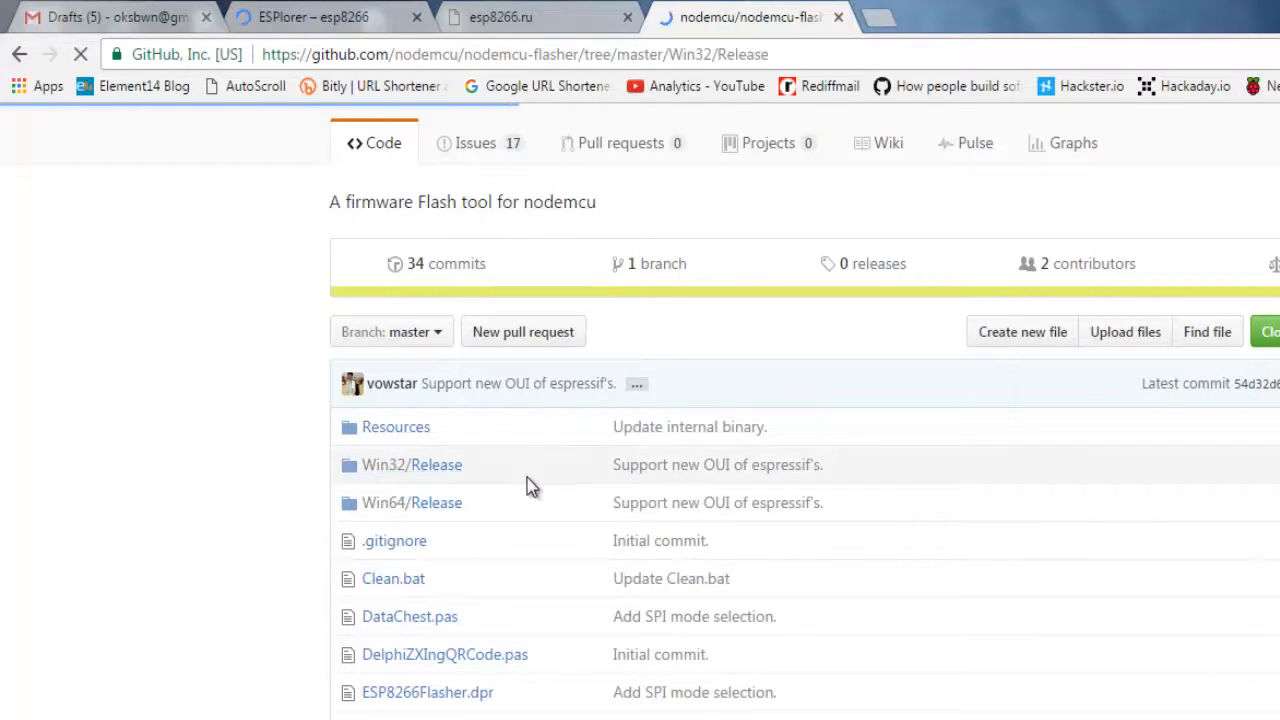
{"action": "mouse_move", "coordinate": [521, 494]}
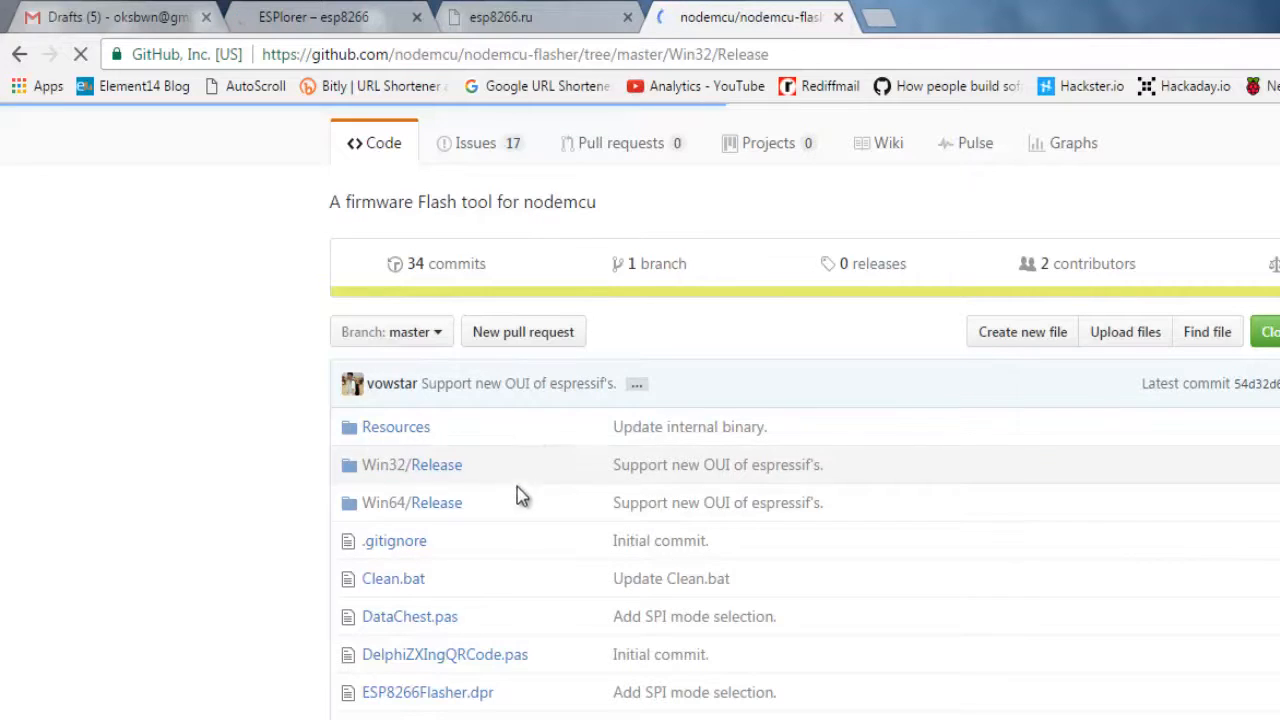
{"action": "left_click", "coordinate": [428, 464]}
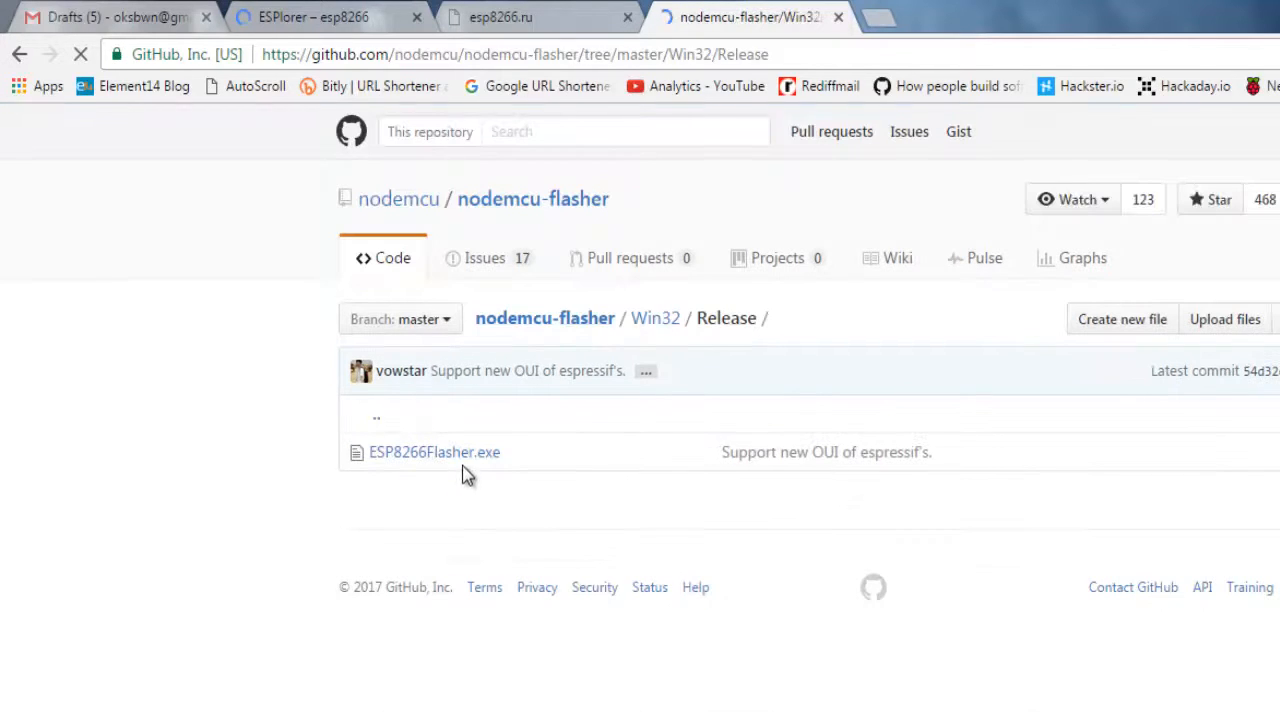
{"action": "left_click", "coordinate": [434, 452]}
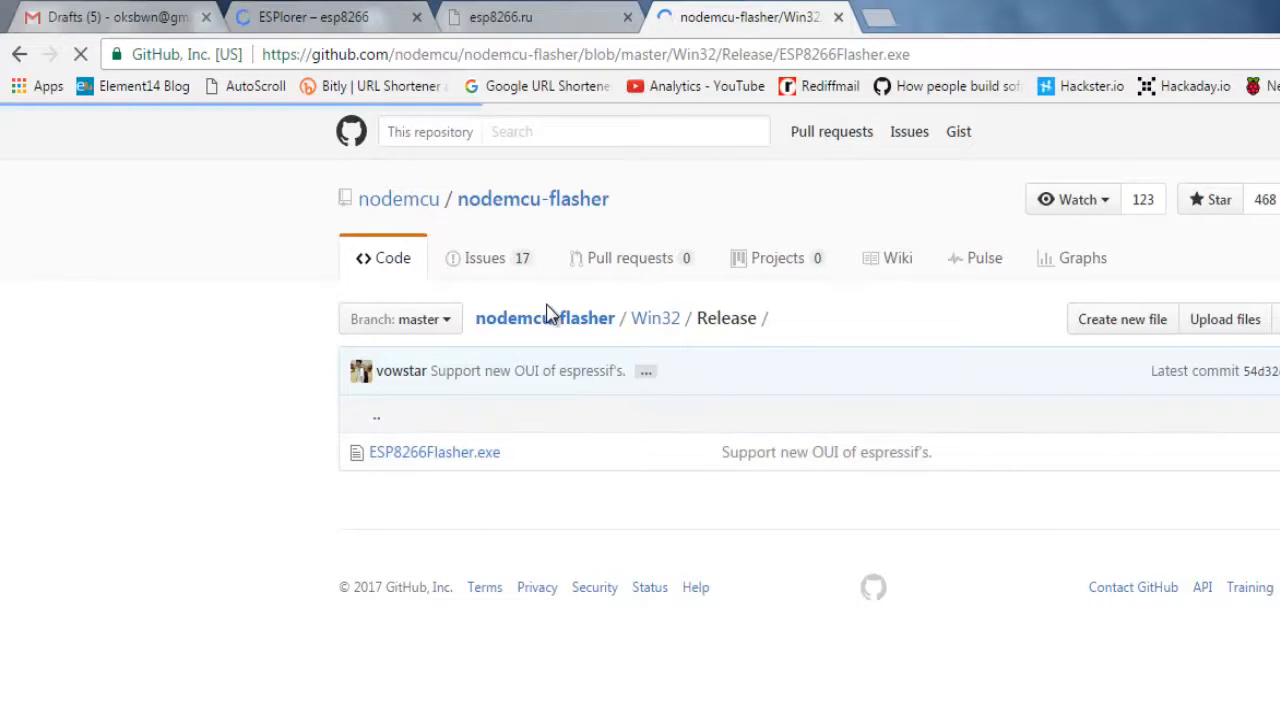
{"action": "left_click", "coordinate": [434, 452]}
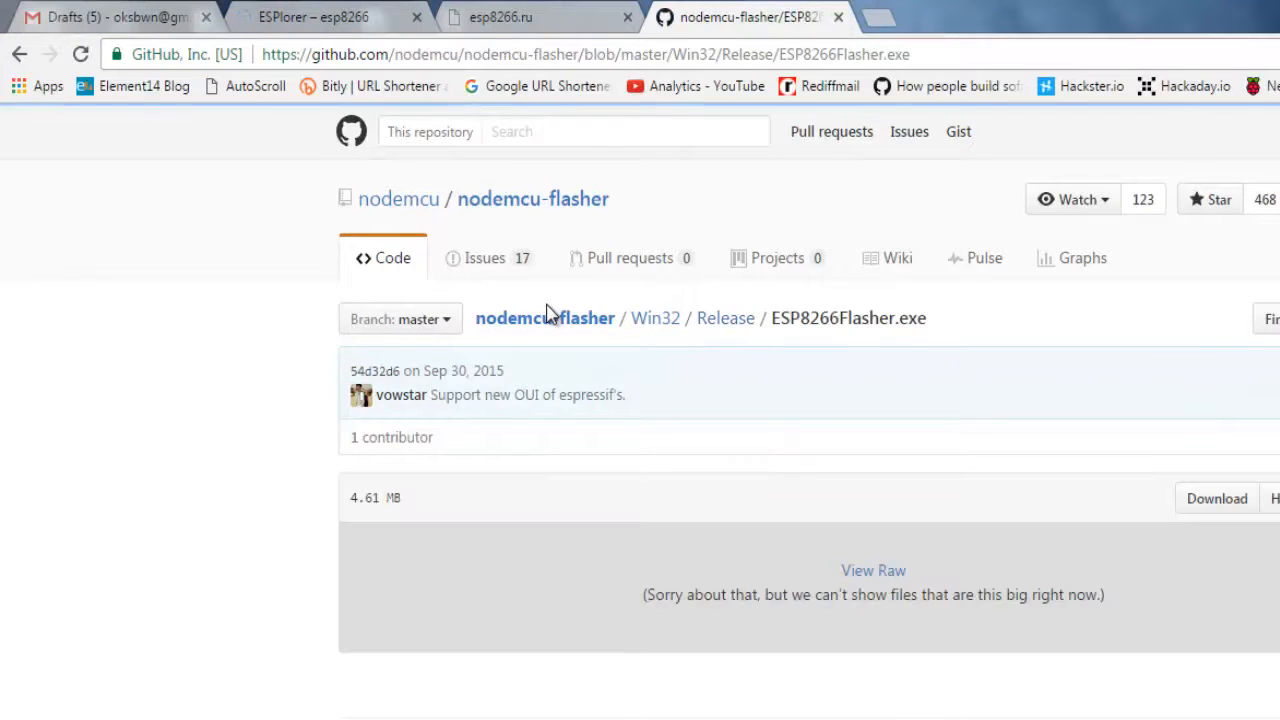
{"action": "mouse_move", "coordinate": [900, 15]}
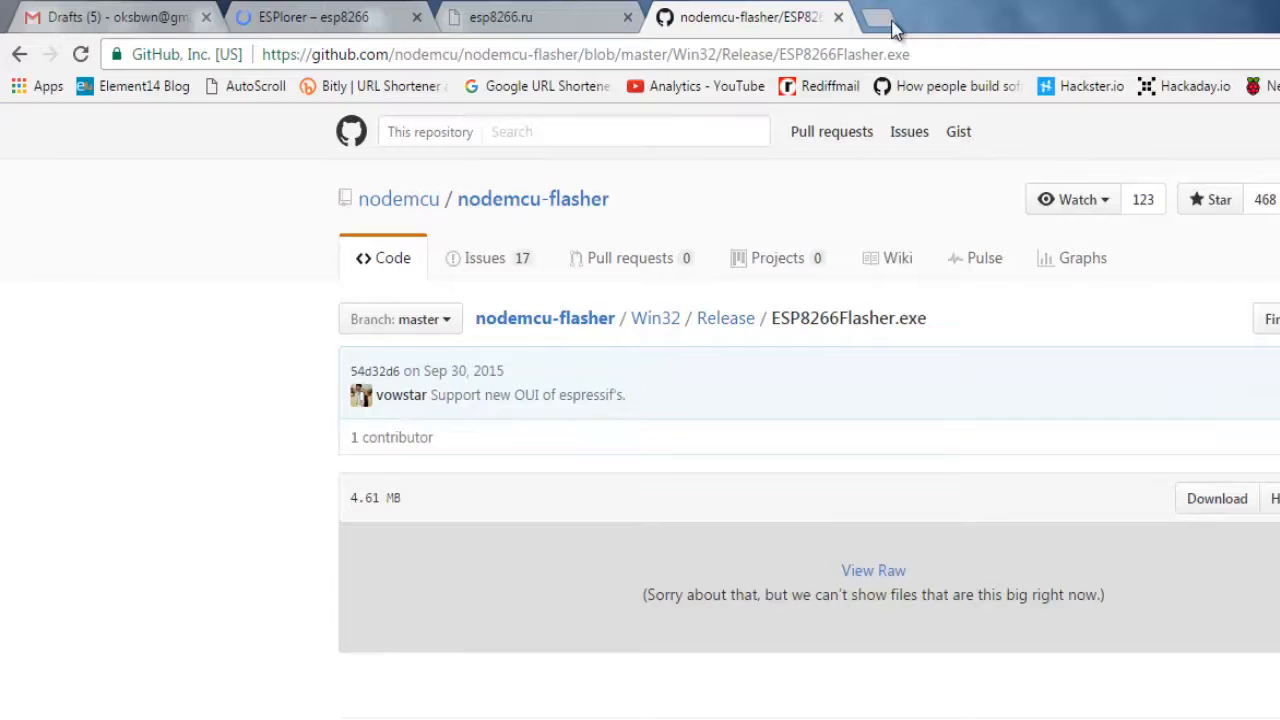
{"action": "mouse_move", "coordinate": [886, 20]}
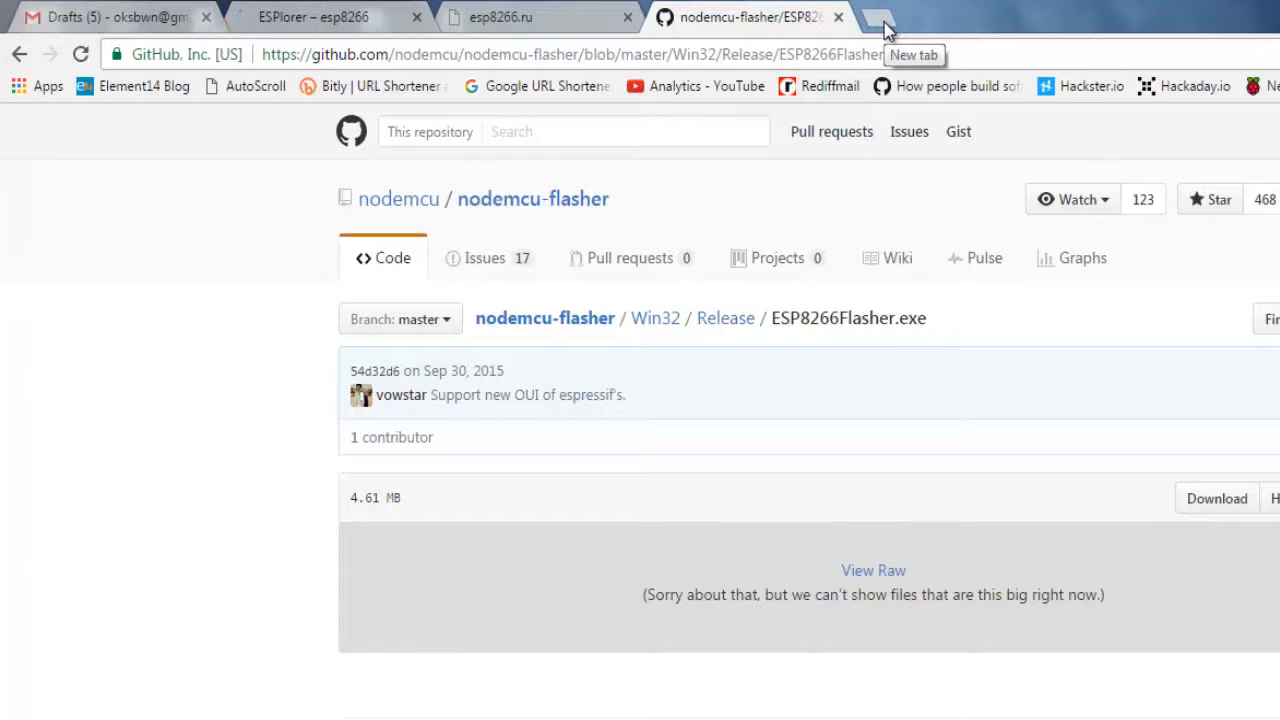
{"action": "left_click", "coordinate": [885, 23]}
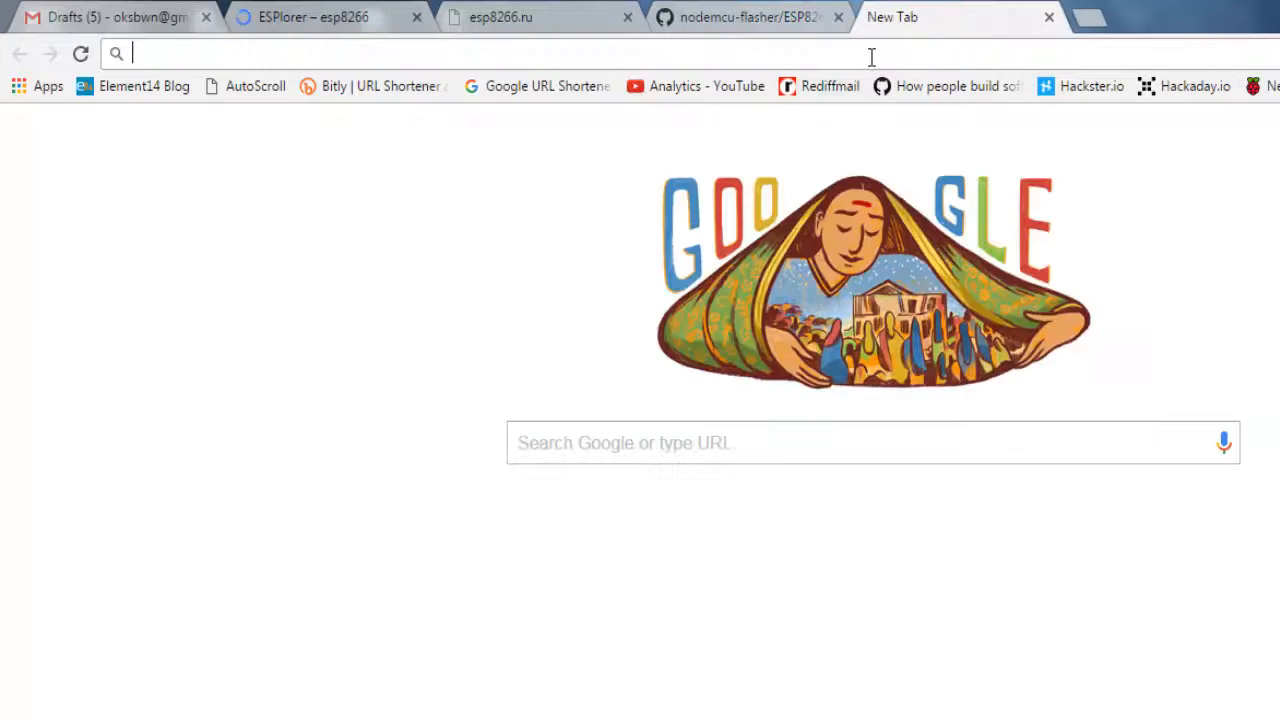
Load micropython.org by entering 'micropython' in the new tab's address bar.
{"action": "type", "text": "micrpy"}
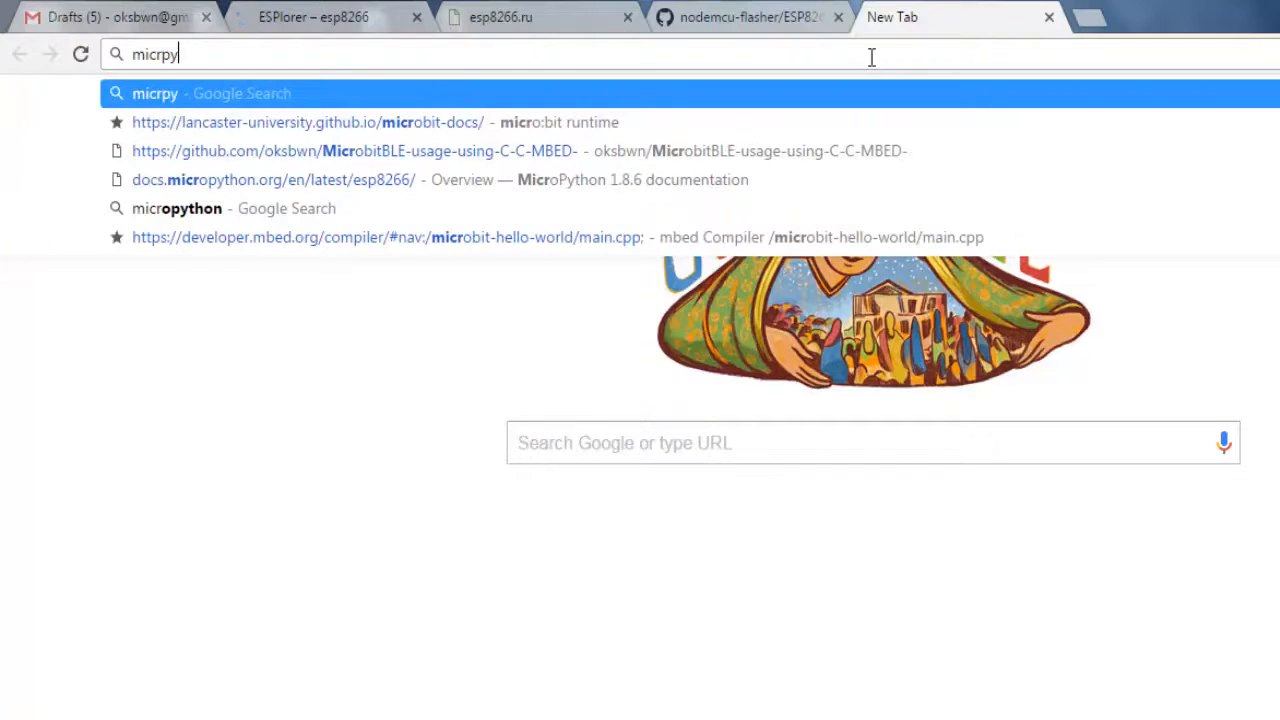
{"action": "type", "text": "thon.org"}
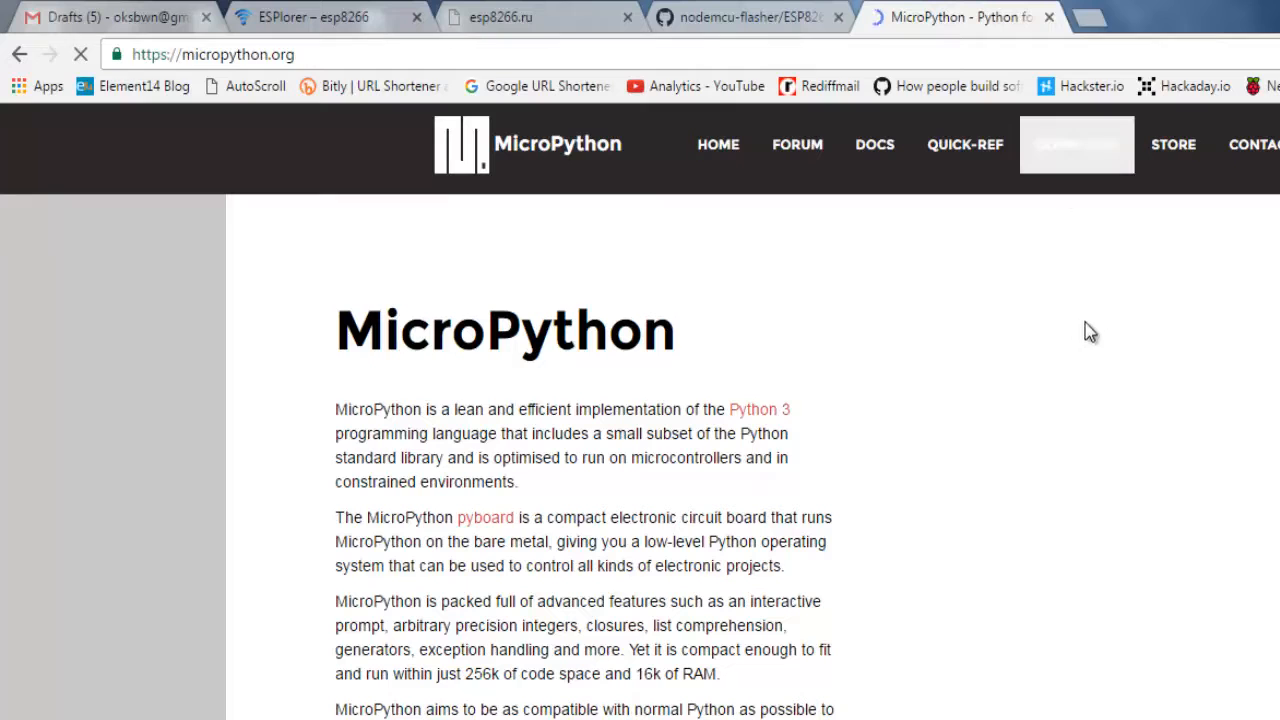
{"action": "mouse_move", "coordinate": [1067, 343]}
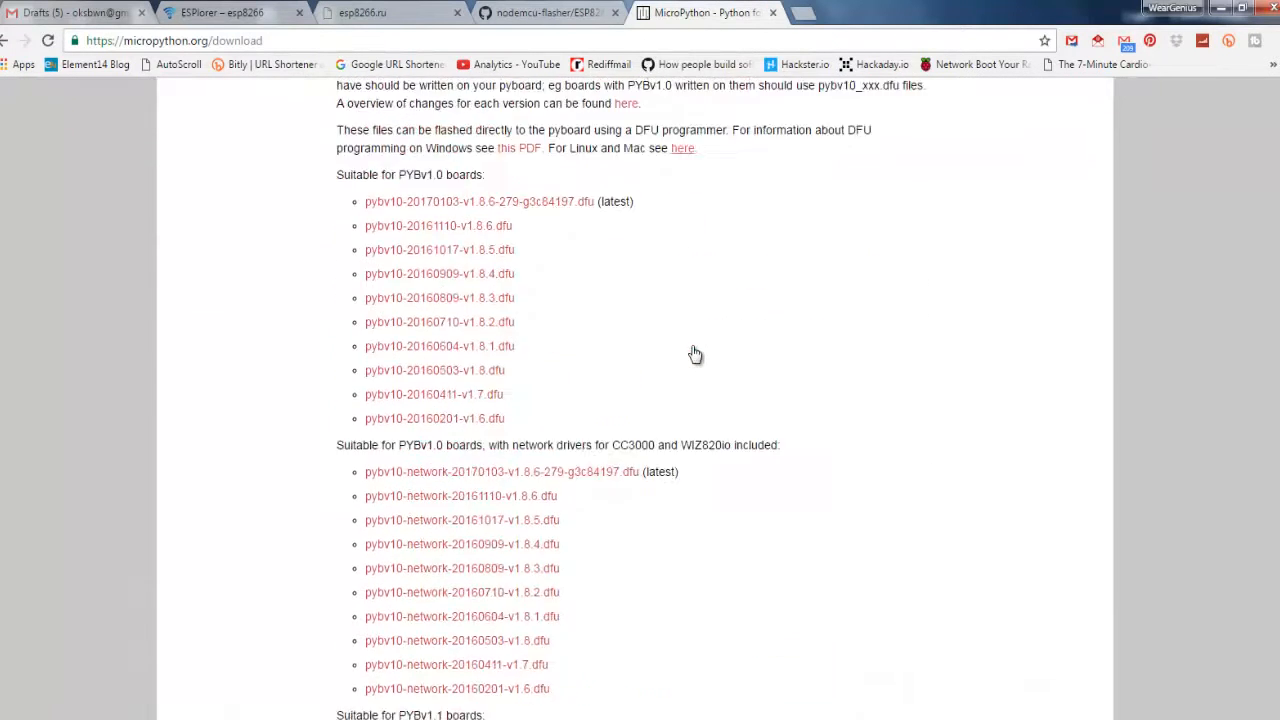
Scroll the MicroPython download page to the Firmware for ESP8266 boards list of .bin files.
{"action": "scroll", "scroll_direction": "down", "scroll_amount": 3}
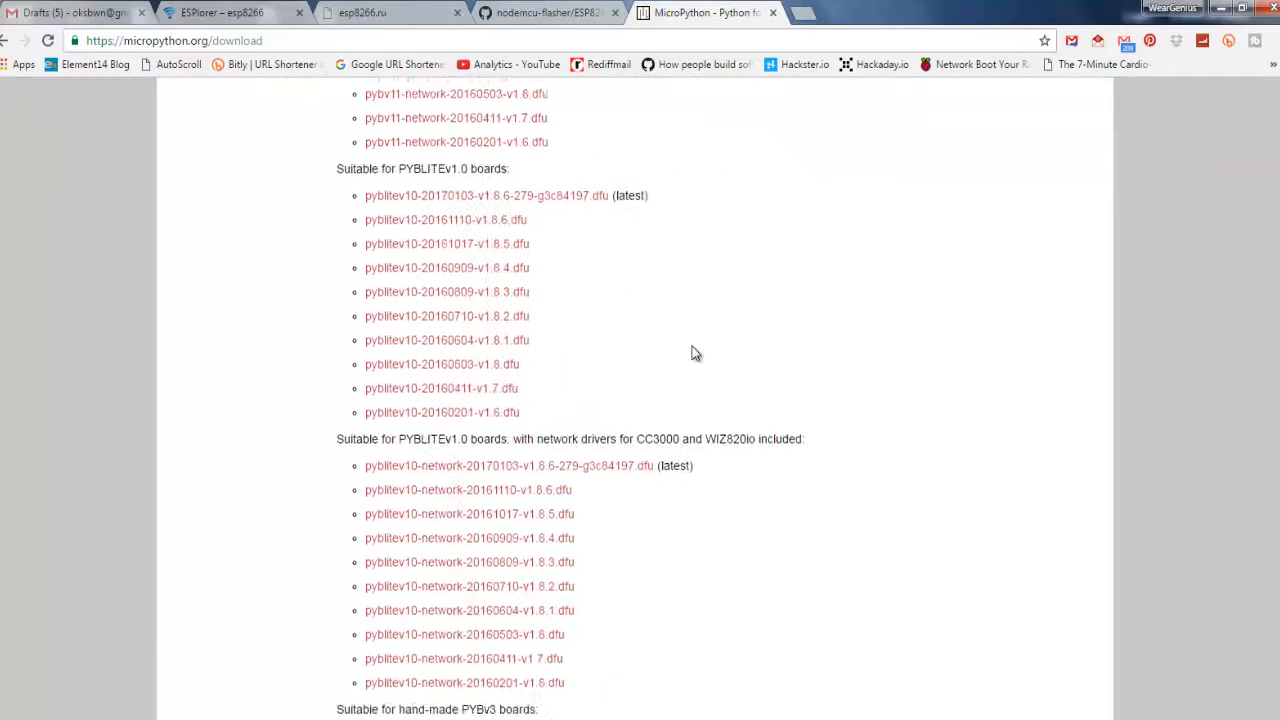
{"action": "scroll", "scroll_direction": "down", "scroll_amount": 3}
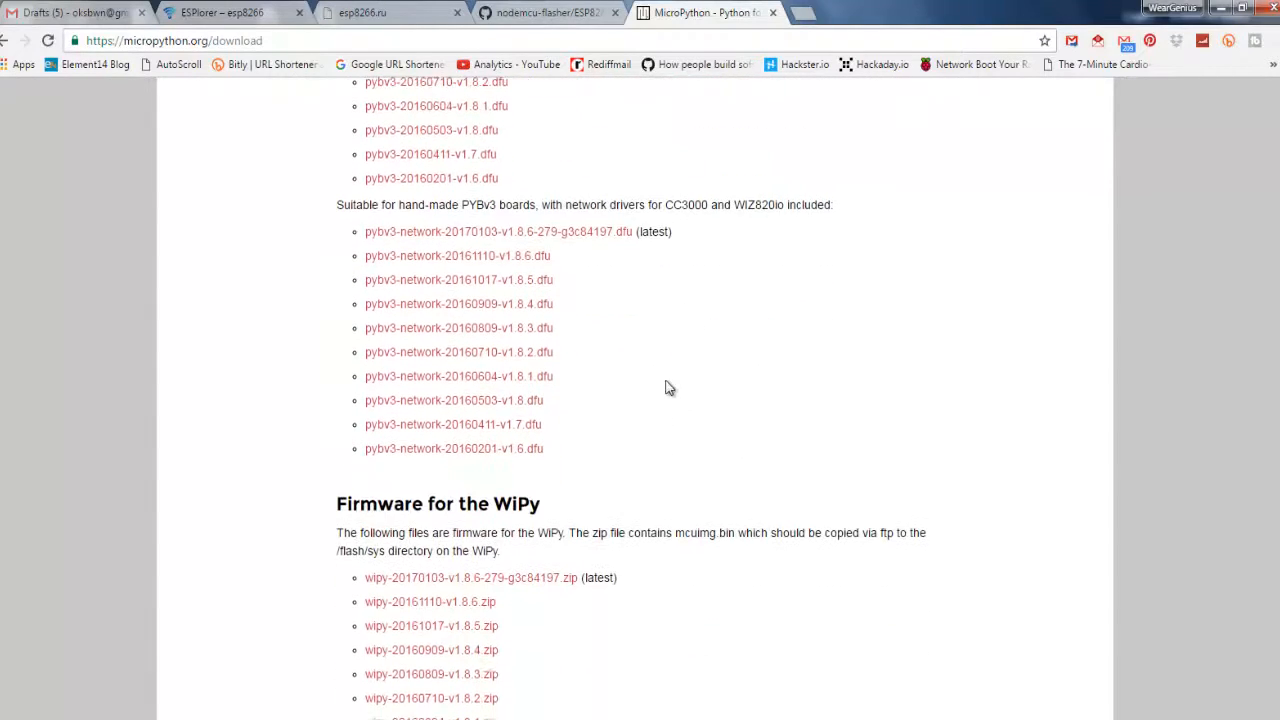
{"action": "scroll", "scroll_direction": "down", "scroll_amount": 3}
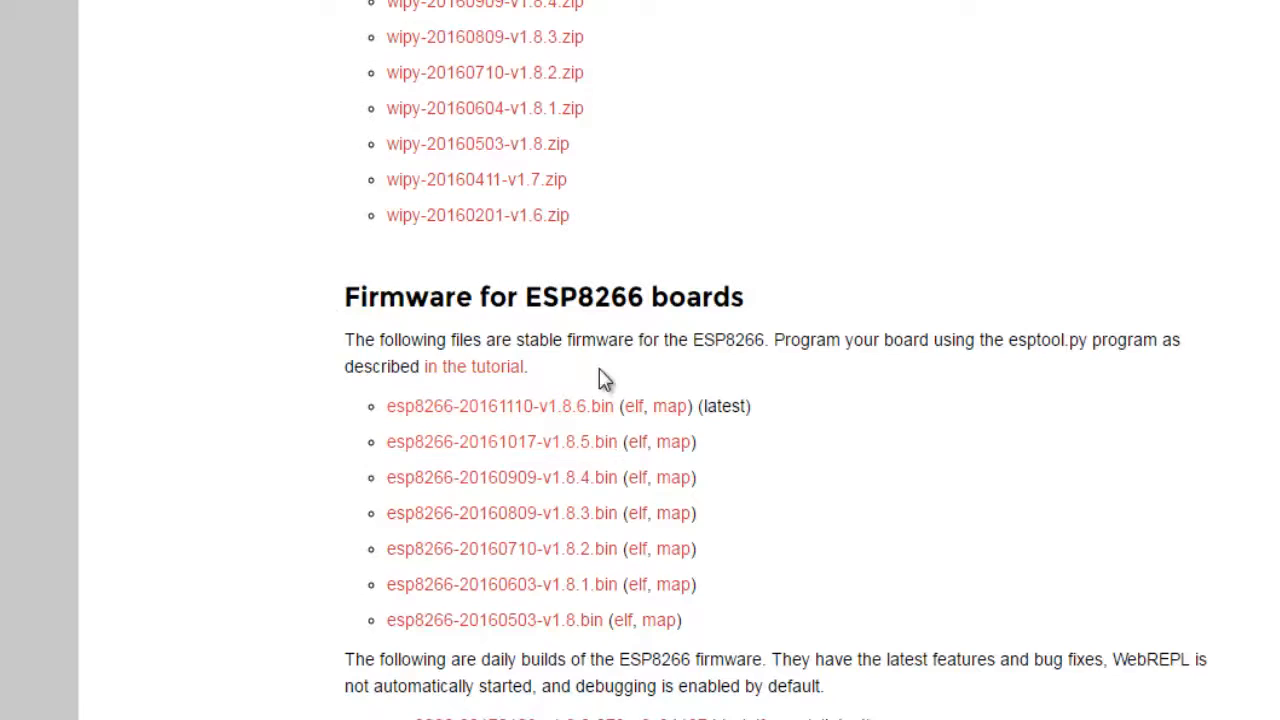
{"action": "scroll", "scroll_direction": "down", "scroll_amount": 3}
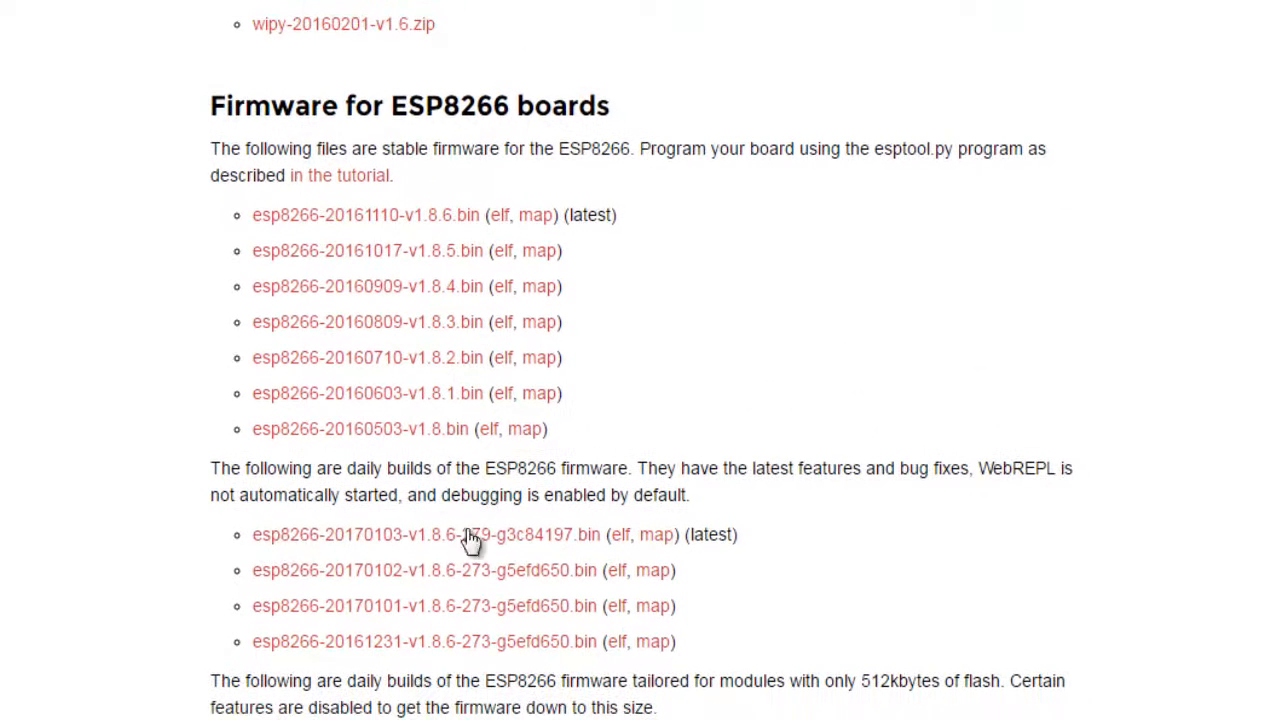
{"action": "mouse_move", "coordinate": [450, 525]}
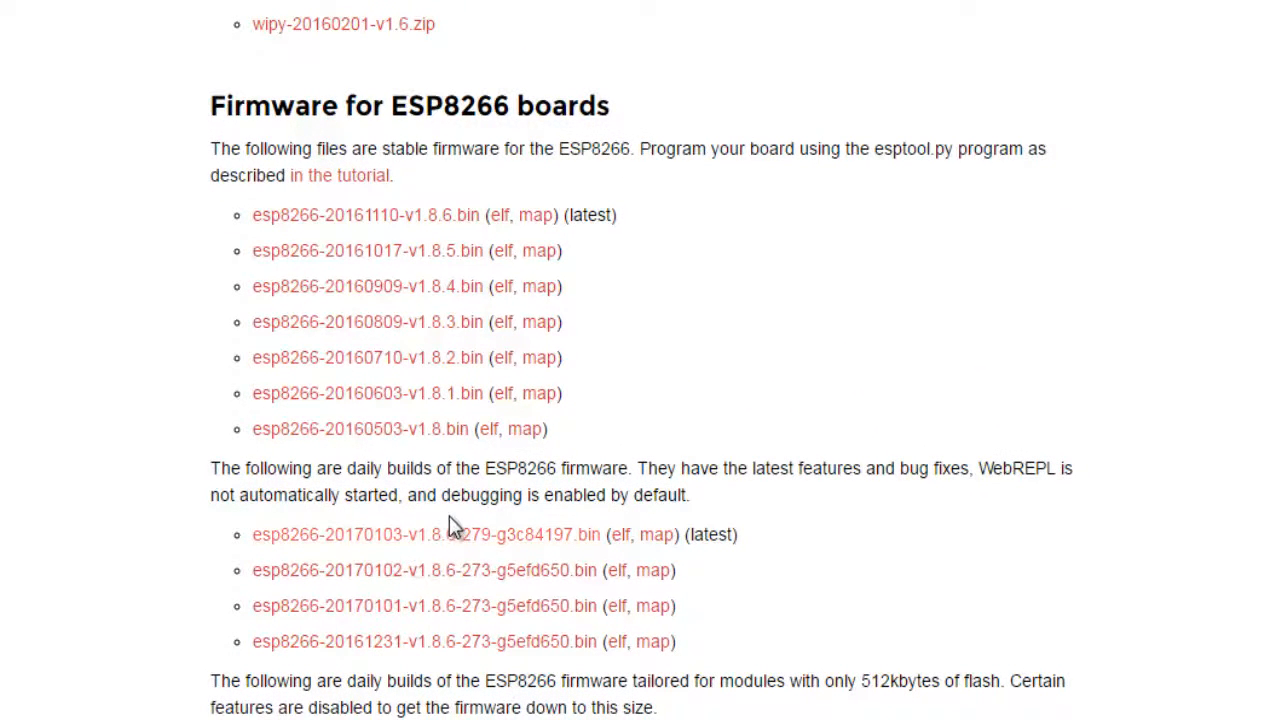
{"action": "mouse_move", "coordinate": [395, 222]}
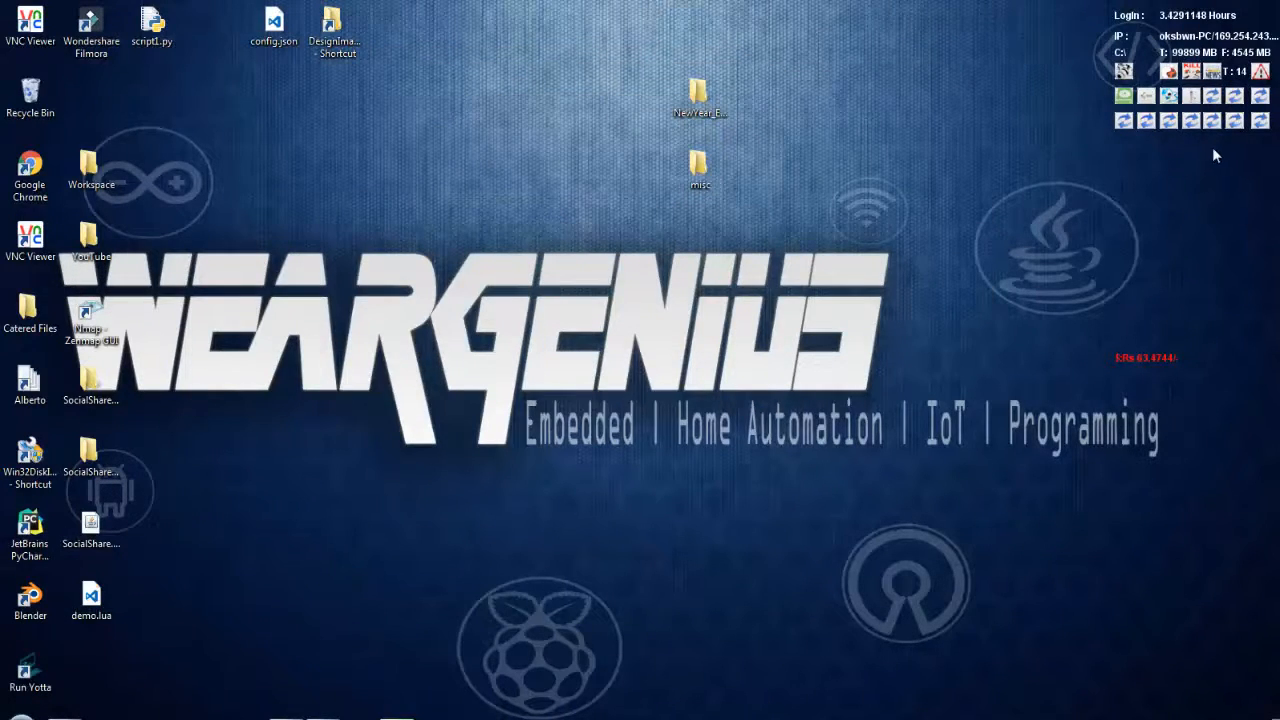
{"action": "mouse_move", "coordinate": [545, 231]}
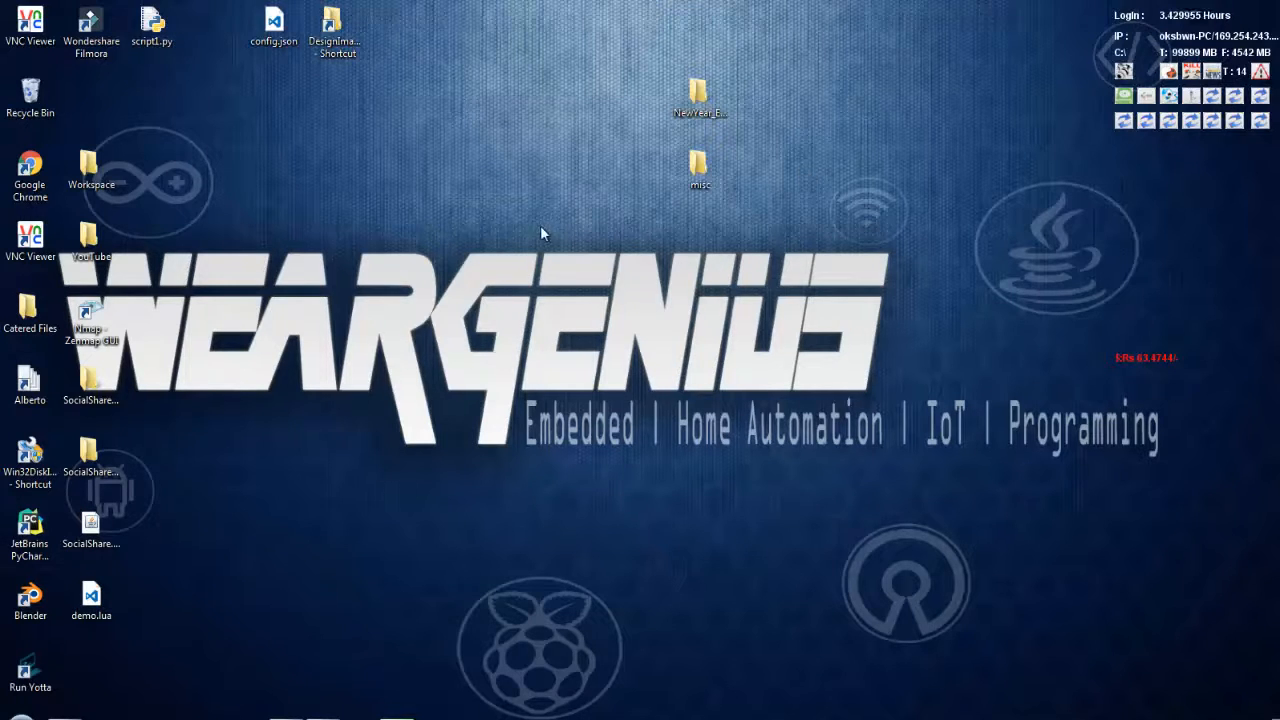
{"action": "mouse_move", "coordinate": [215, 340]}
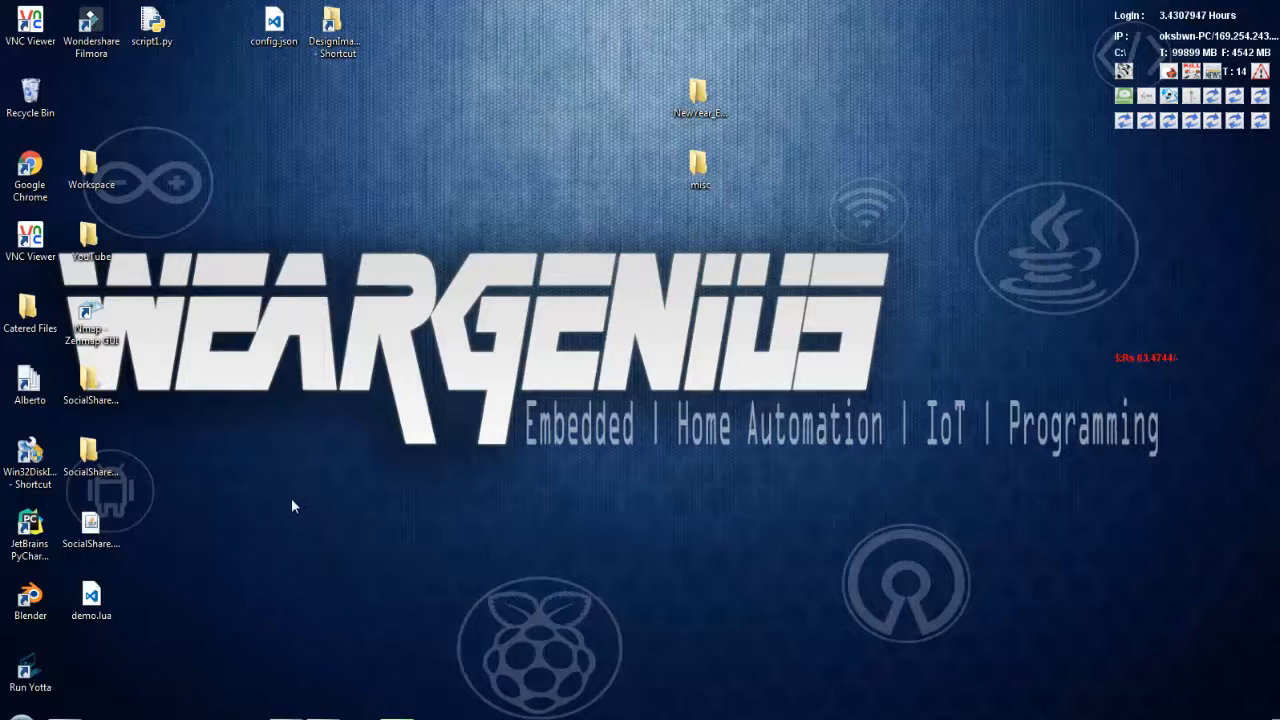
Launch ESP8266Flasher.exe from the ESP8266 Flash Tools > ESPlorer folder.
{"action": "left_click", "coordinate": [91, 525]}
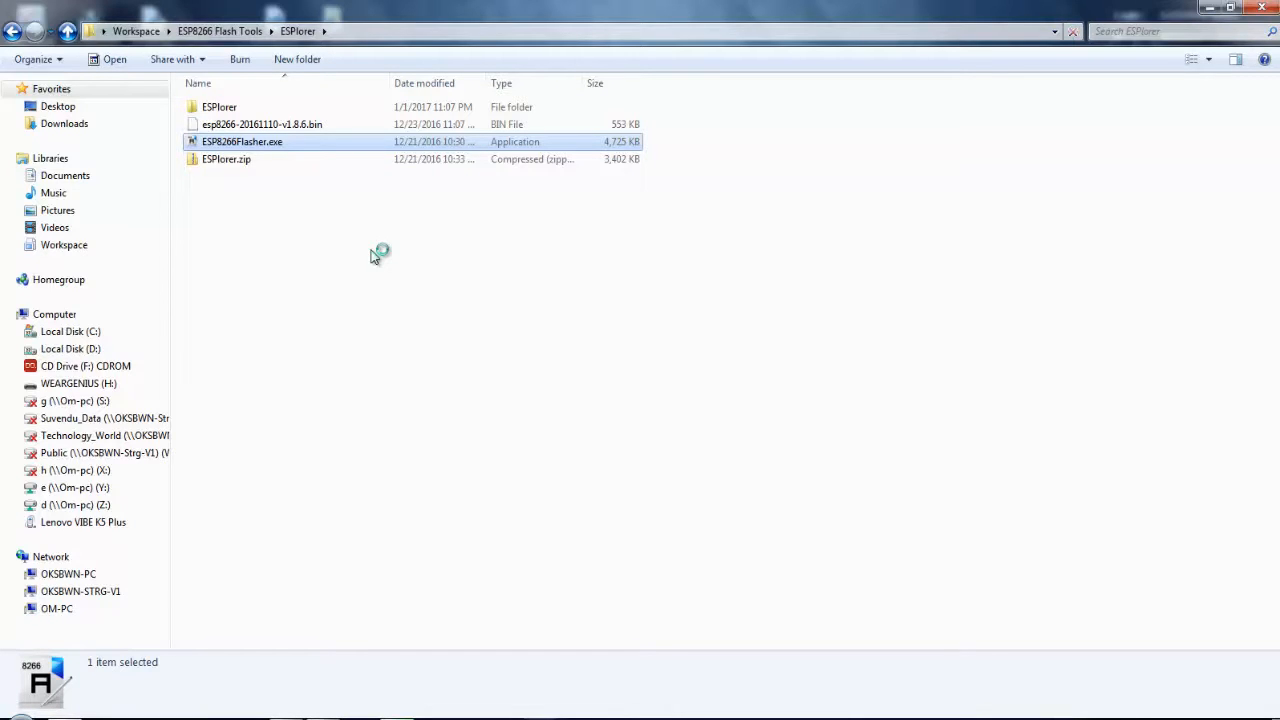
{"action": "double_click", "coordinate": [242, 141]}
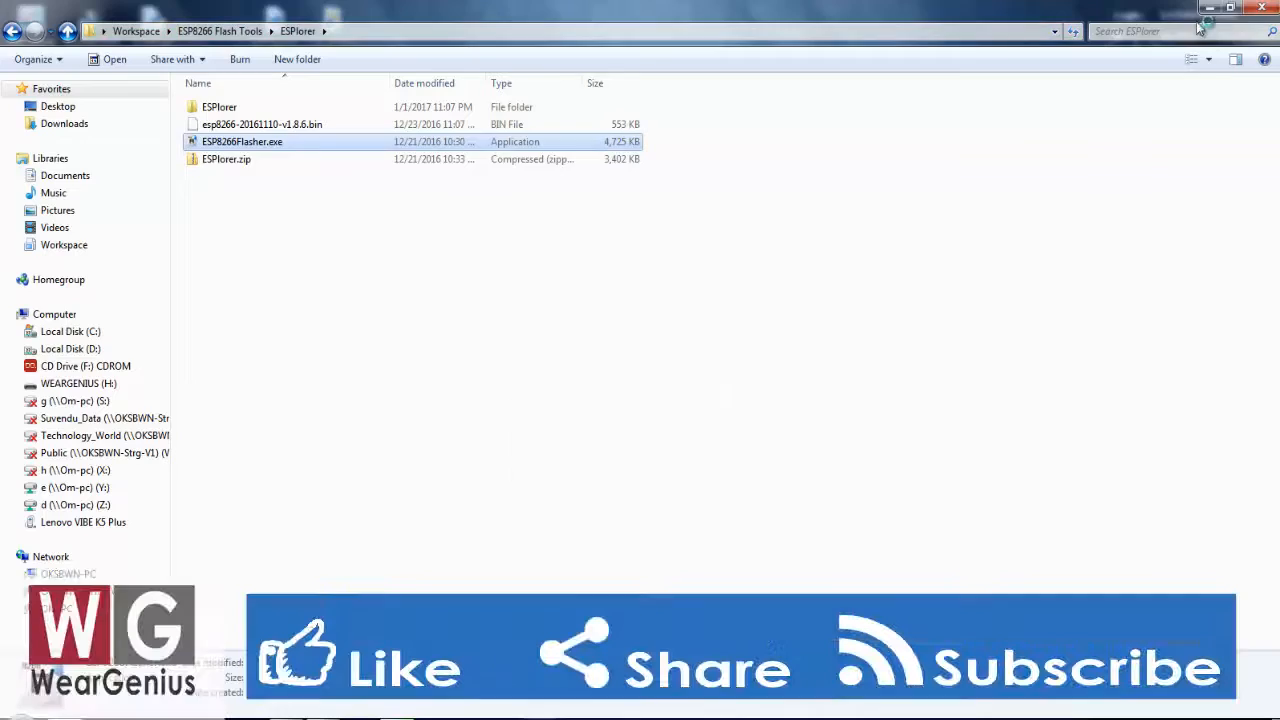
{"action": "double_click", "coordinate": [242, 141]}
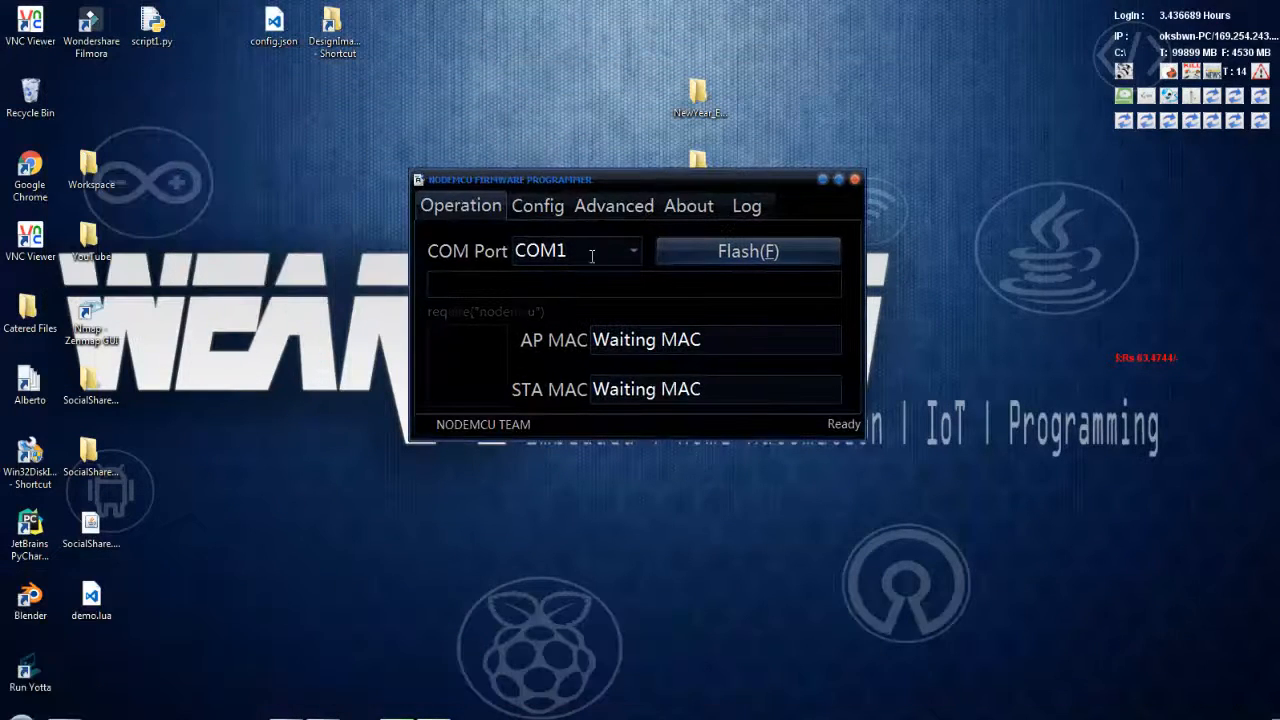
{"action": "left_click", "coordinate": [632, 251]}
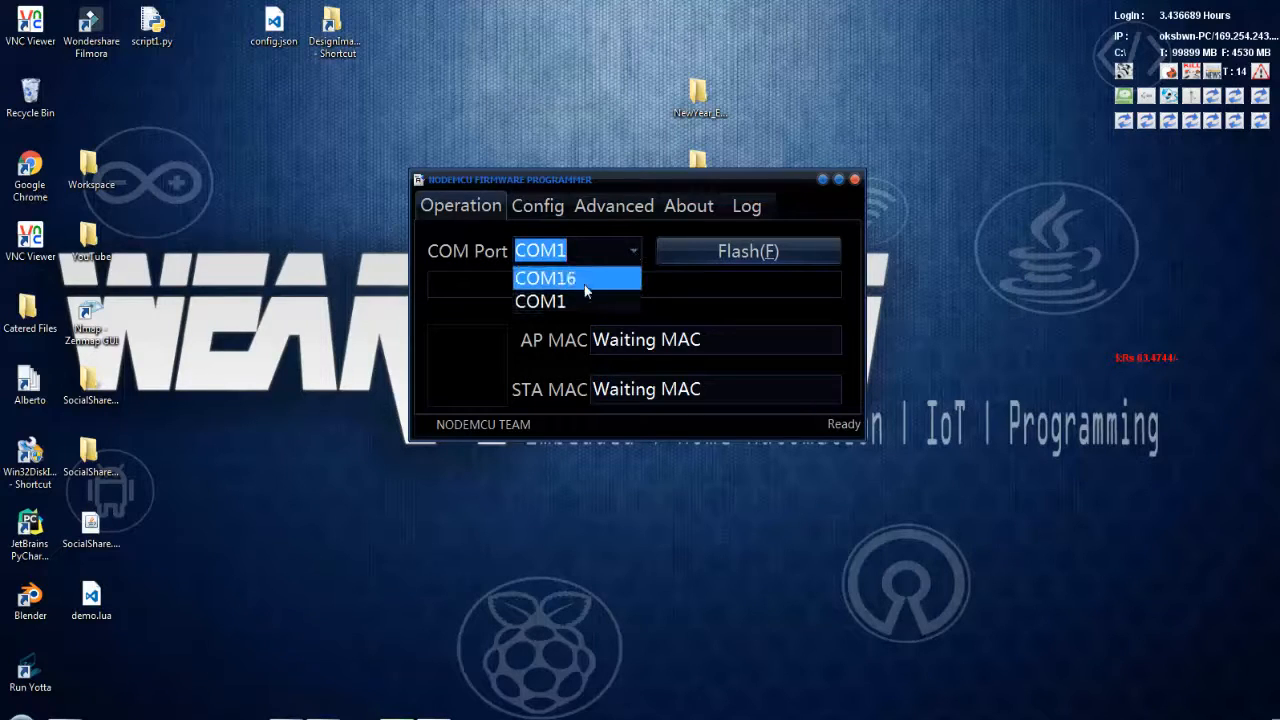
{"action": "left_click", "coordinate": [575, 278]}
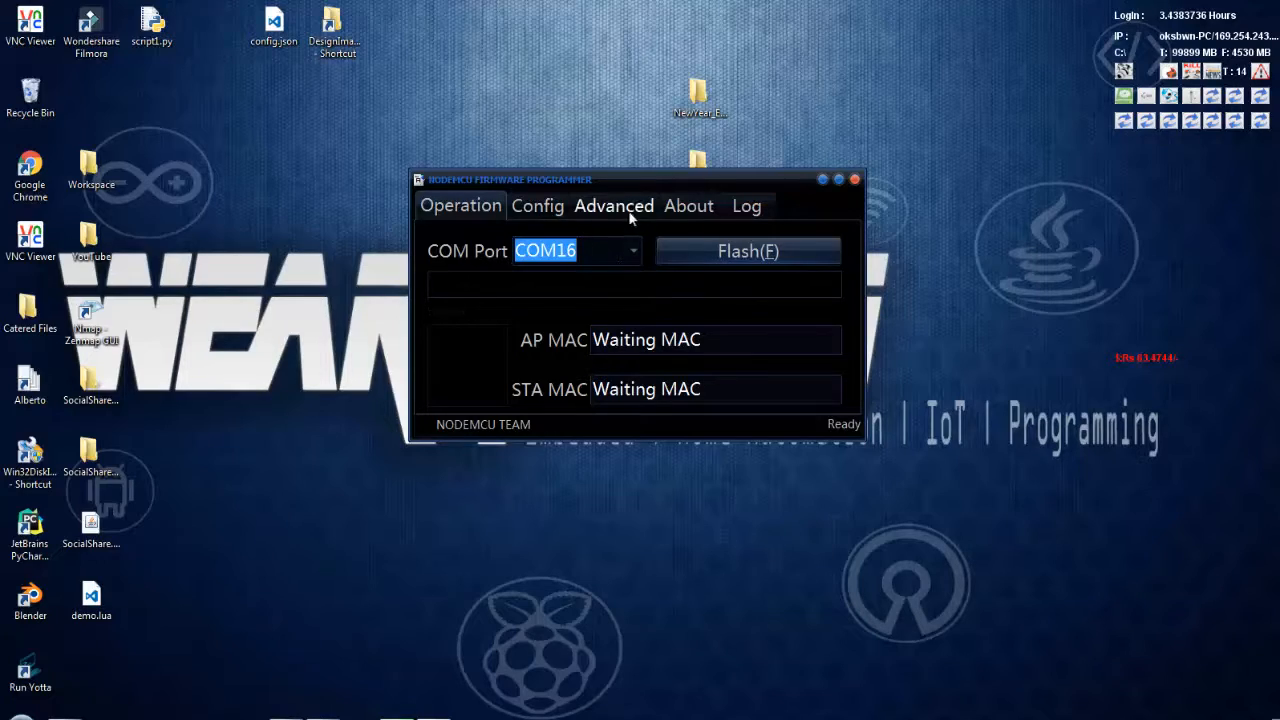
{"action": "left_click", "coordinate": [613, 205]}
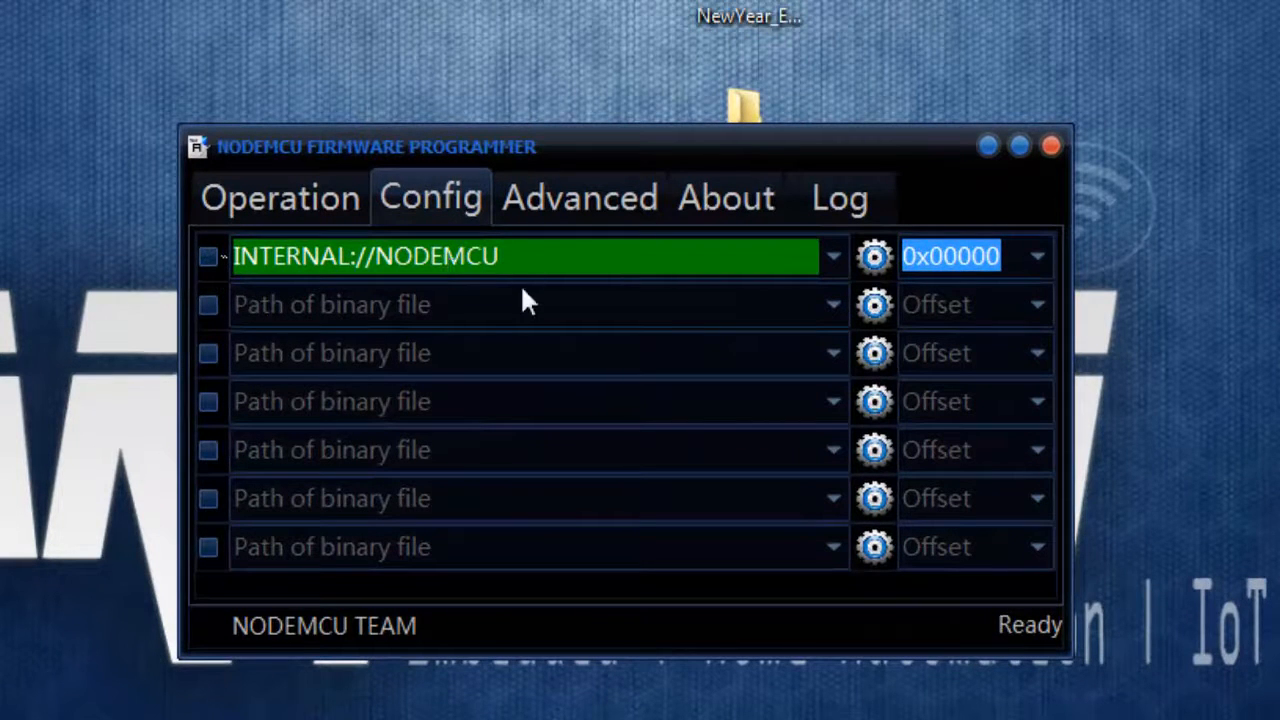
{"action": "mouse_move", "coordinate": [196, 308]}
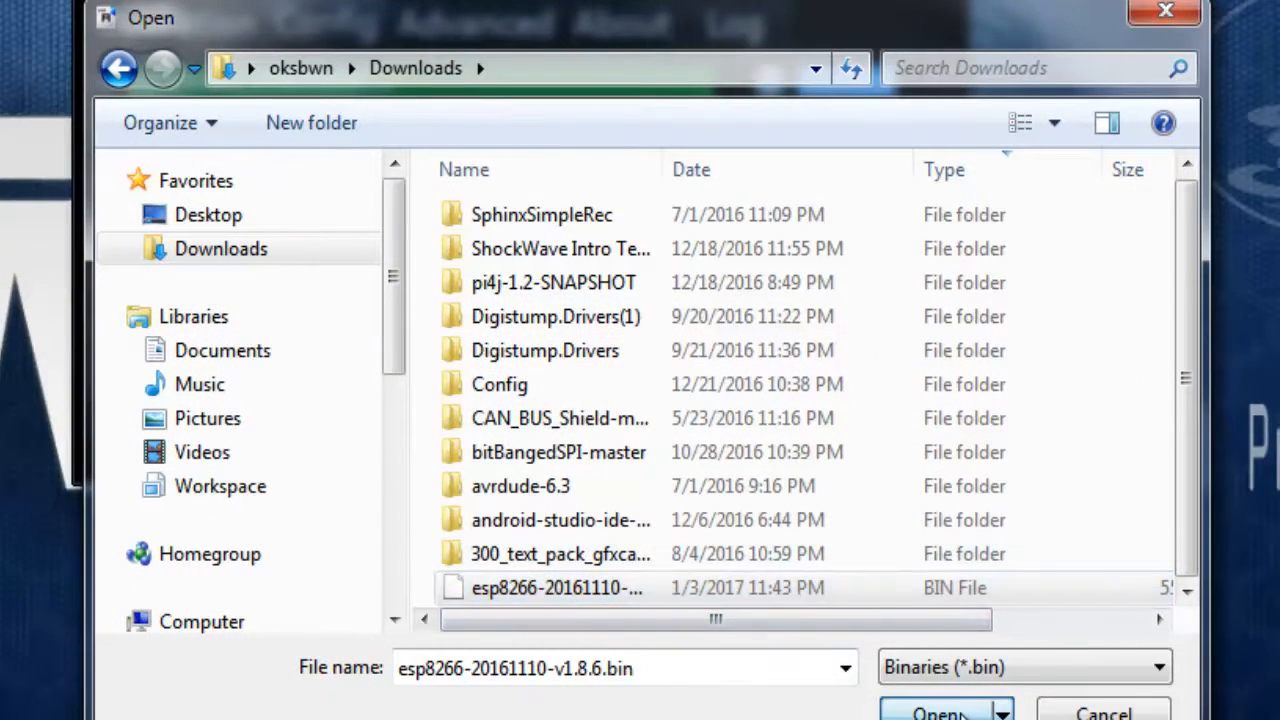
{"action": "left_click", "coordinate": [945, 709]}
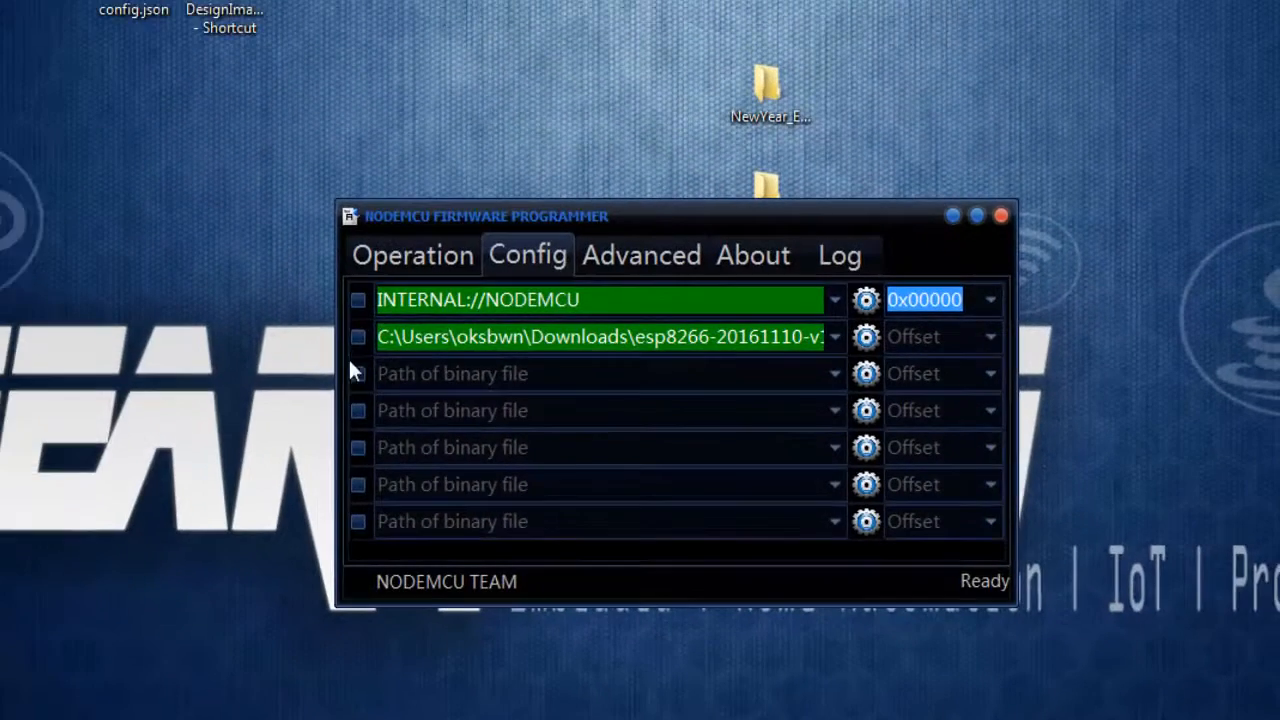
{"action": "left_click", "coordinate": [411, 255]}
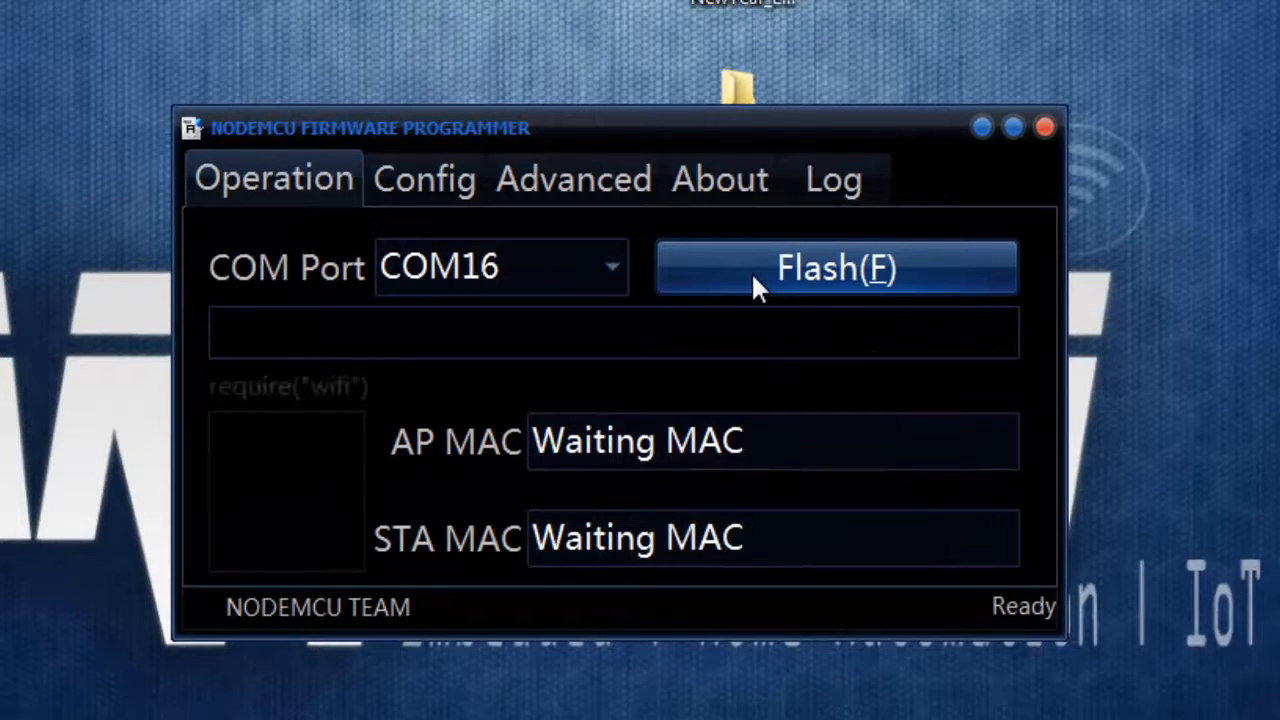
Start and stop a flash attempt so the board's MAC addresses are read, then reopen Config.
{"action": "left_click", "coordinate": [835, 267]}
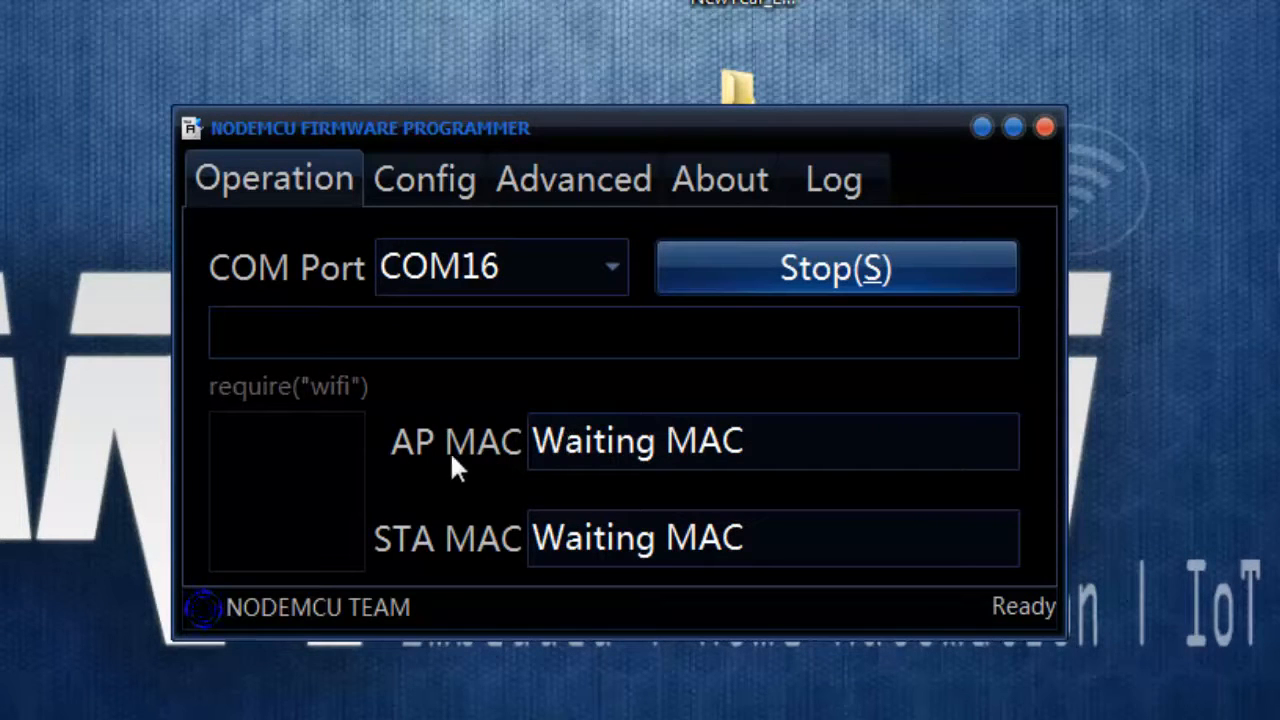
{"action": "left_click", "coordinate": [424, 178]}
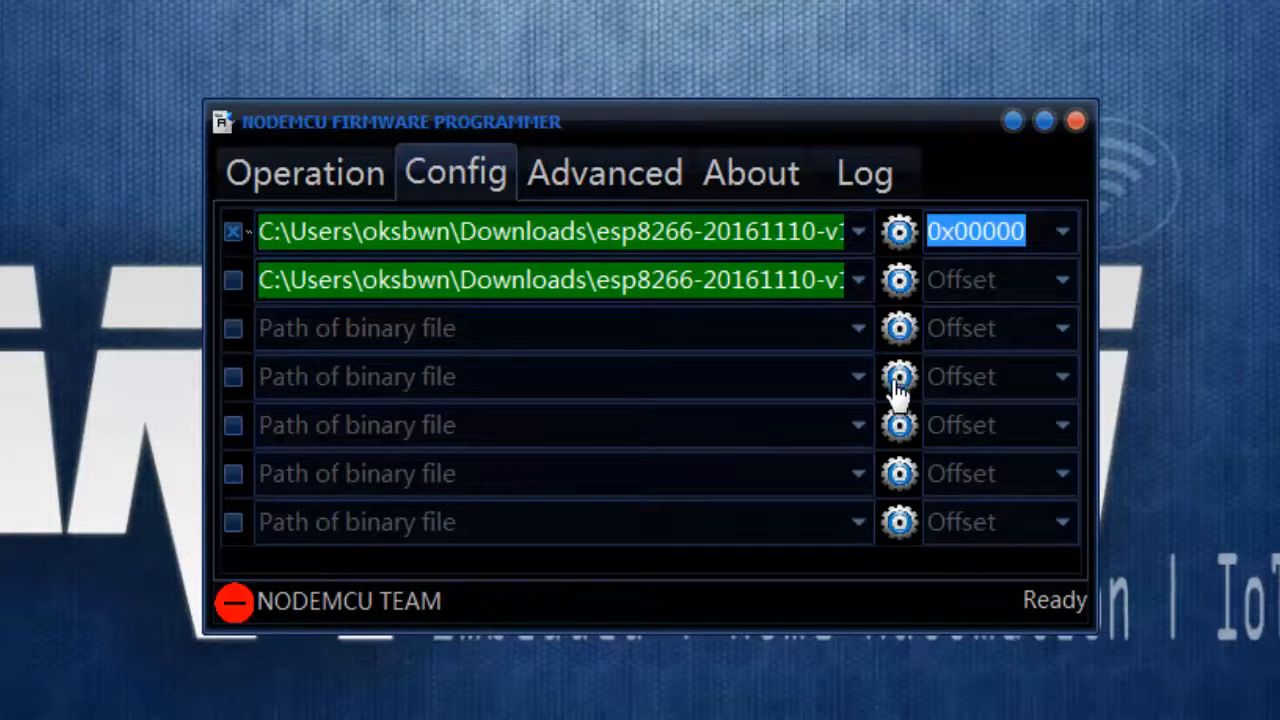
{"action": "left_click", "coordinate": [305, 172]}
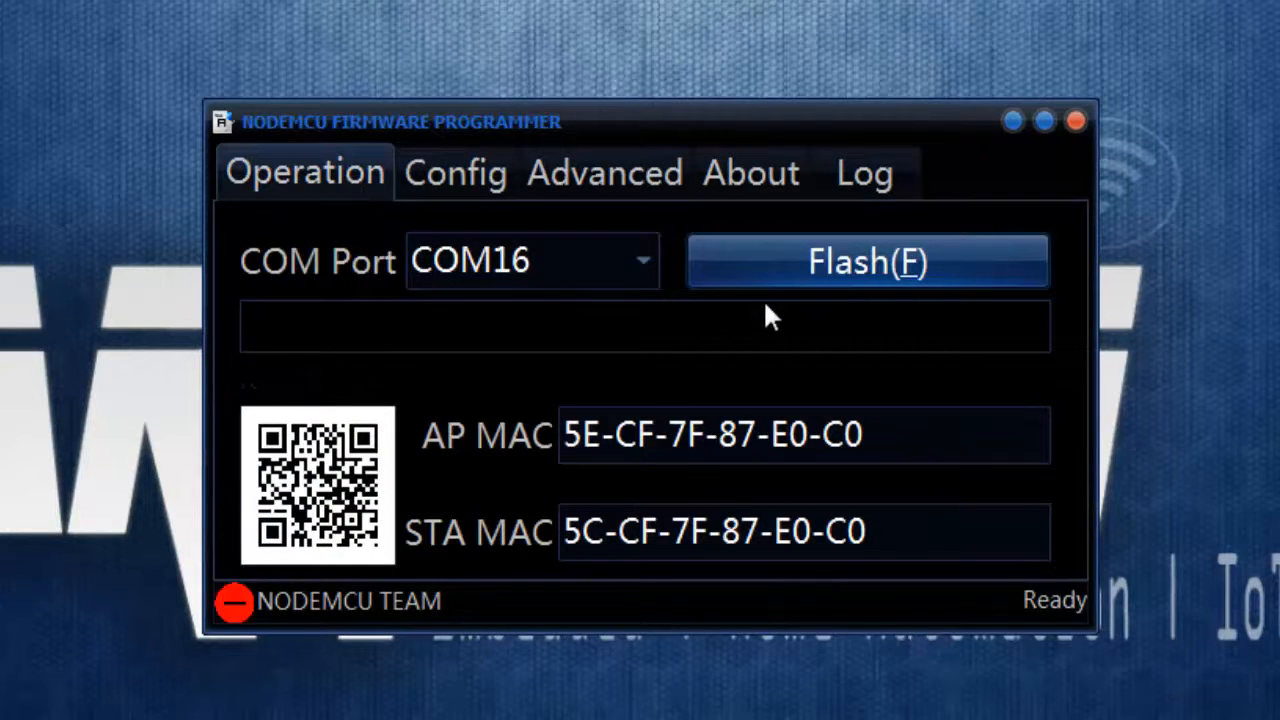
{"action": "left_click", "coordinate": [454, 172]}
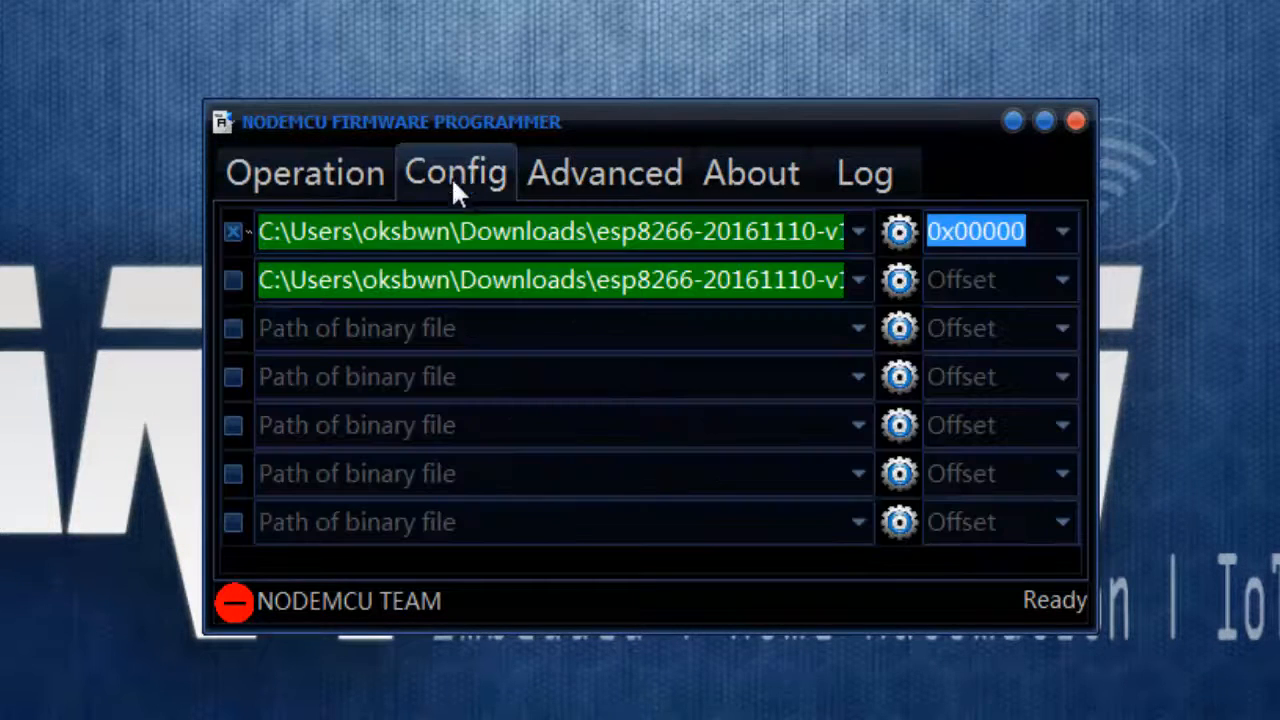
{"action": "mouse_move", "coordinate": [1013, 295]}
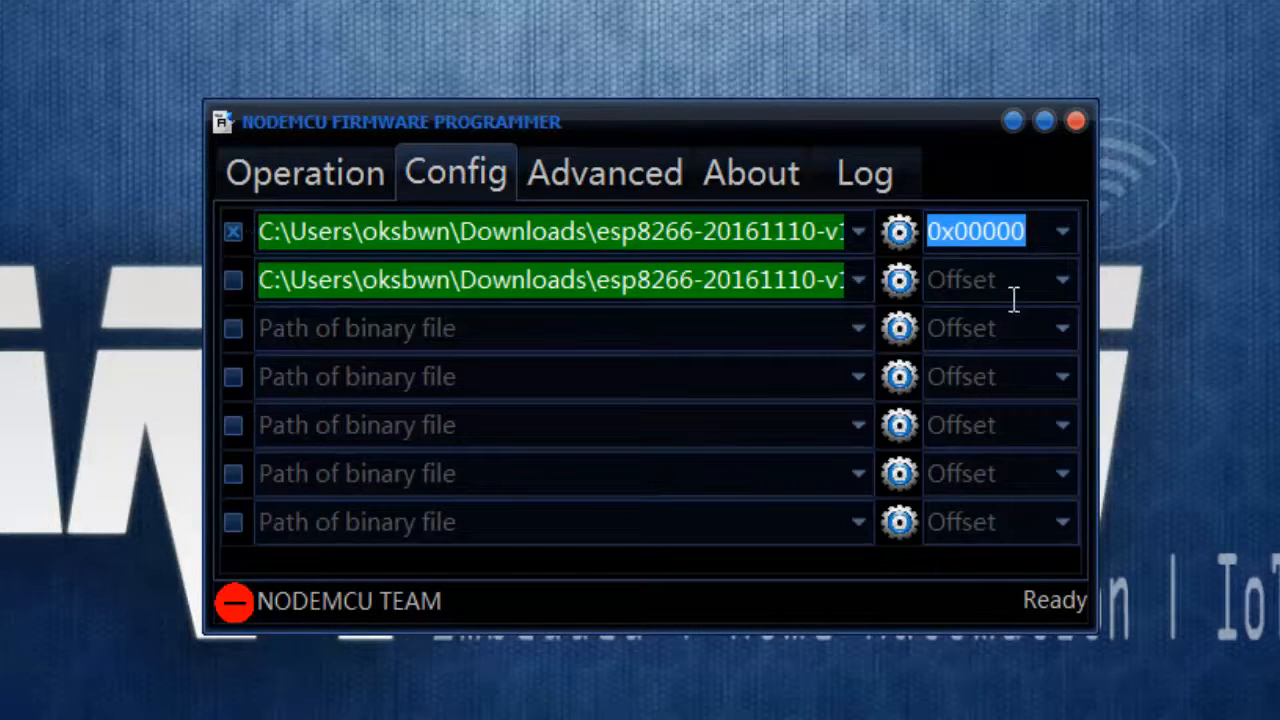
Set the MicroPython bin entry's offset to 0x00000 and make it the enabled flash entry.
{"action": "left_click", "coordinate": [1057, 279]}
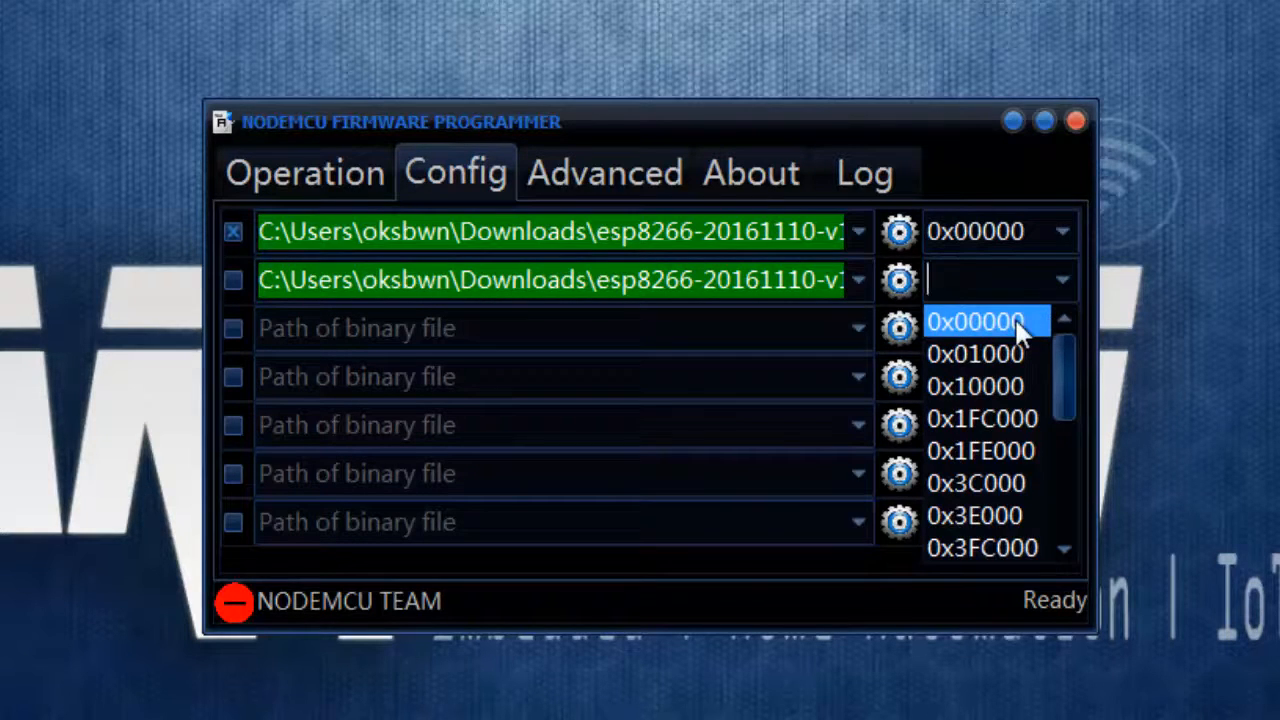
{"action": "left_click", "coordinate": [987, 320]}
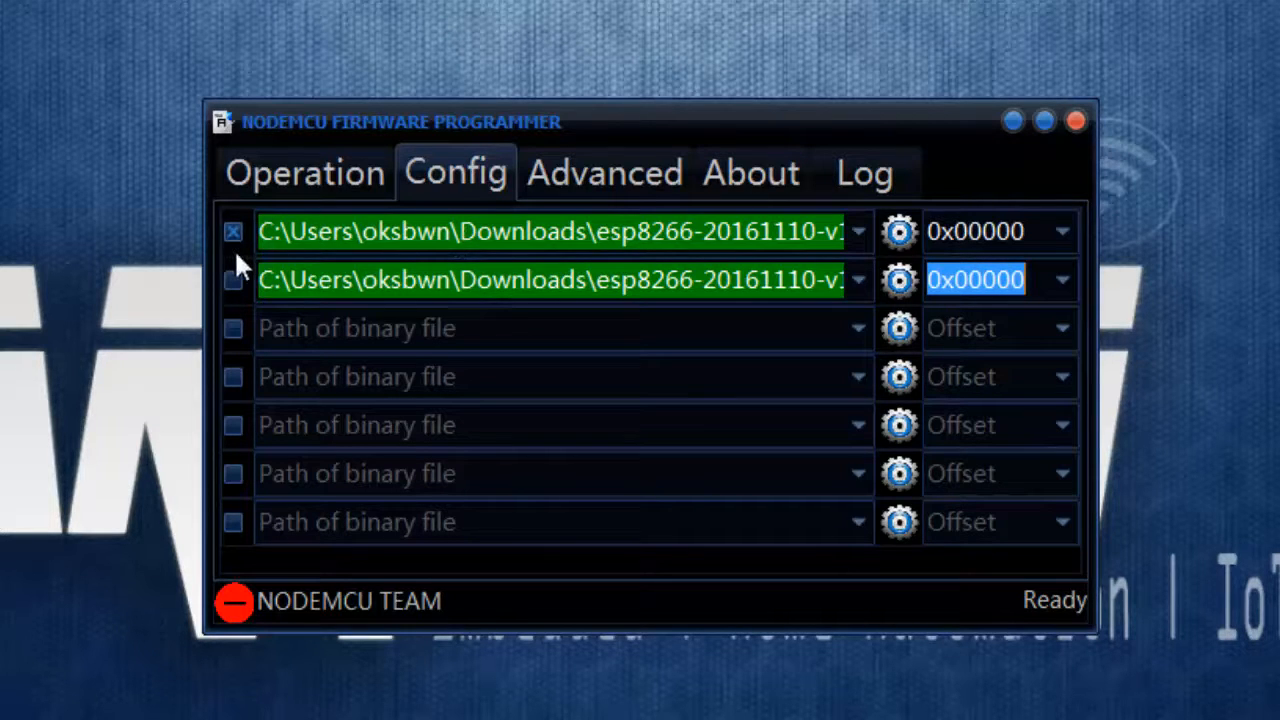
{"action": "left_click", "coordinate": [980, 231]}
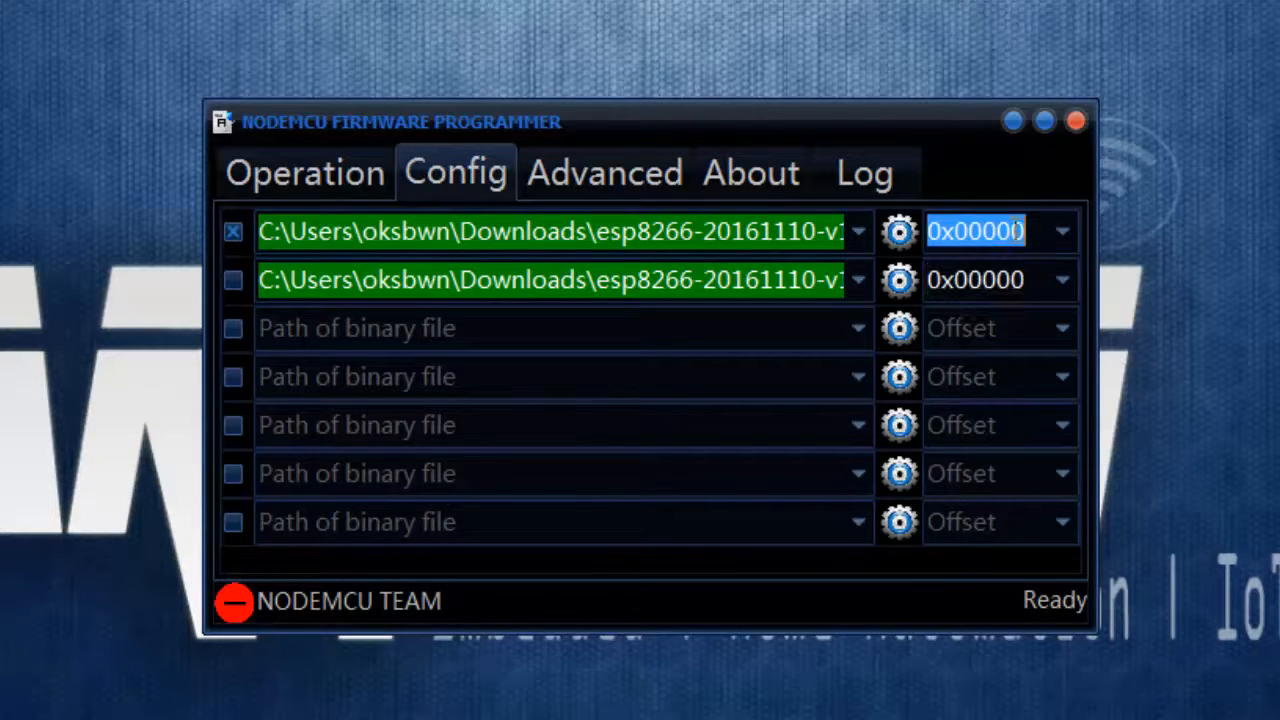
{"action": "left_click", "coordinate": [306, 172]}
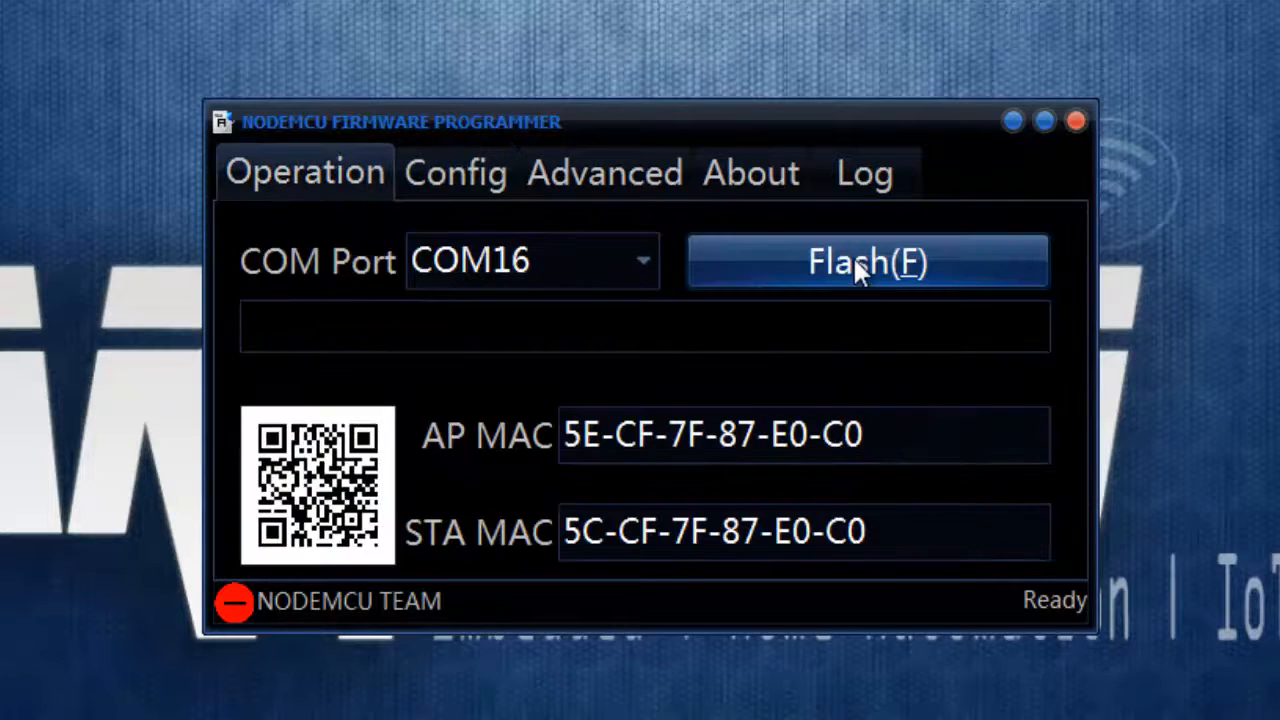
Flash the MicroPython firmware to the ESP8266 on COM16, checking the Log until the green check shows success.
{"action": "left_click", "coordinate": [866, 261]}
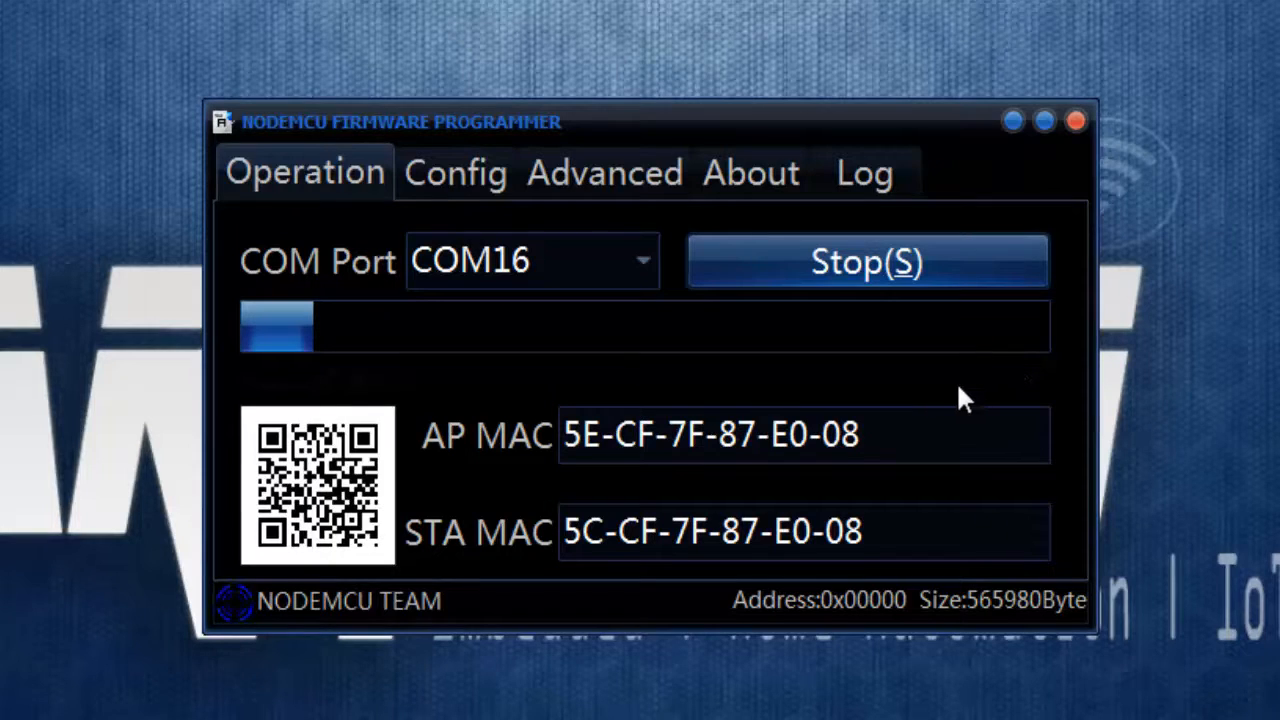
{"action": "mouse_move", "coordinate": [617, 375]}
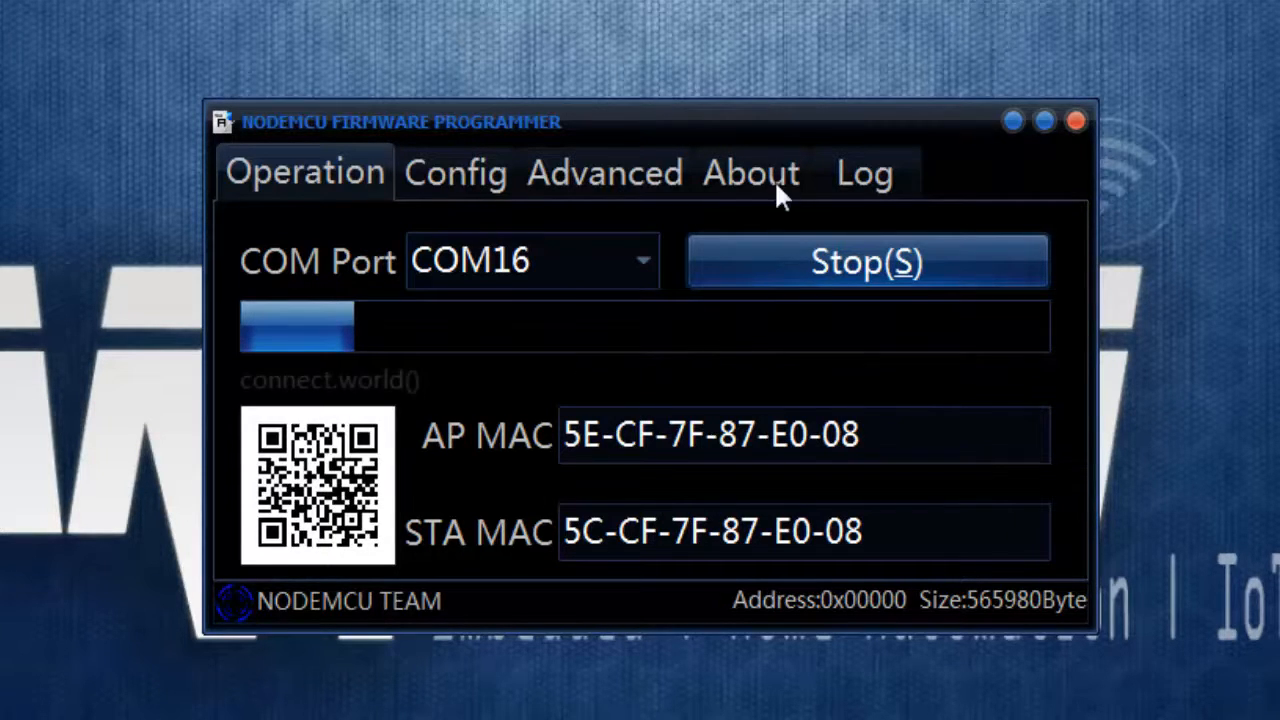
{"action": "left_click", "coordinate": [864, 172]}
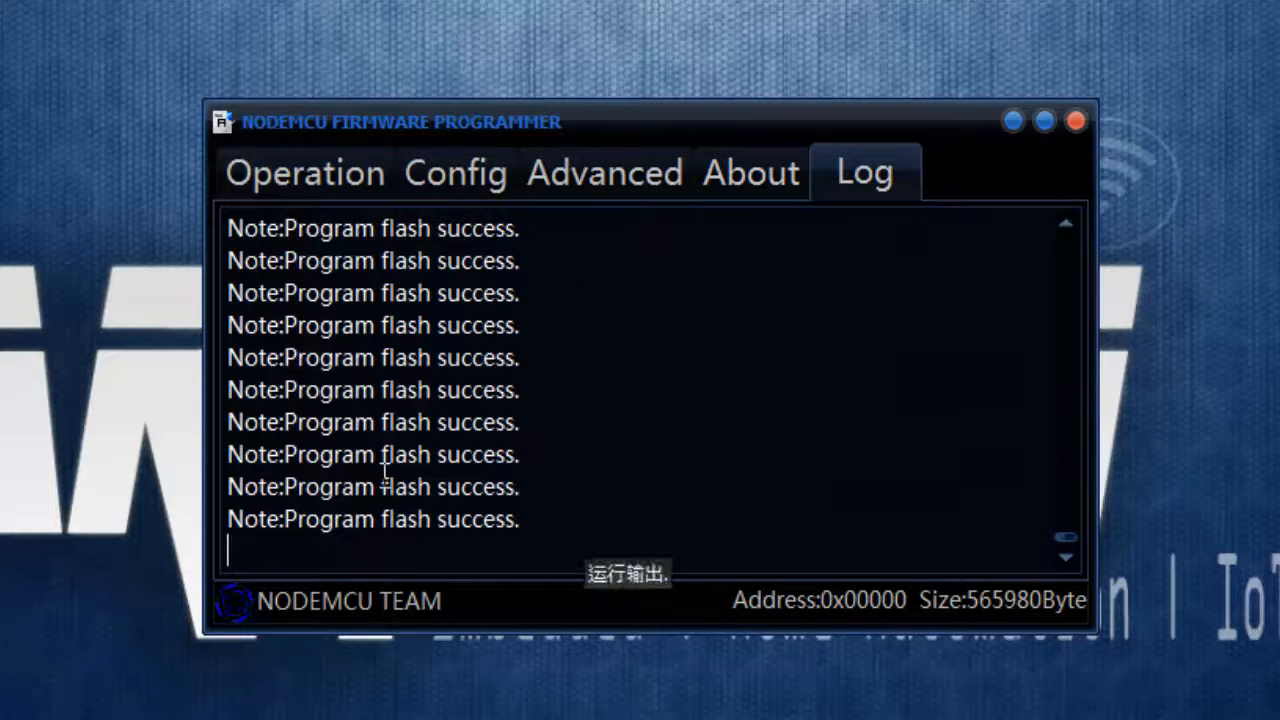
{"action": "left_click", "coordinate": [305, 172]}
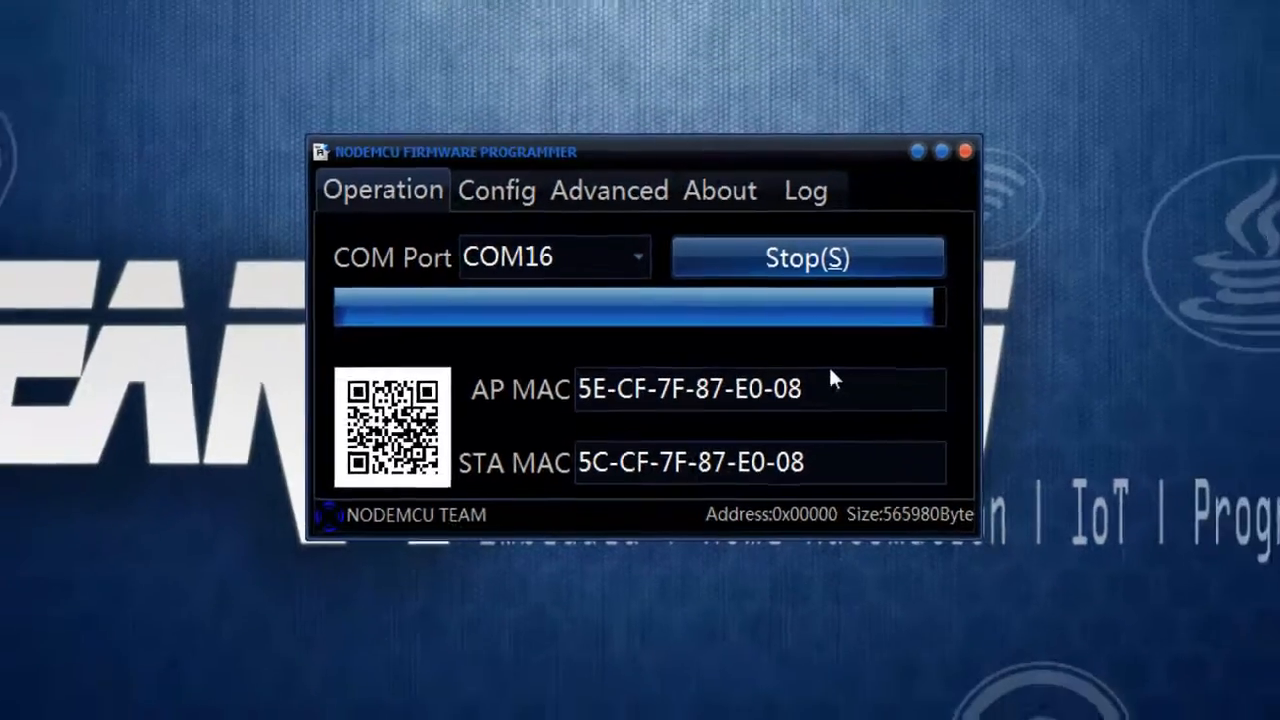
{"action": "left_click", "coordinate": [807, 258]}
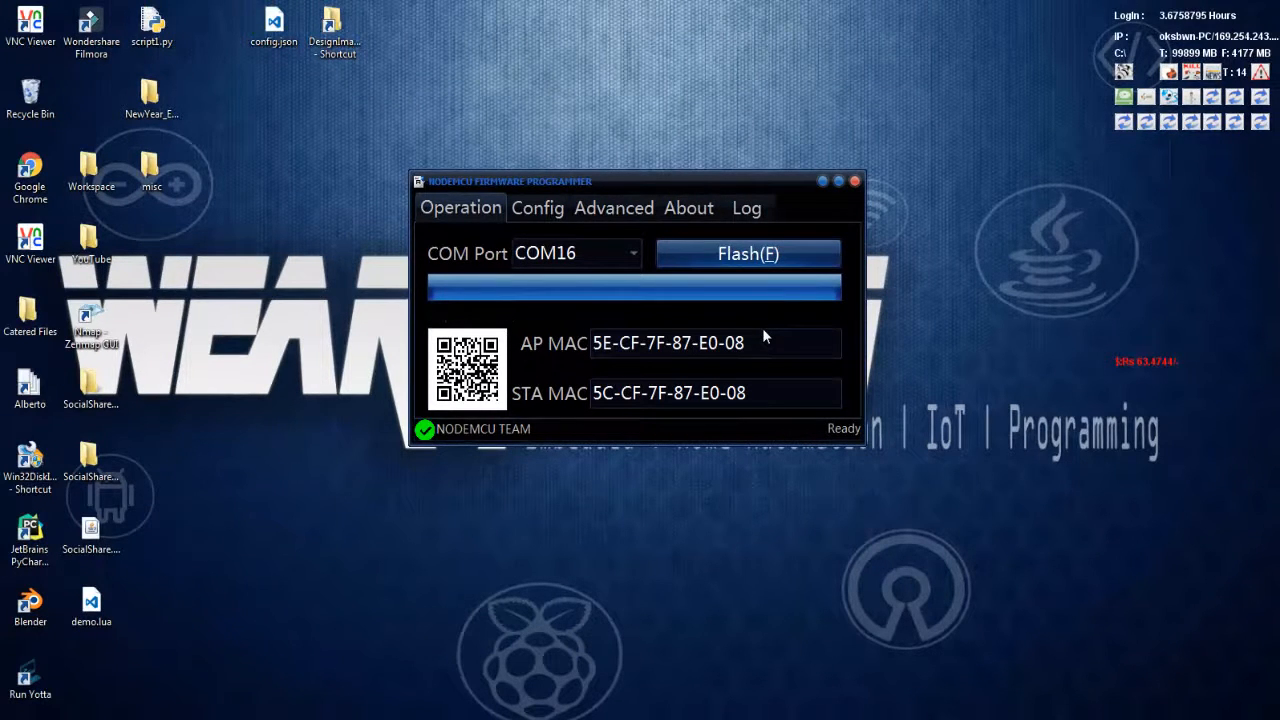
{"action": "left_click", "coordinate": [854, 181]}
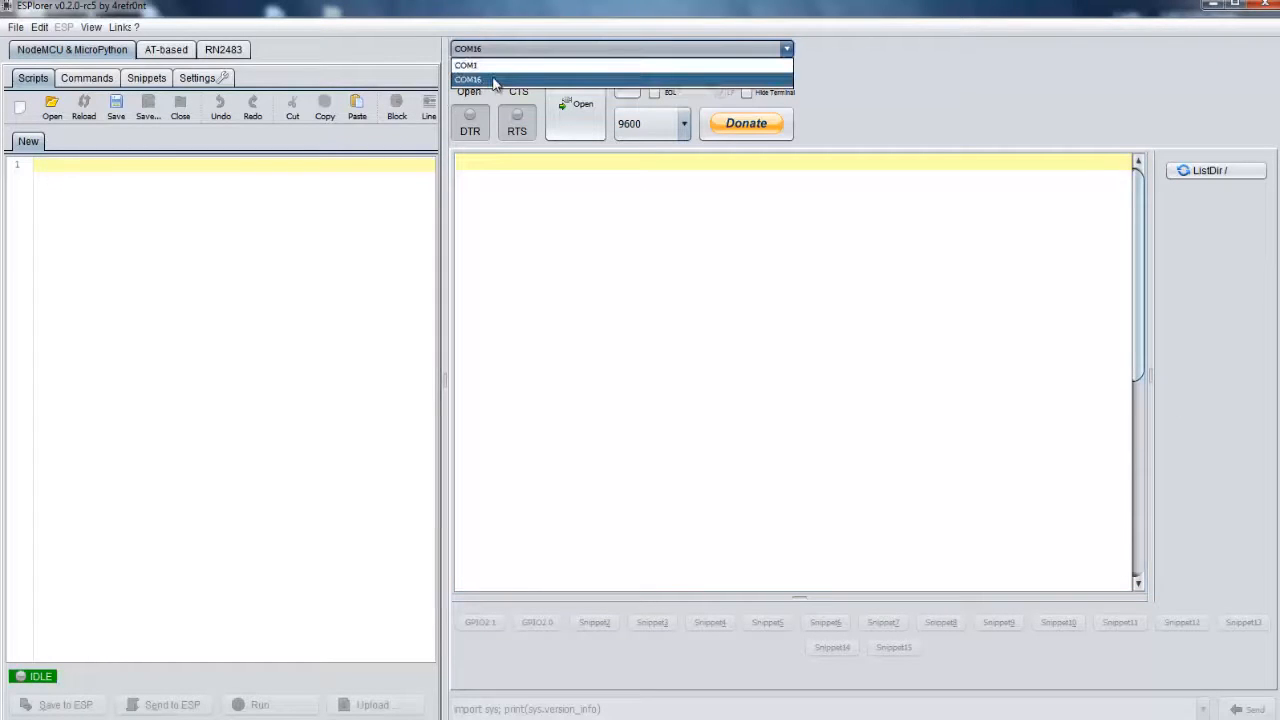
Choose serial port COM16 at 115200 baud and select MicroPython as the firmware in Settings.
{"action": "left_click", "coordinate": [465, 79]}
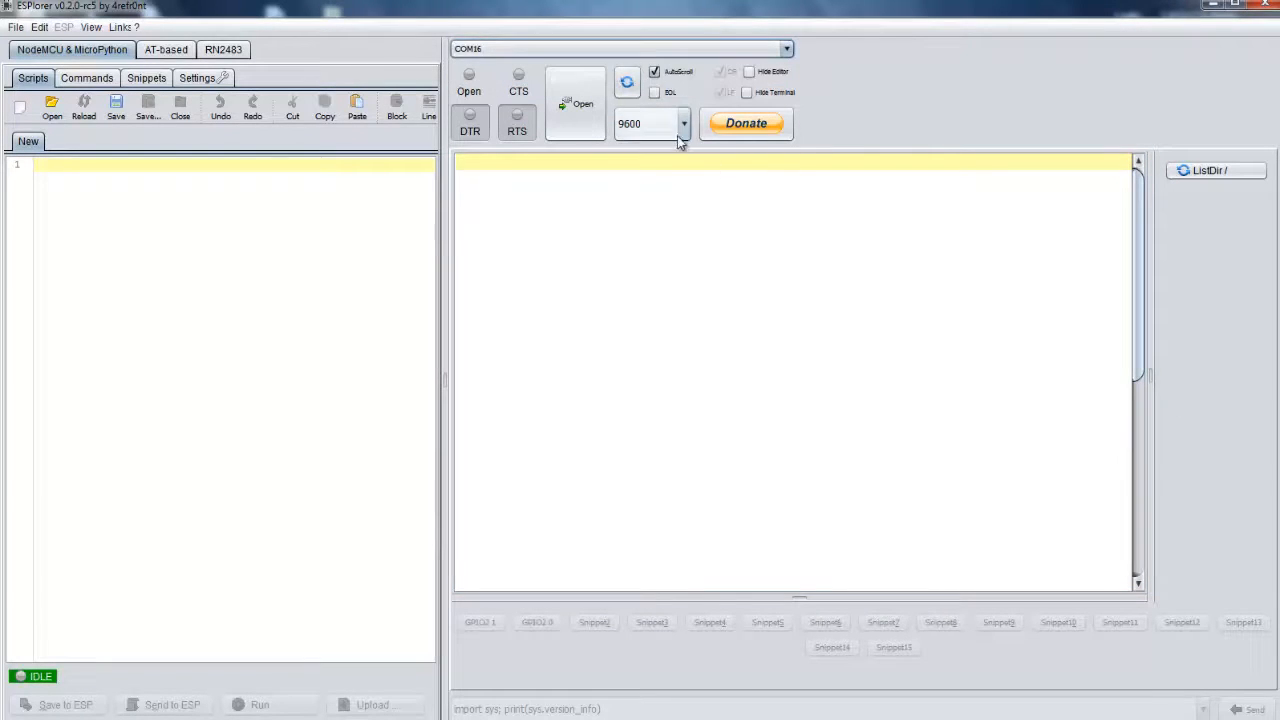
{"action": "left_click", "coordinate": [682, 123]}
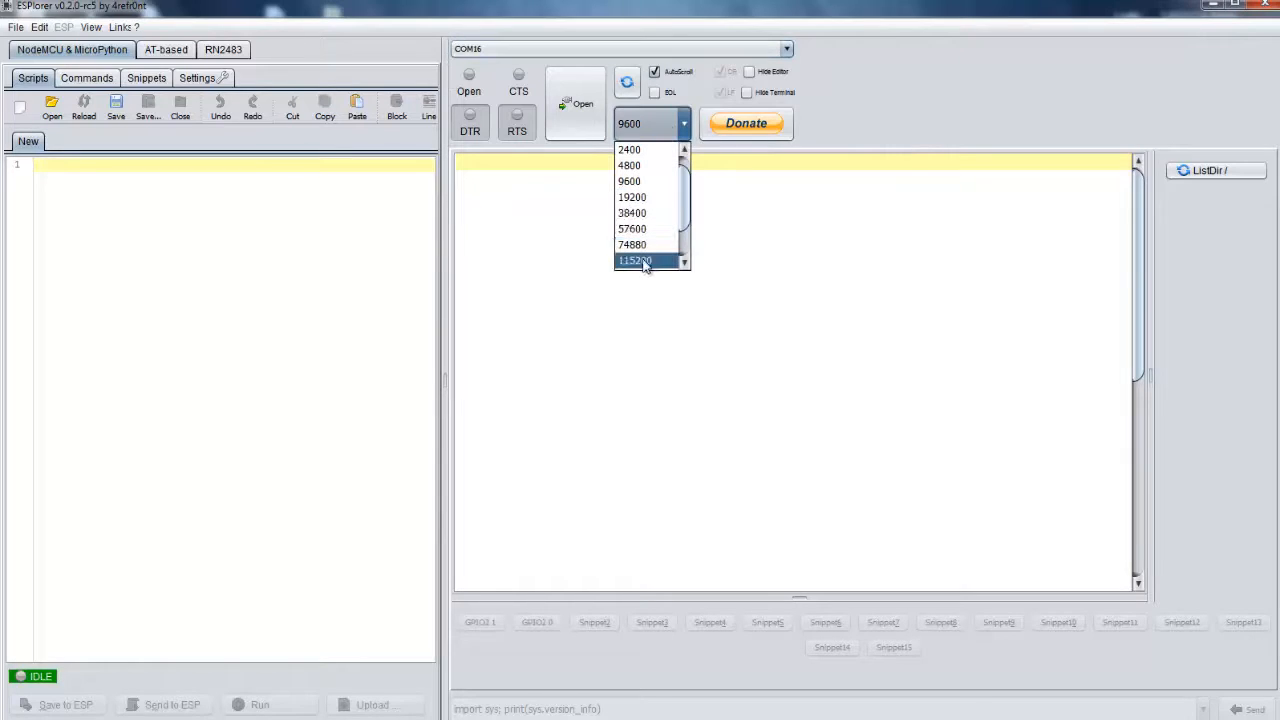
{"action": "left_click", "coordinate": [643, 260]}
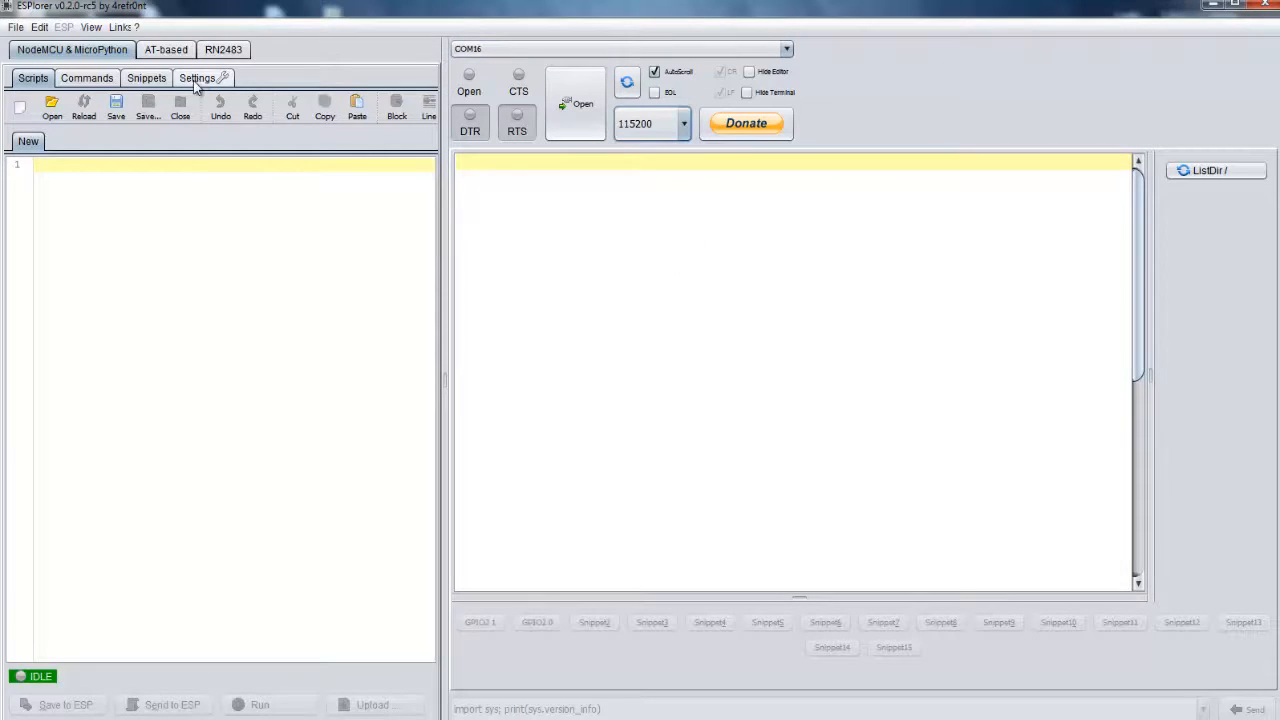
{"action": "left_click", "coordinate": [200, 78]}
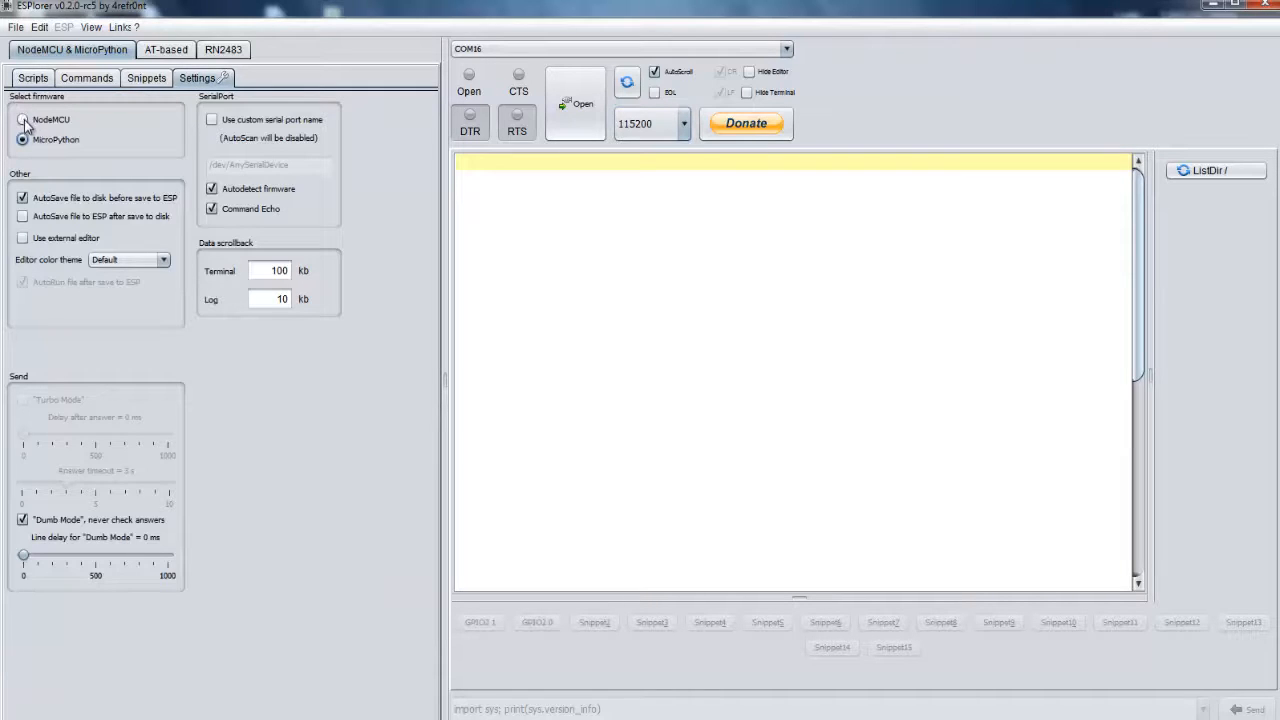
{"action": "left_click", "coordinate": [26, 139]}
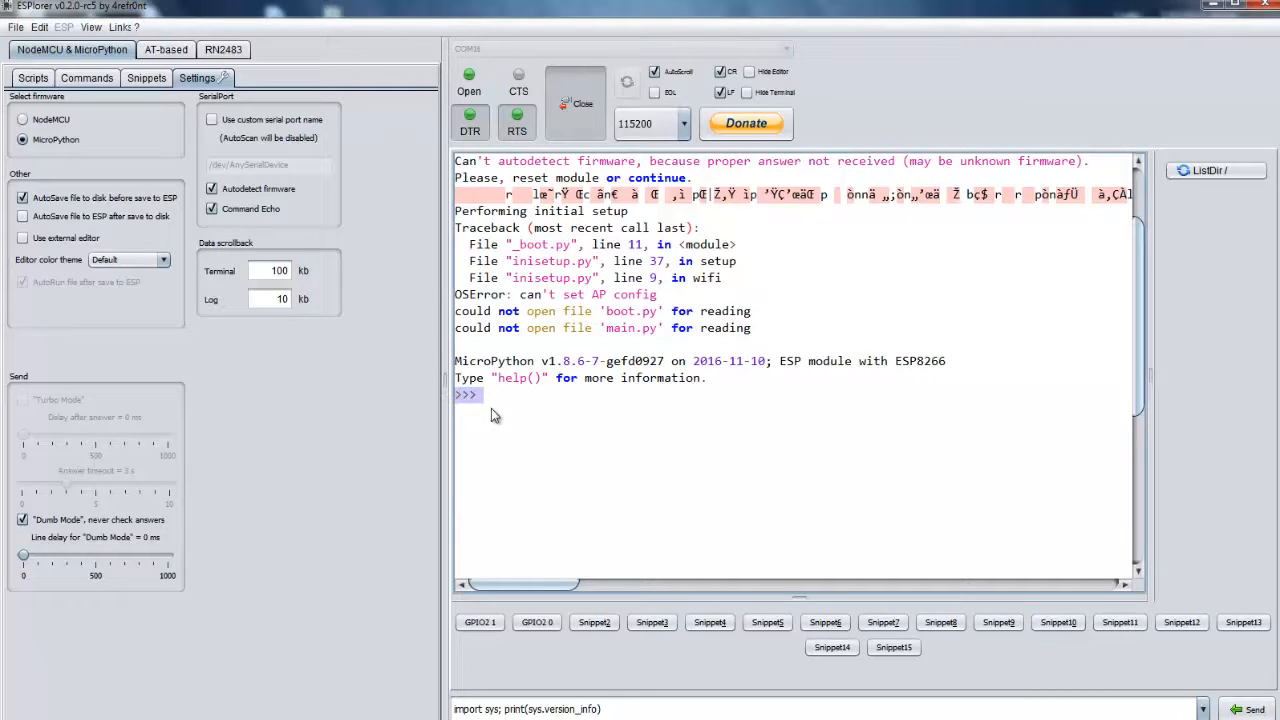
{"action": "mouse_move", "coordinate": [492, 408]}
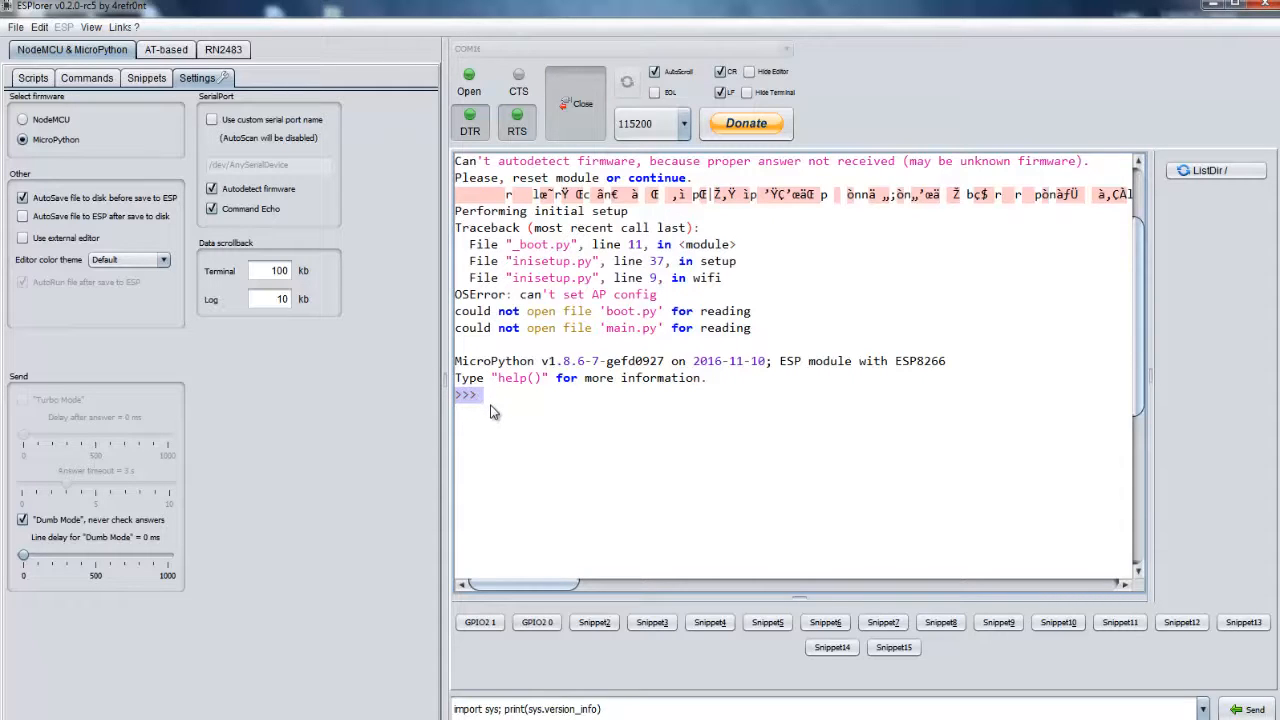
{"action": "mouse_move", "coordinate": [511, 402]}
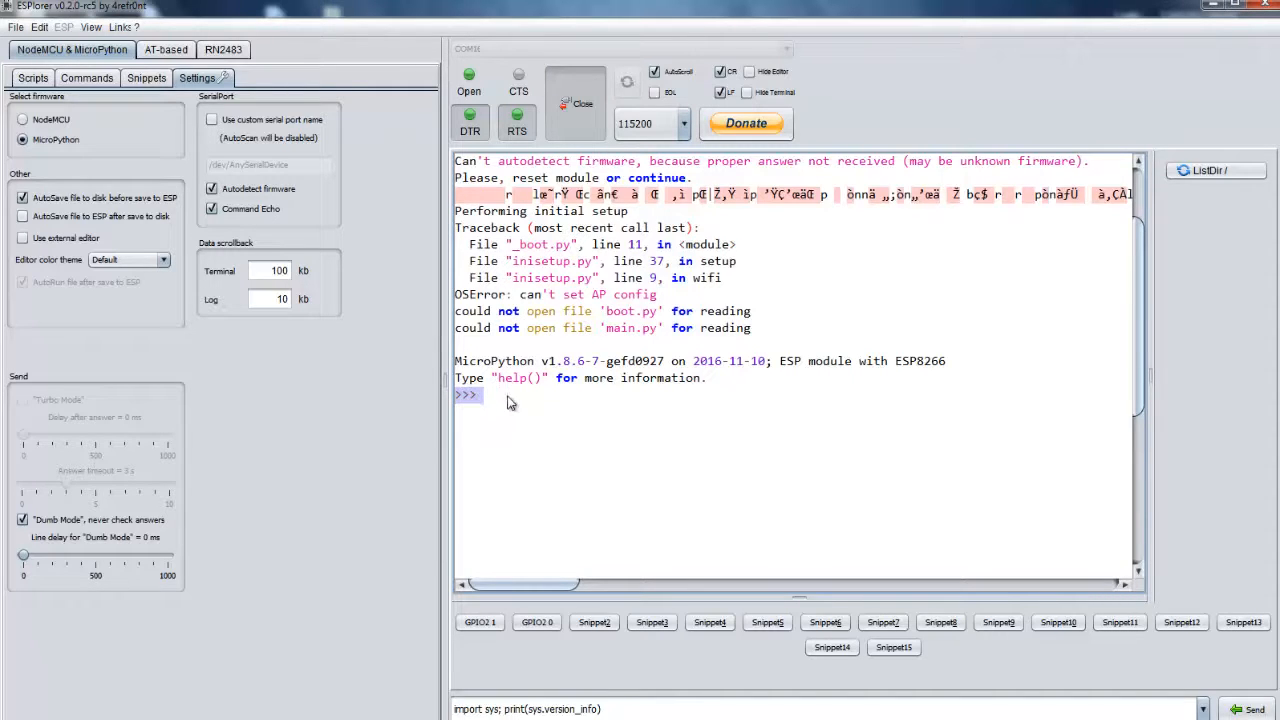
{"action": "mouse_move", "coordinate": [532, 462]}
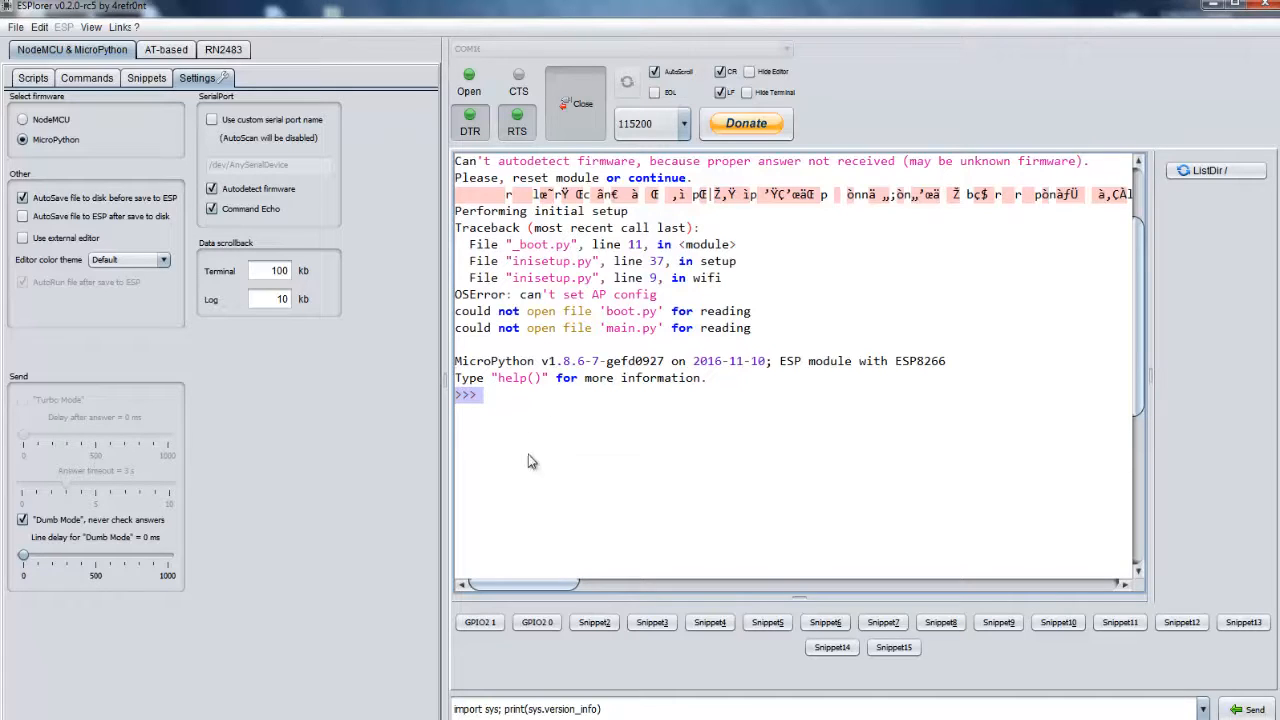
{"action": "mouse_move", "coordinate": [484, 402]}
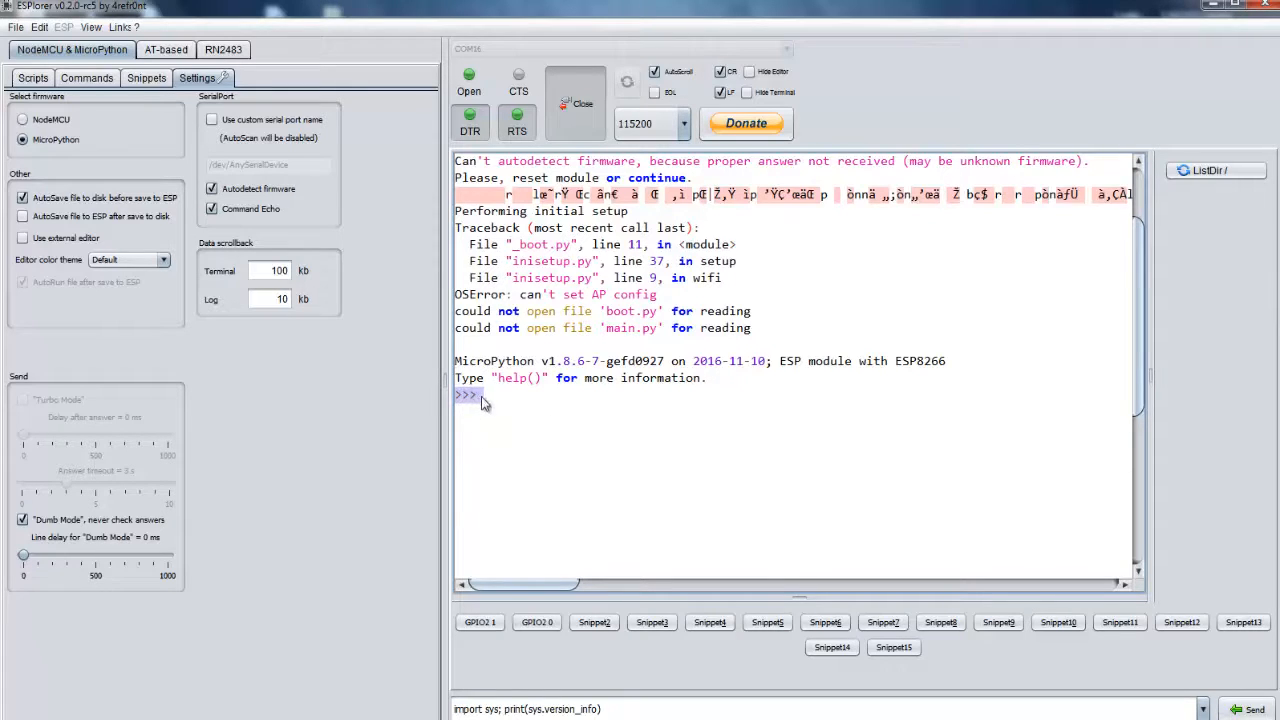
{"action": "mouse_move", "coordinate": [544, 409]}
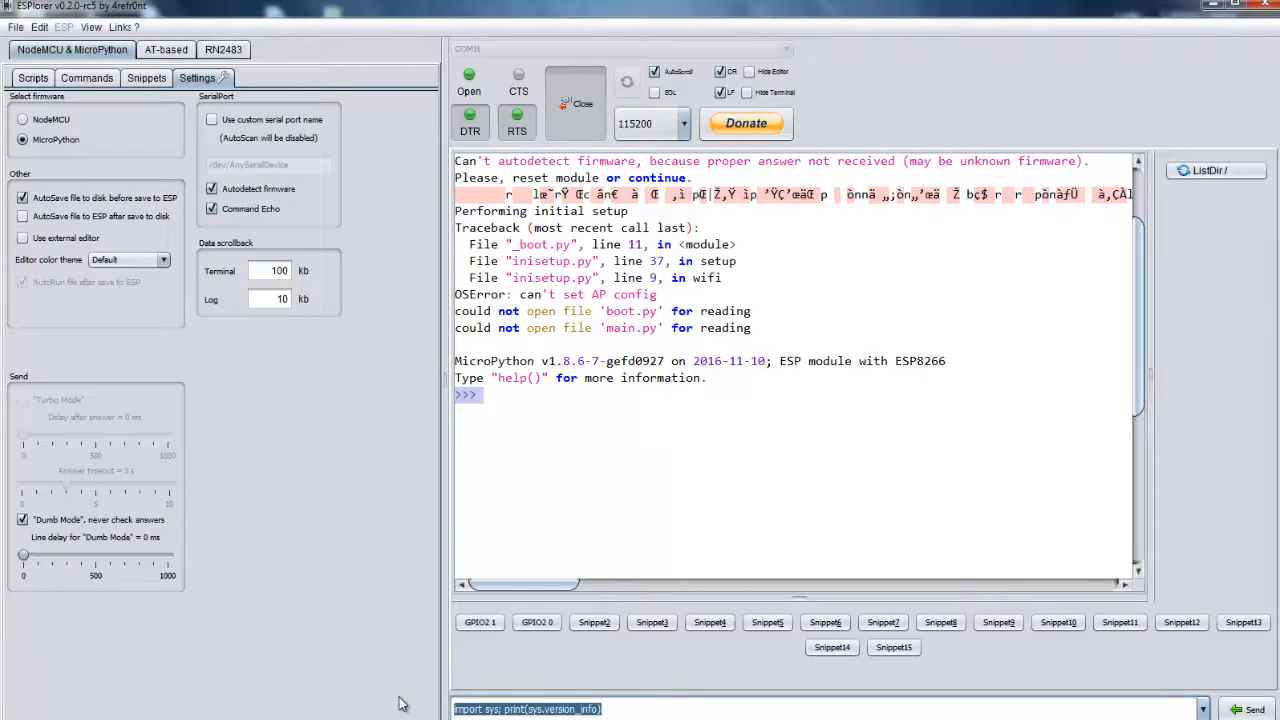
Send help() to the board so the MicroPython welcome and WiFi guide prints in the terminal.
{"action": "type", "text": "help("}
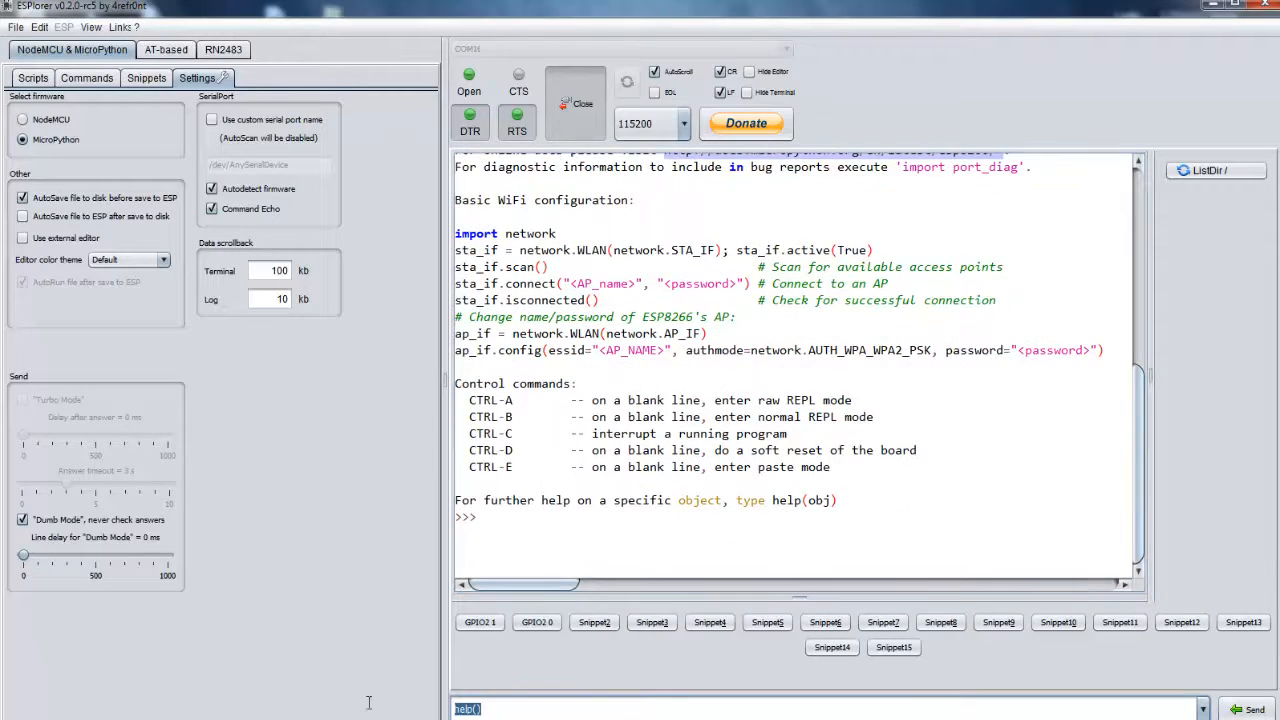
{"action": "mouse_move", "coordinate": [404, 630]}
{"action": "type", "text": "print('Hello World'"}
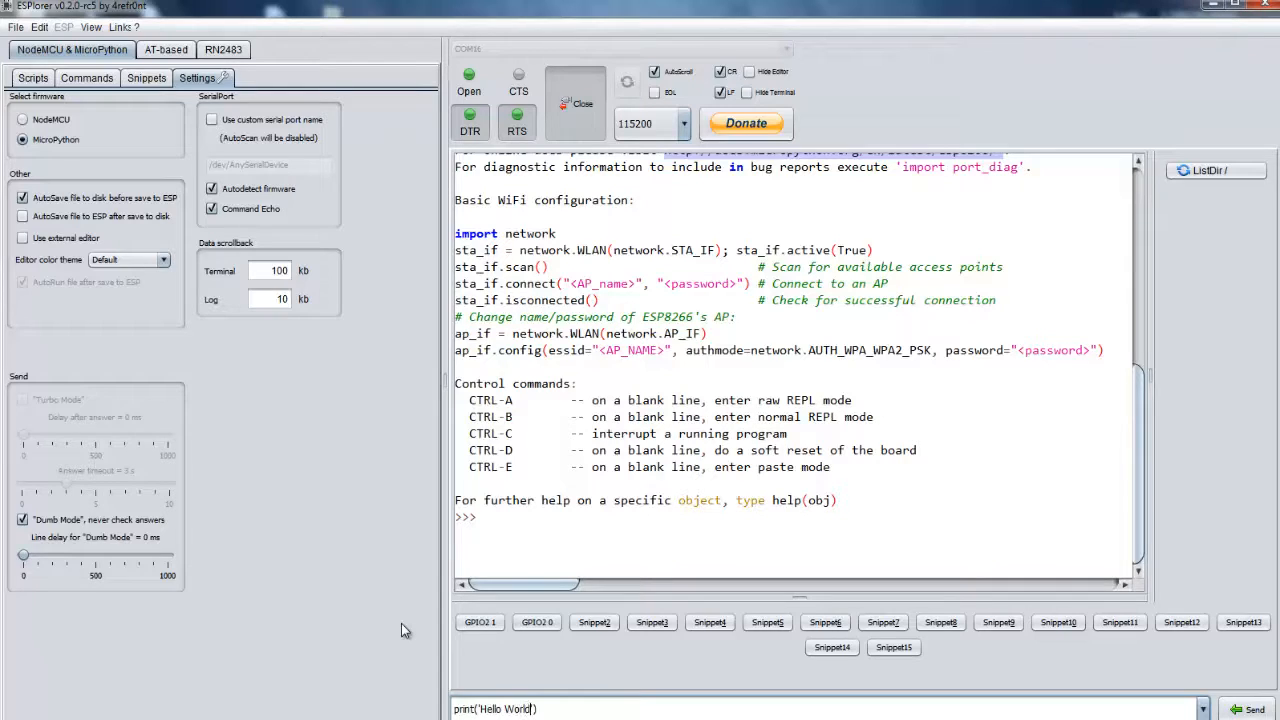
Send print('Hello World') to the board so Hello World appears in the terminal.
{"action": "left_click", "coordinate": [1249, 709]}
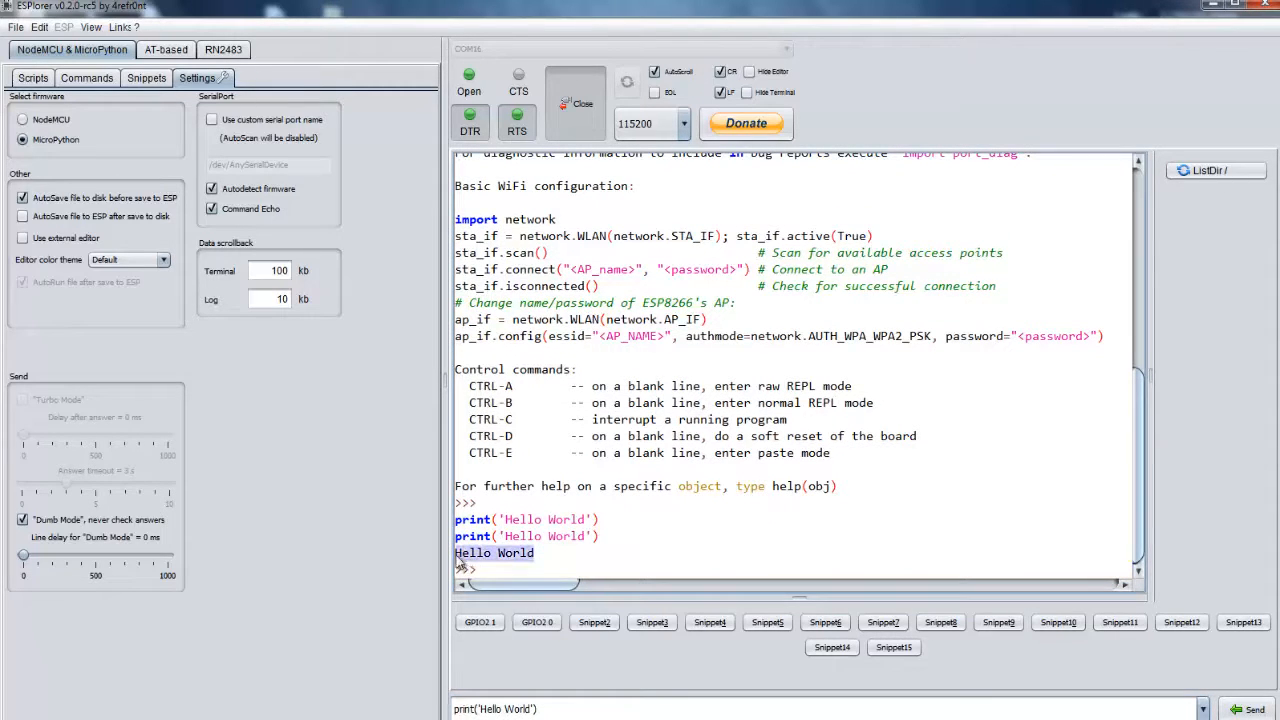
{"action": "mouse_move", "coordinate": [635, 500]}
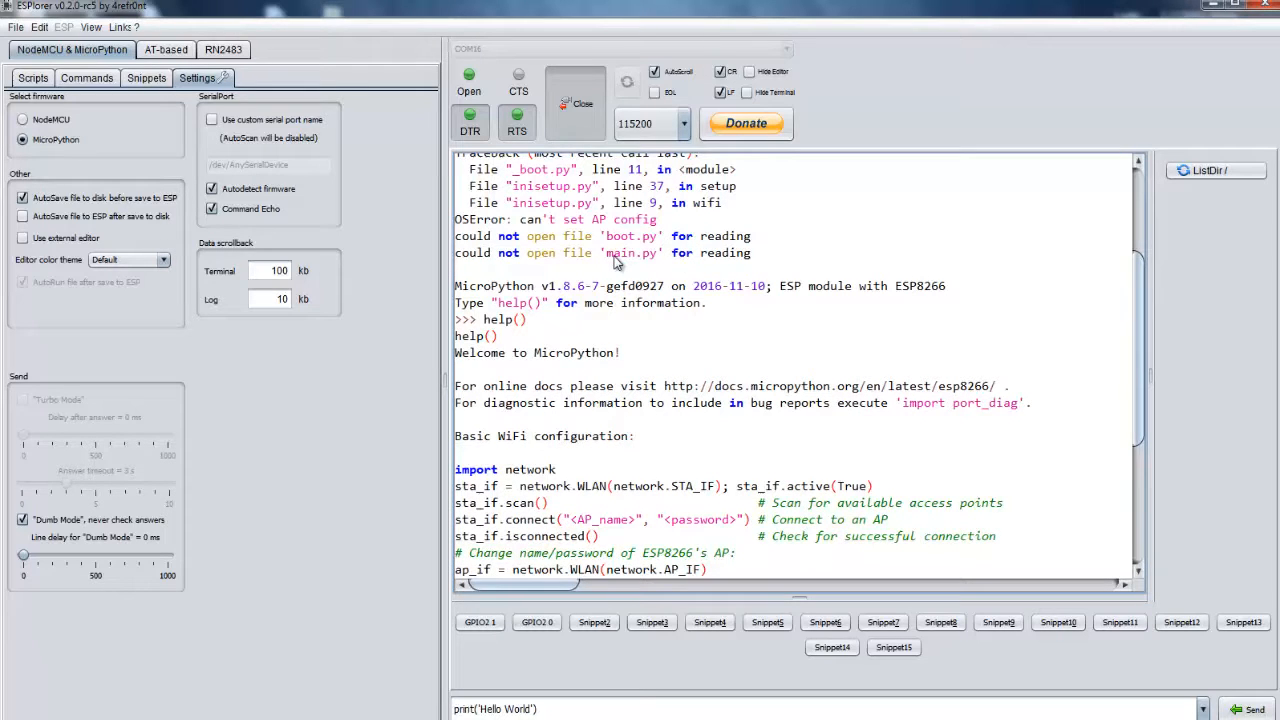
{"action": "mouse_move", "coordinate": [627, 293]}
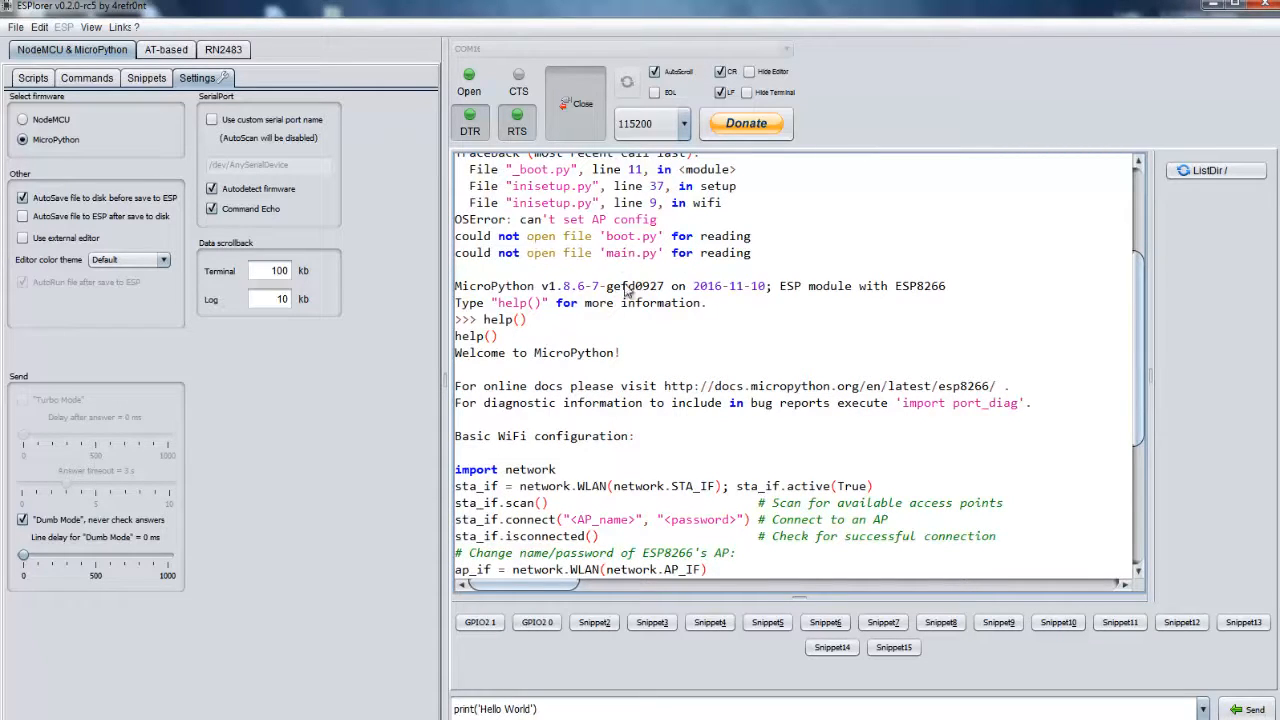
{"action": "mouse_move", "coordinate": [600, 258]}
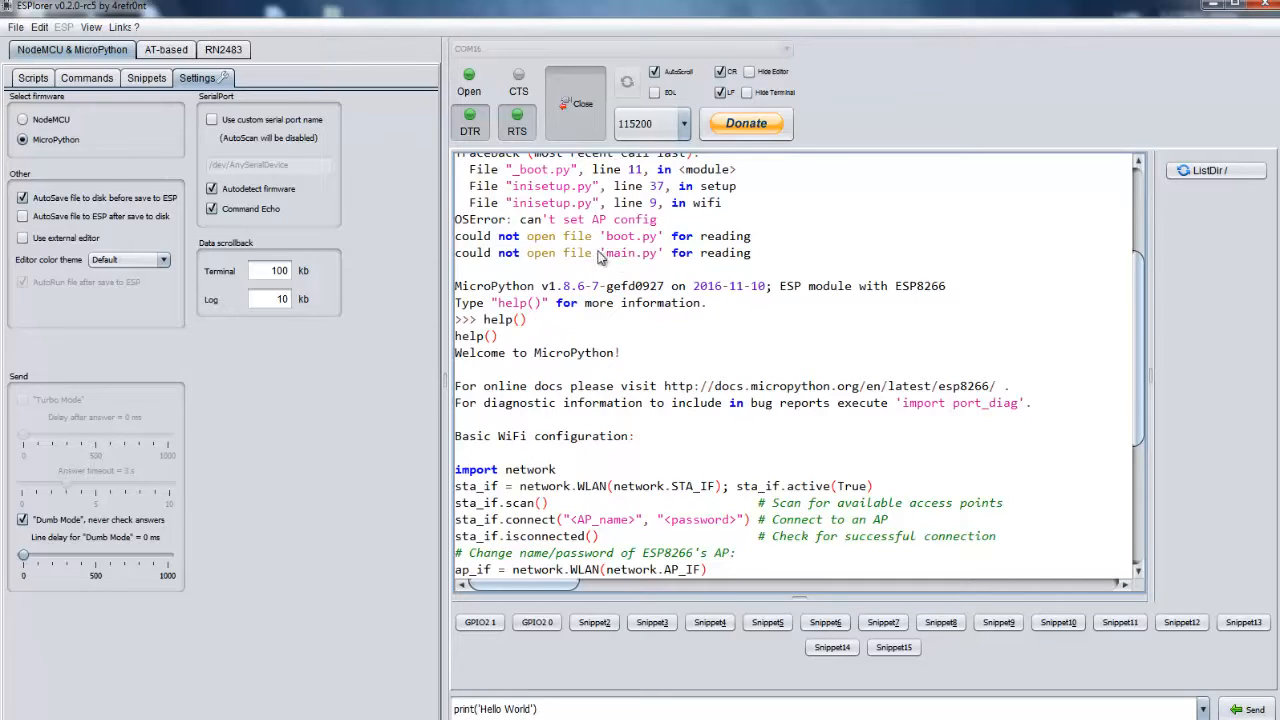
{"action": "mouse_move", "coordinate": [620, 247]}
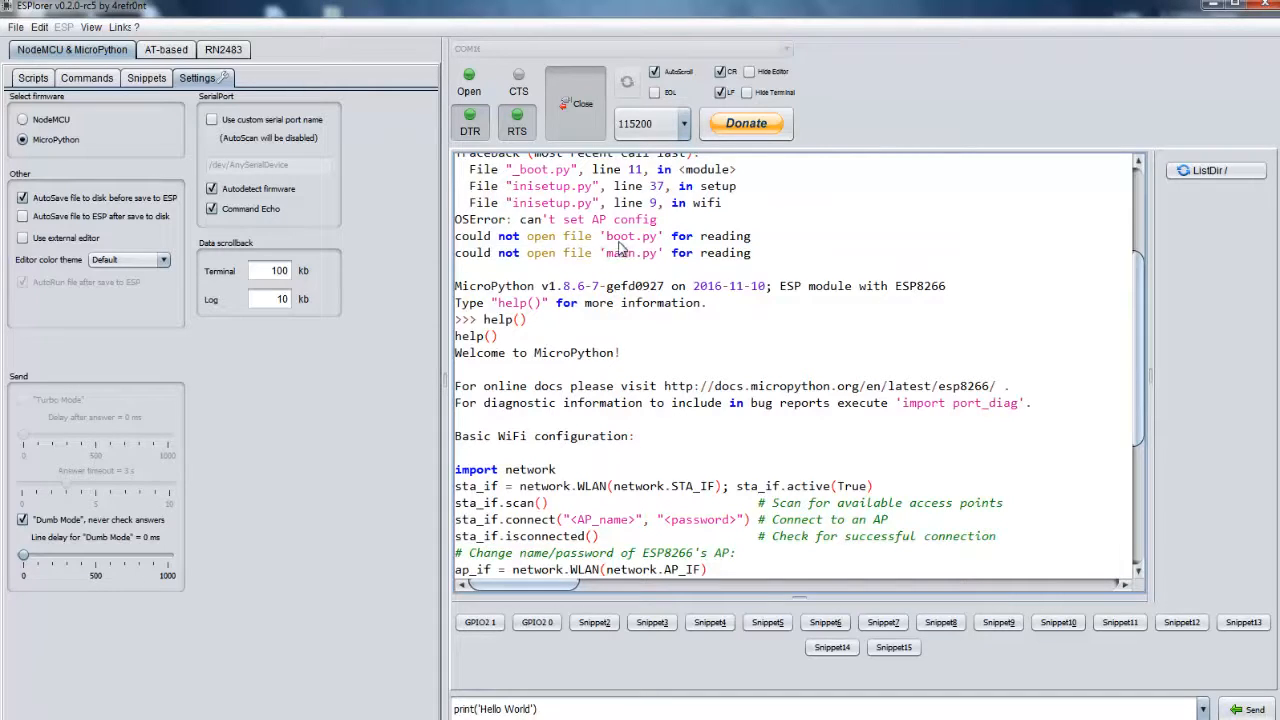
{"action": "mouse_move", "coordinate": [667, 269]}
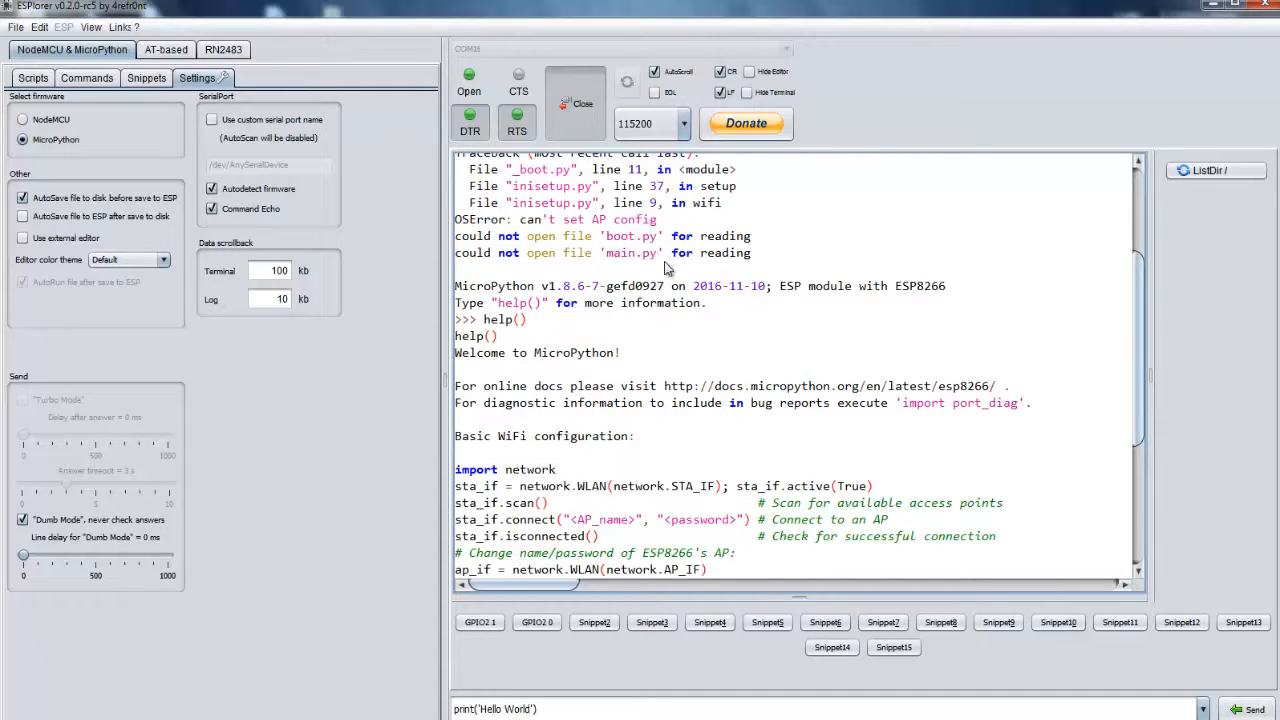
{"action": "mouse_move", "coordinate": [627, 244]}
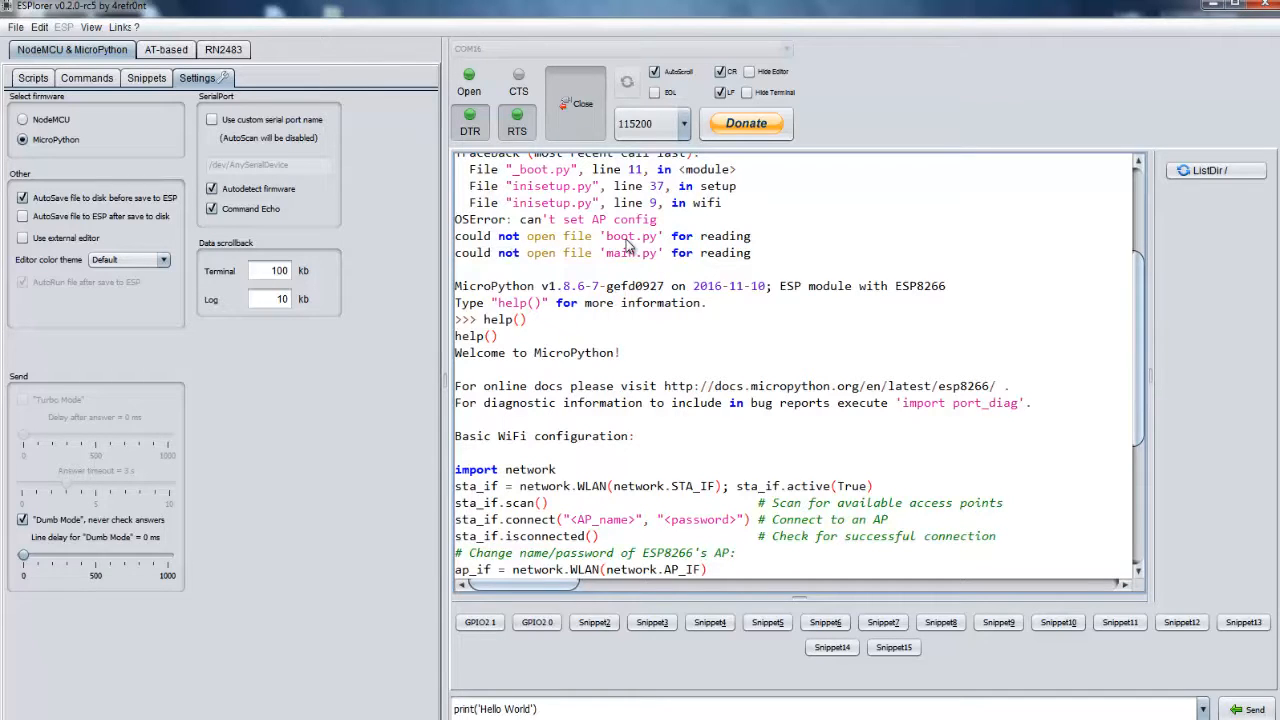
{"action": "mouse_move", "coordinate": [625, 266]}
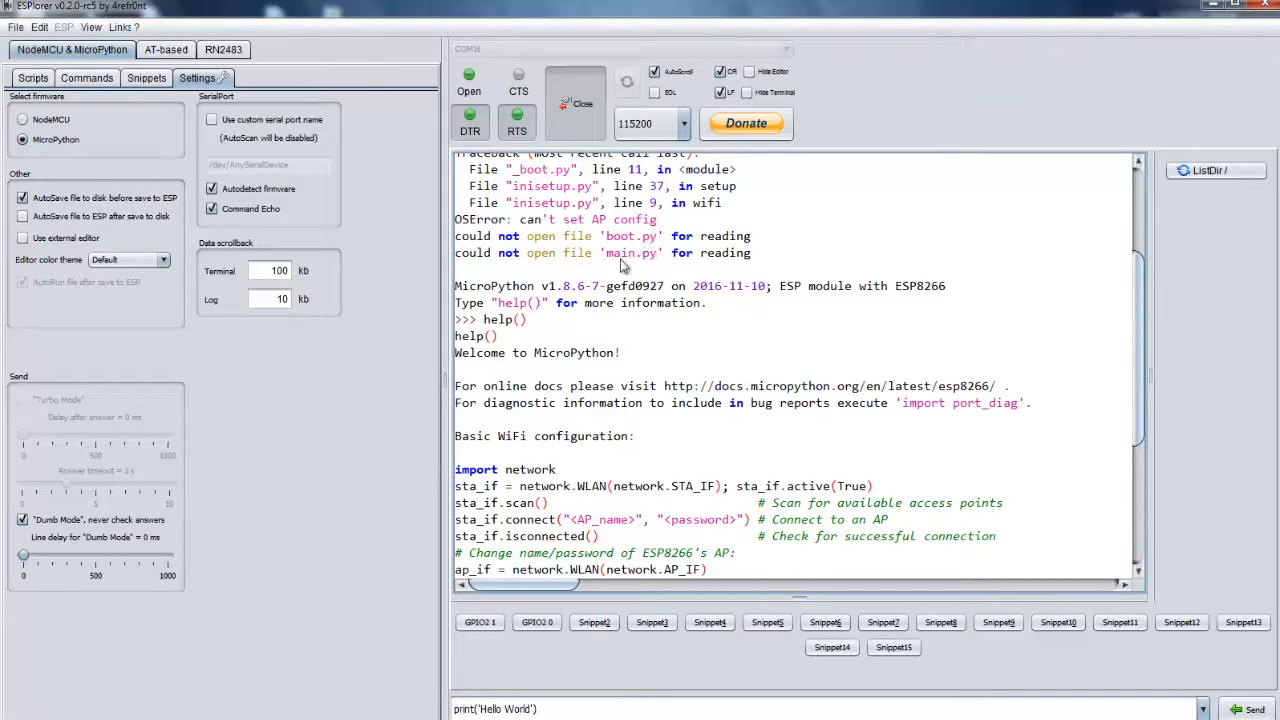
{"action": "mouse_move", "coordinate": [632, 270]}
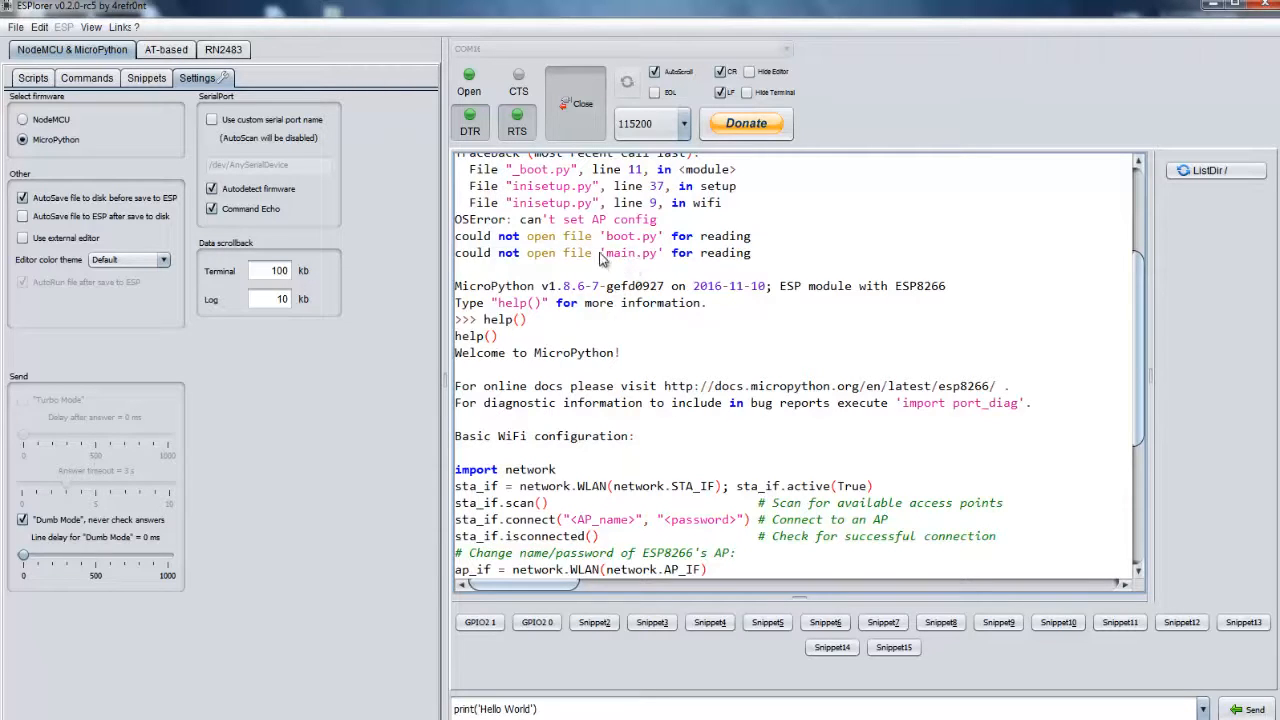
{"action": "mouse_move", "coordinate": [618, 240]}
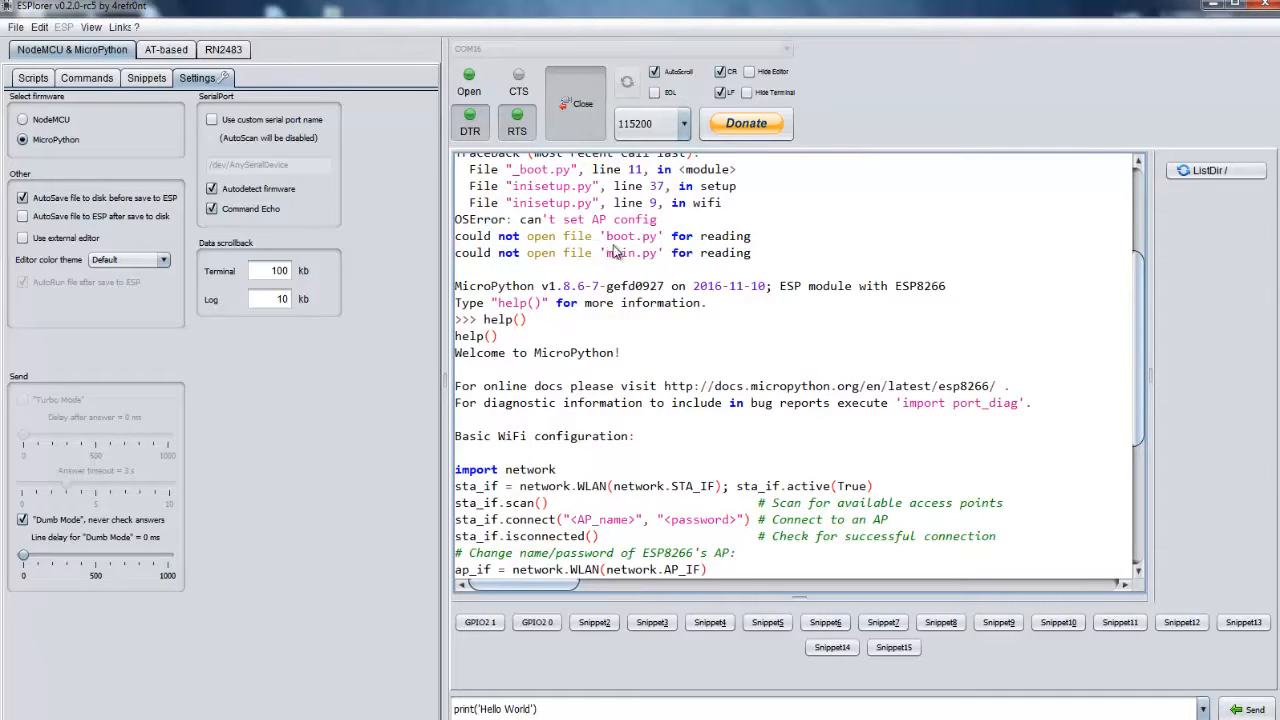
{"action": "mouse_move", "coordinate": [631, 270]}
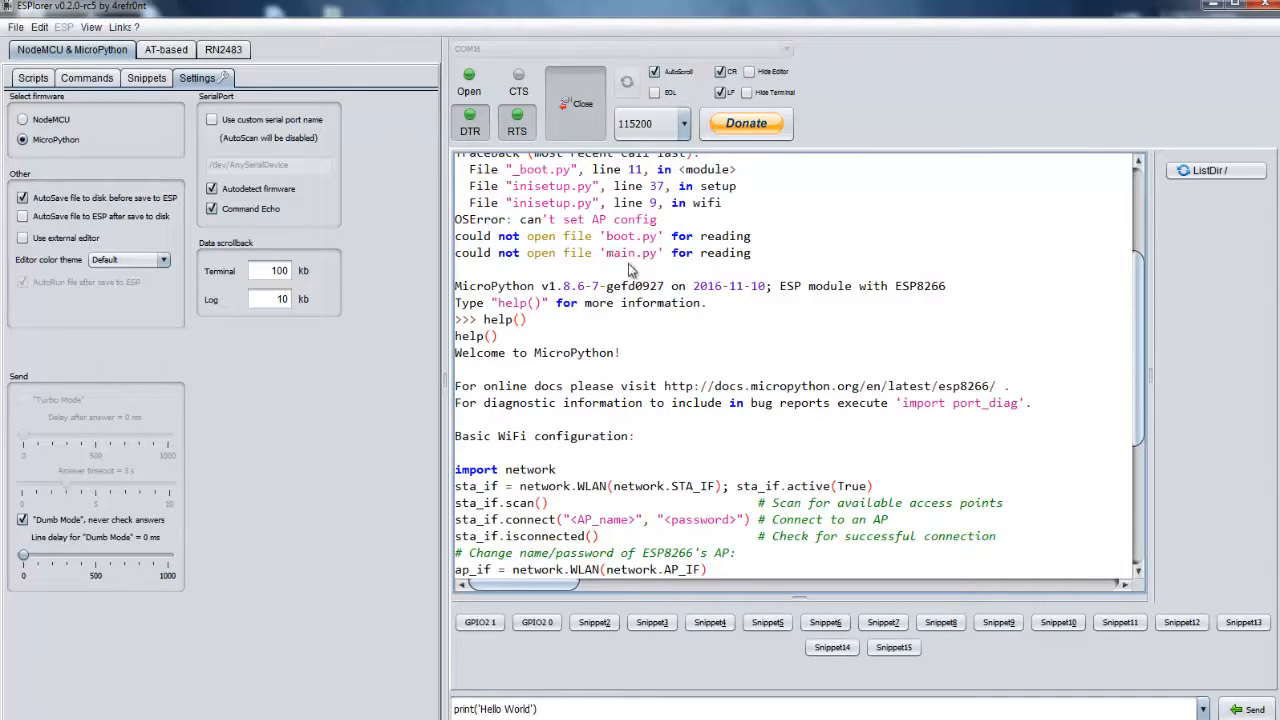
{"action": "mouse_move", "coordinate": [713, 272]}
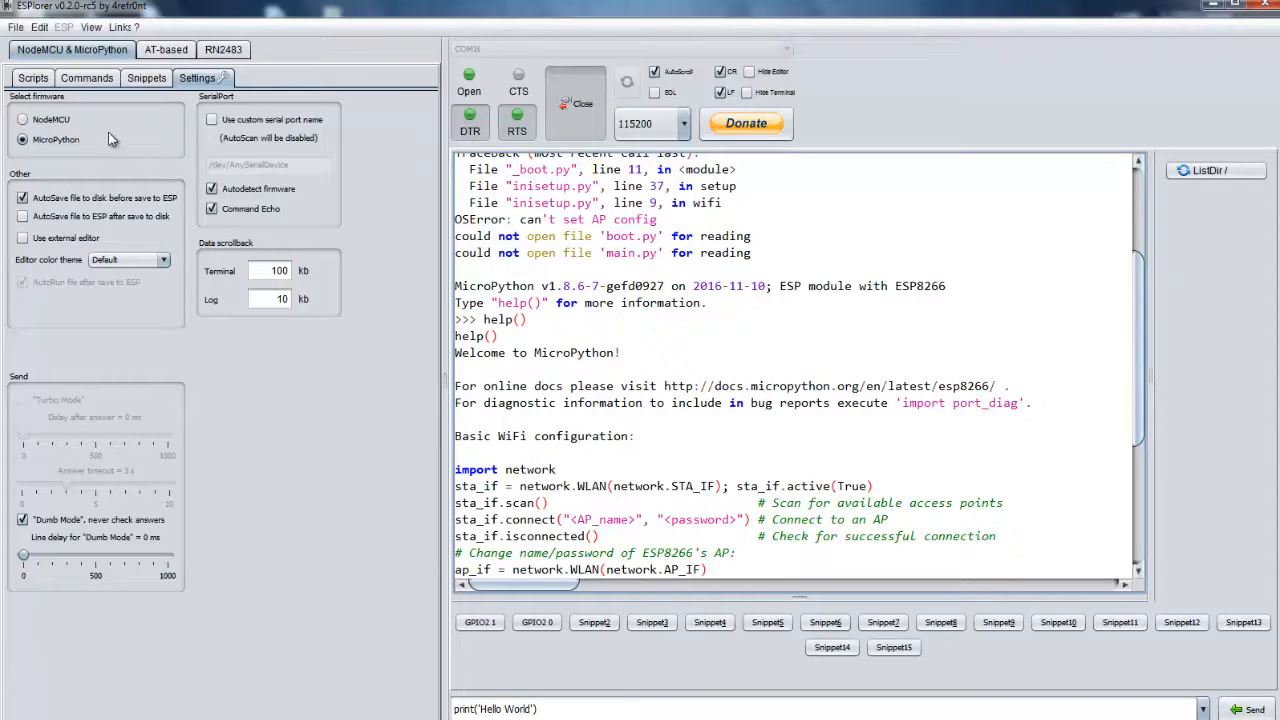
Start a new script in the Scripts editor containing print('Hello World').
{"action": "left_click", "coordinate": [33, 78]}
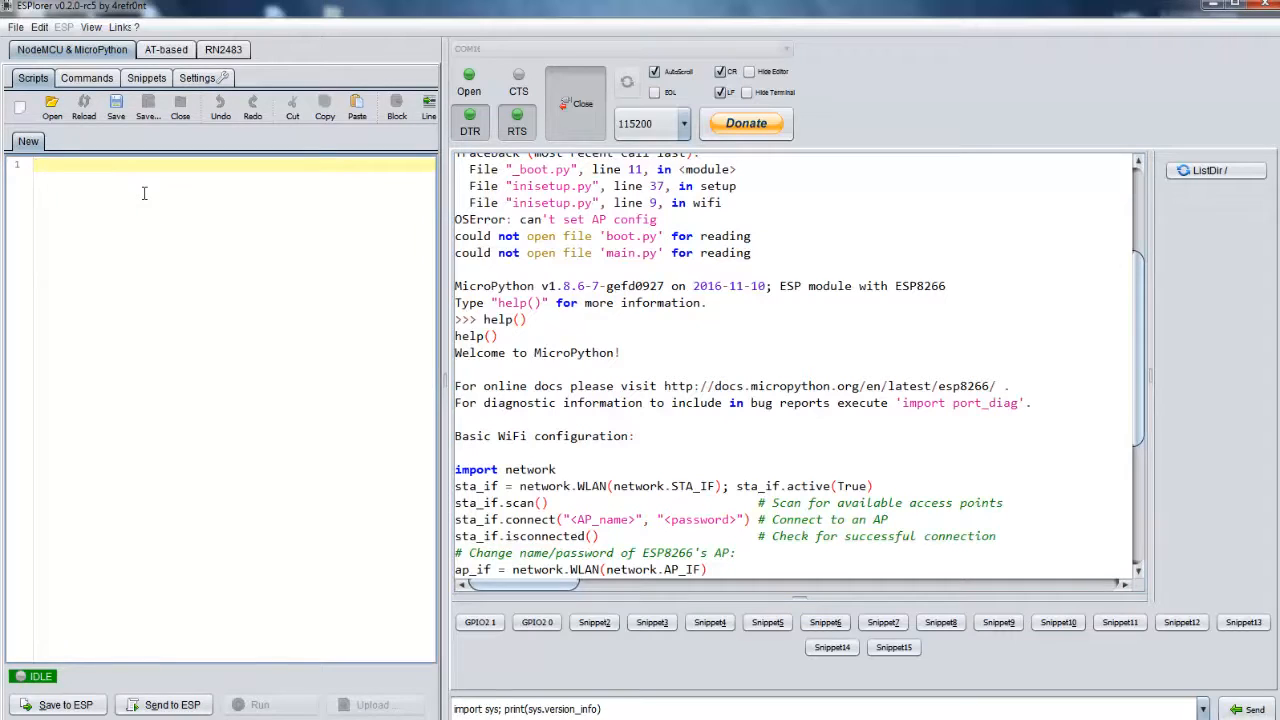
{"action": "type", "text": "print"}
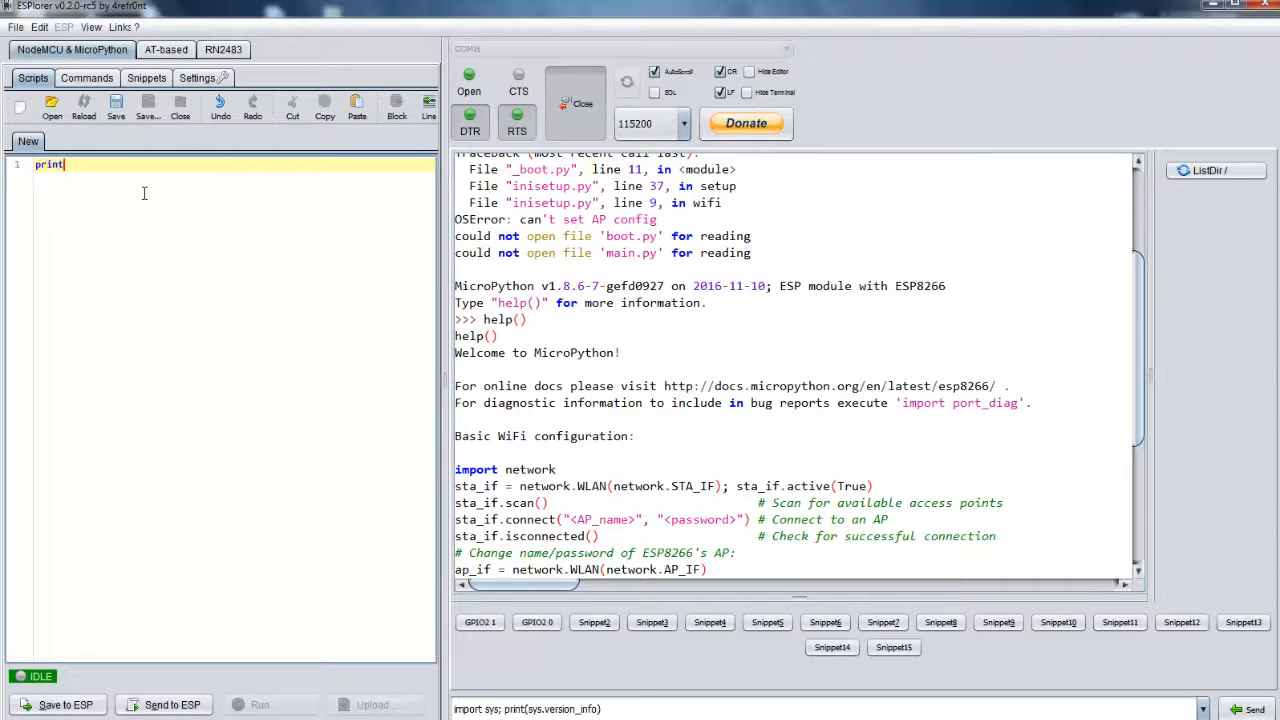
{"action": "type", "text": "()"}
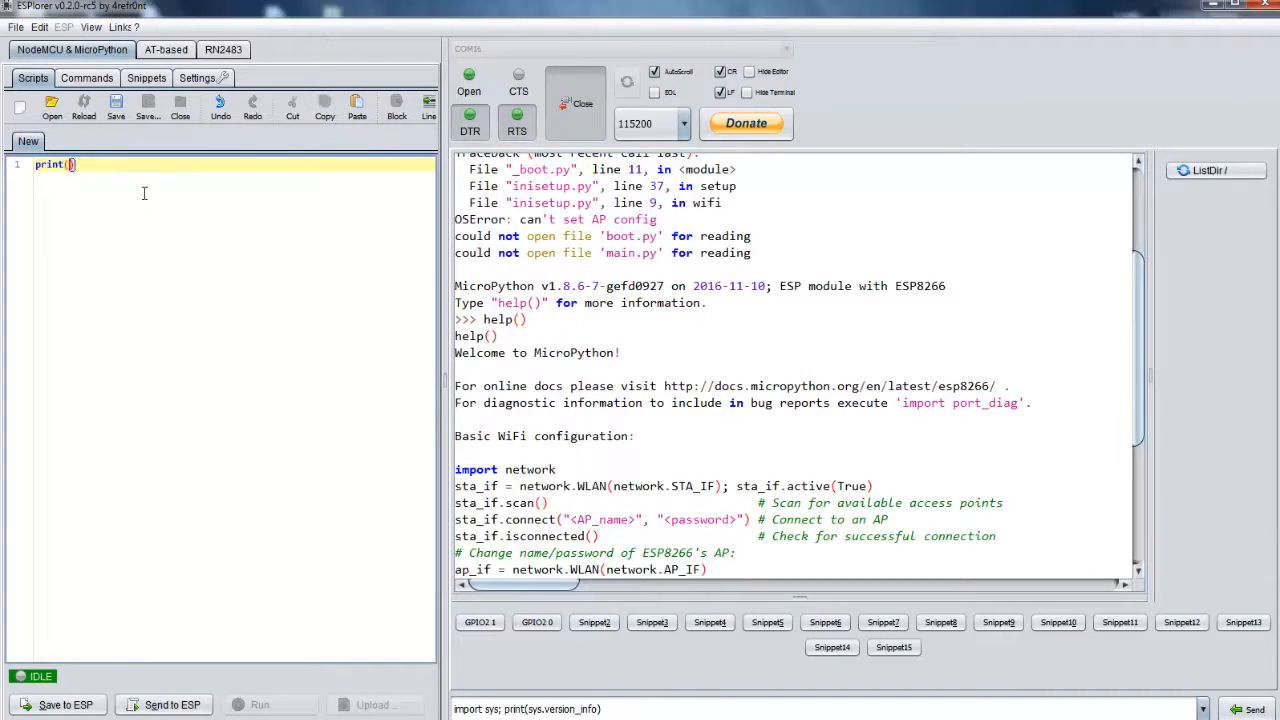
{"action": "type", "text": "''"}
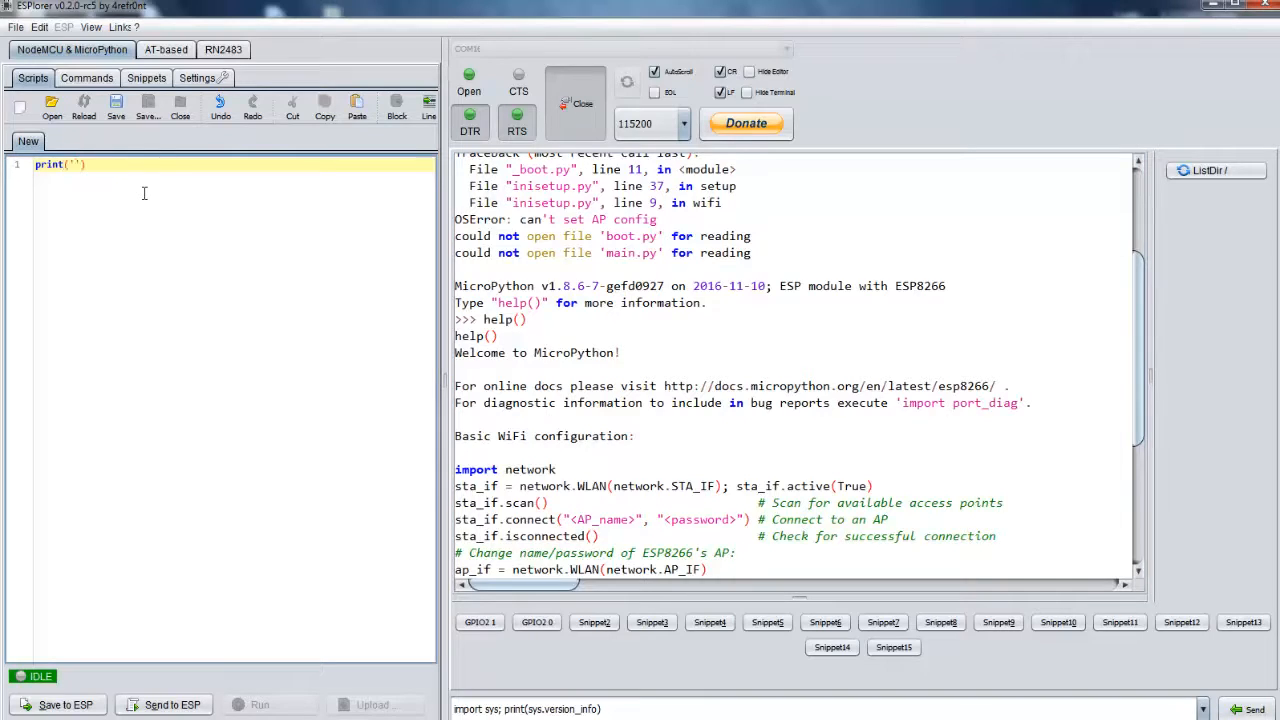
{"action": "type", "text": "Hello Wo"}
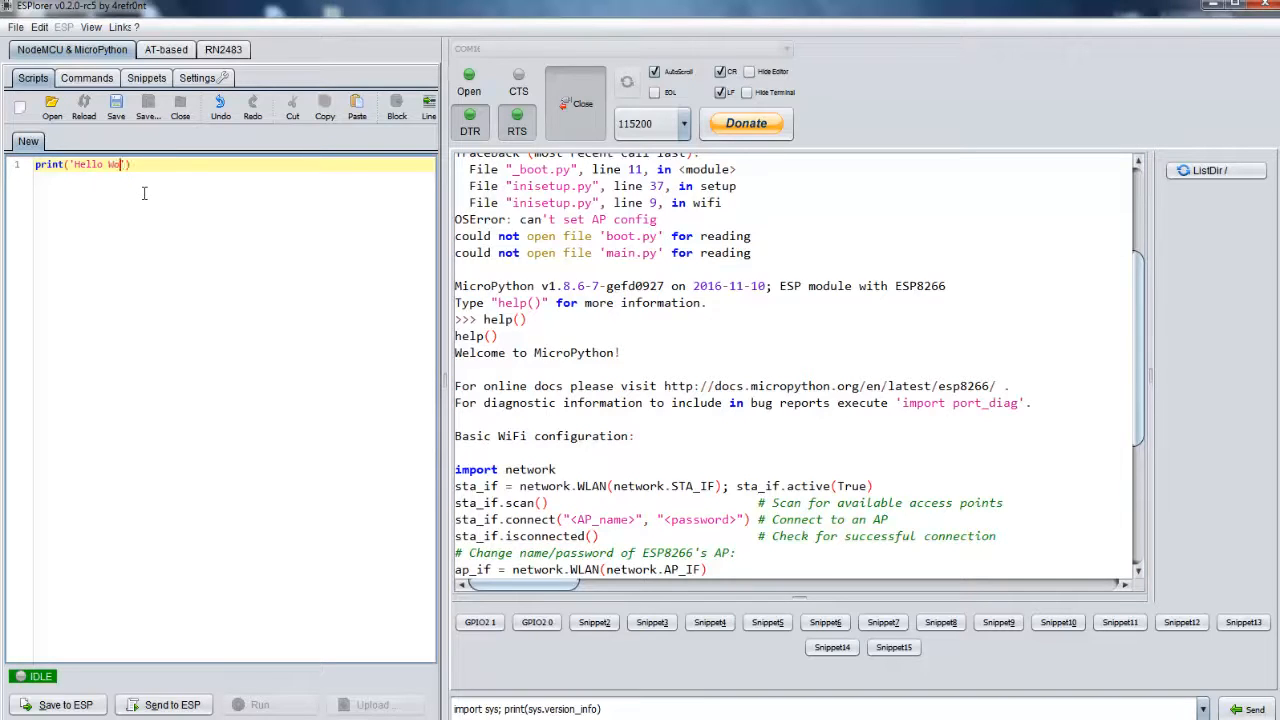
{"action": "type", "text": "rld"}
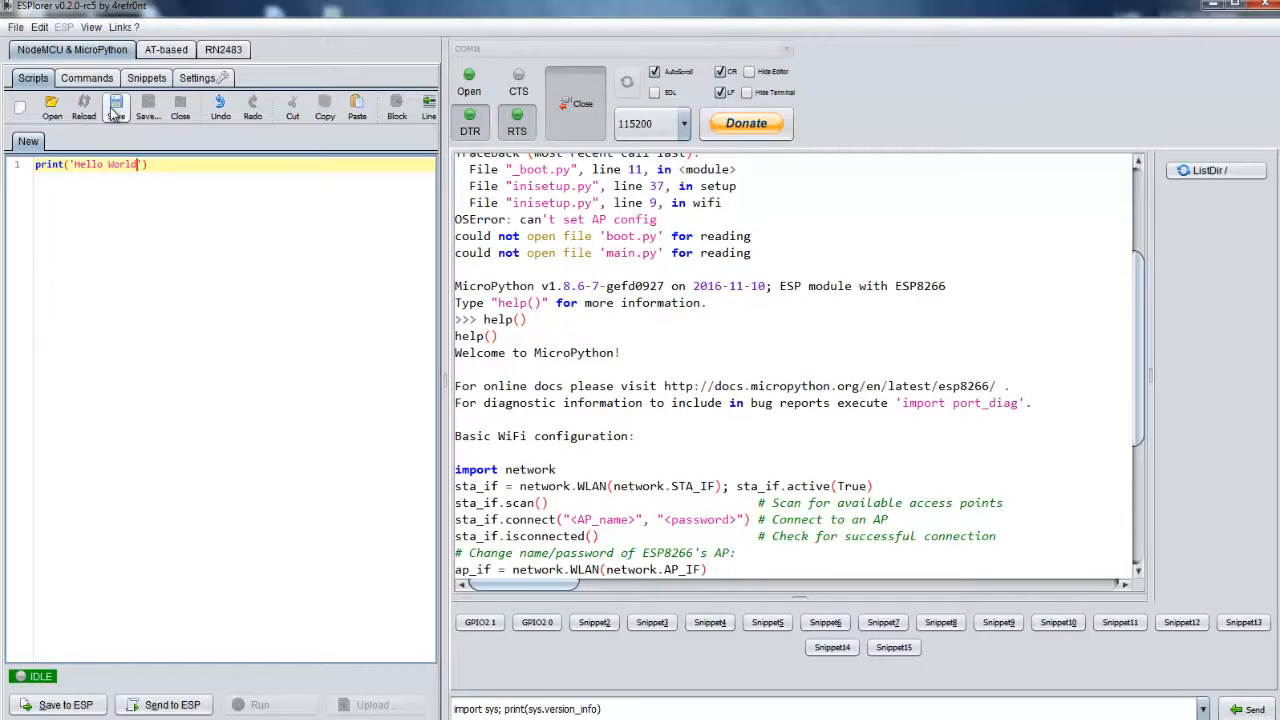
Save the Hello World script as script1.py.
{"action": "left_click", "coordinate": [115, 104]}
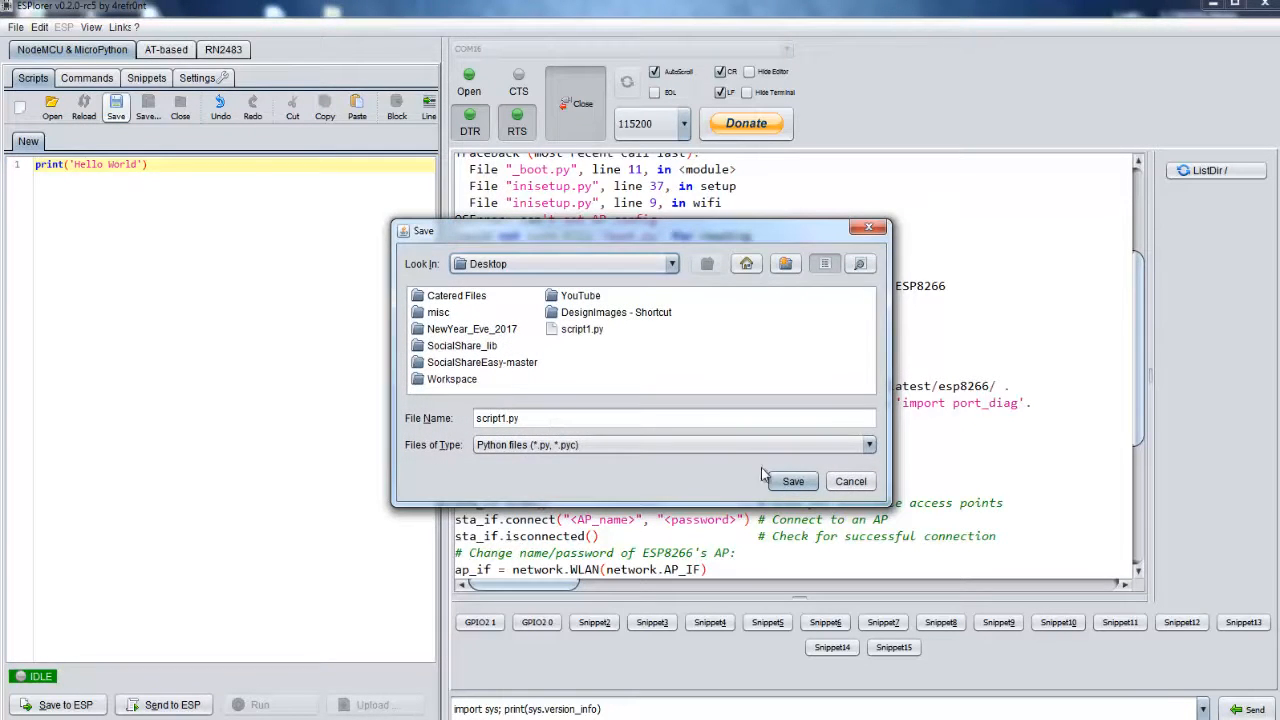
{"action": "left_click", "coordinate": [793, 481]}
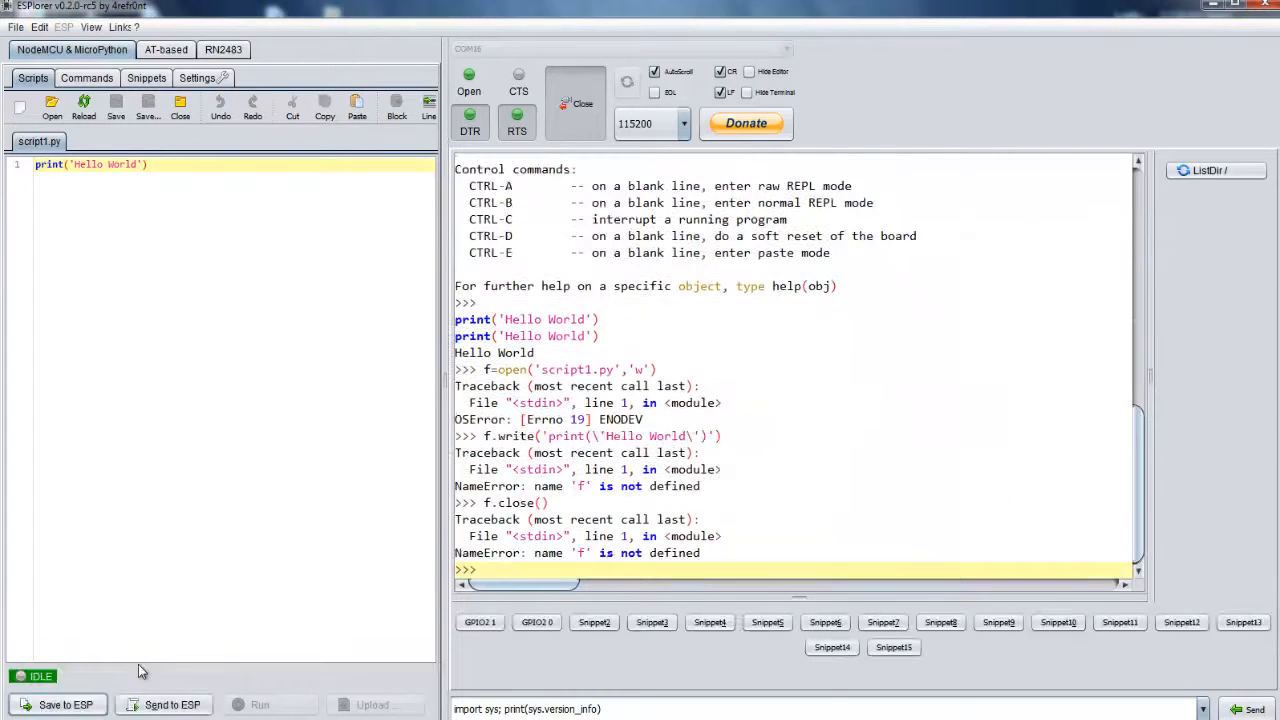
{"action": "mouse_move", "coordinate": [550, 597]}
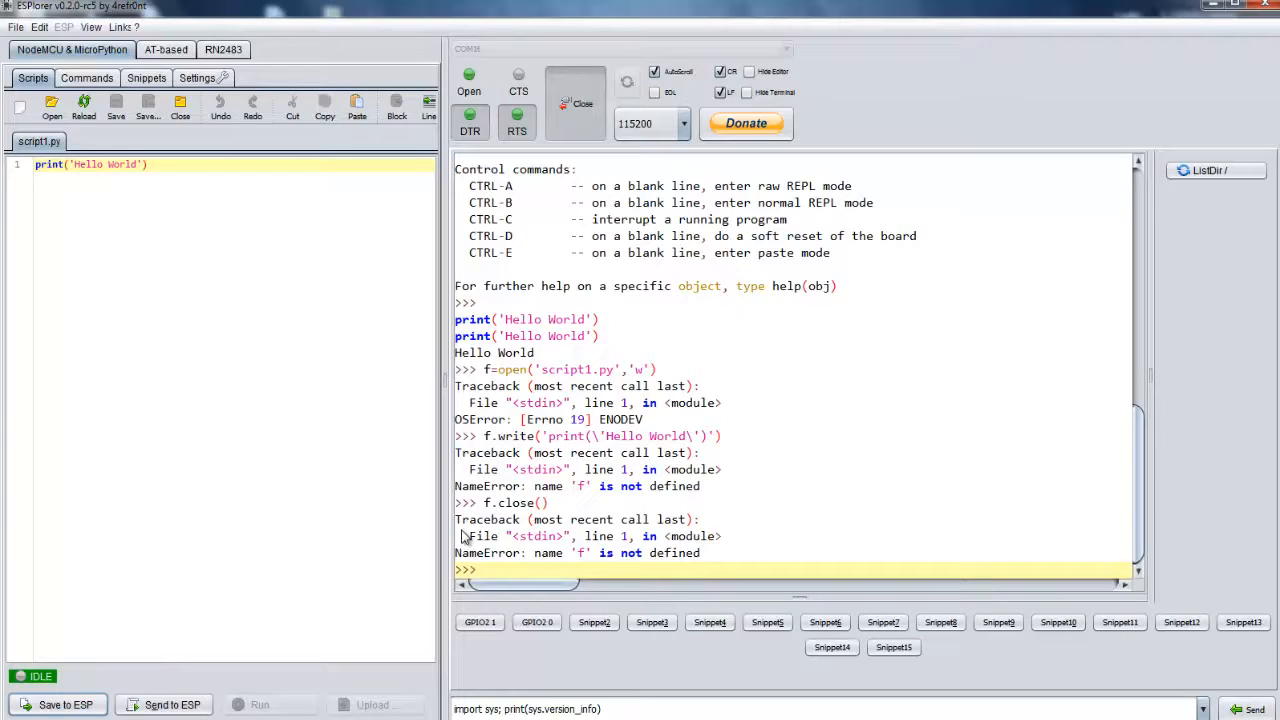
{"action": "mouse_move", "coordinate": [573, 543]}
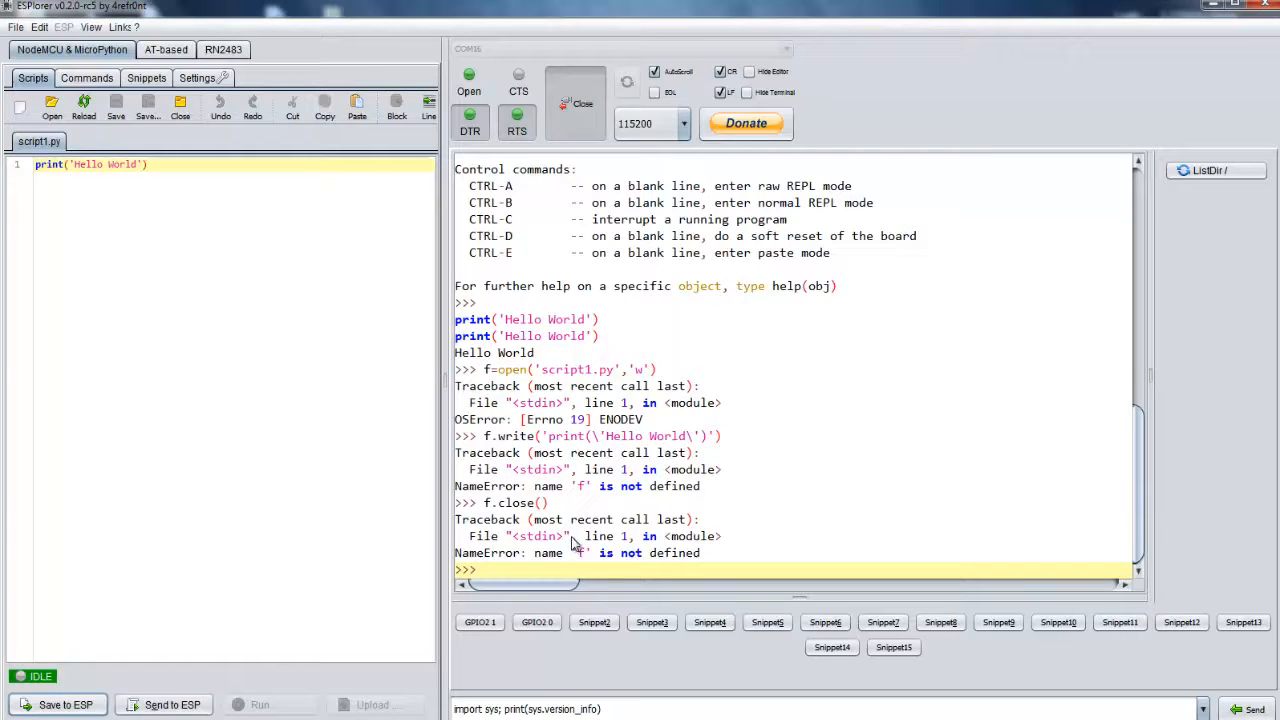
{"action": "mouse_move", "coordinate": [501, 436]}
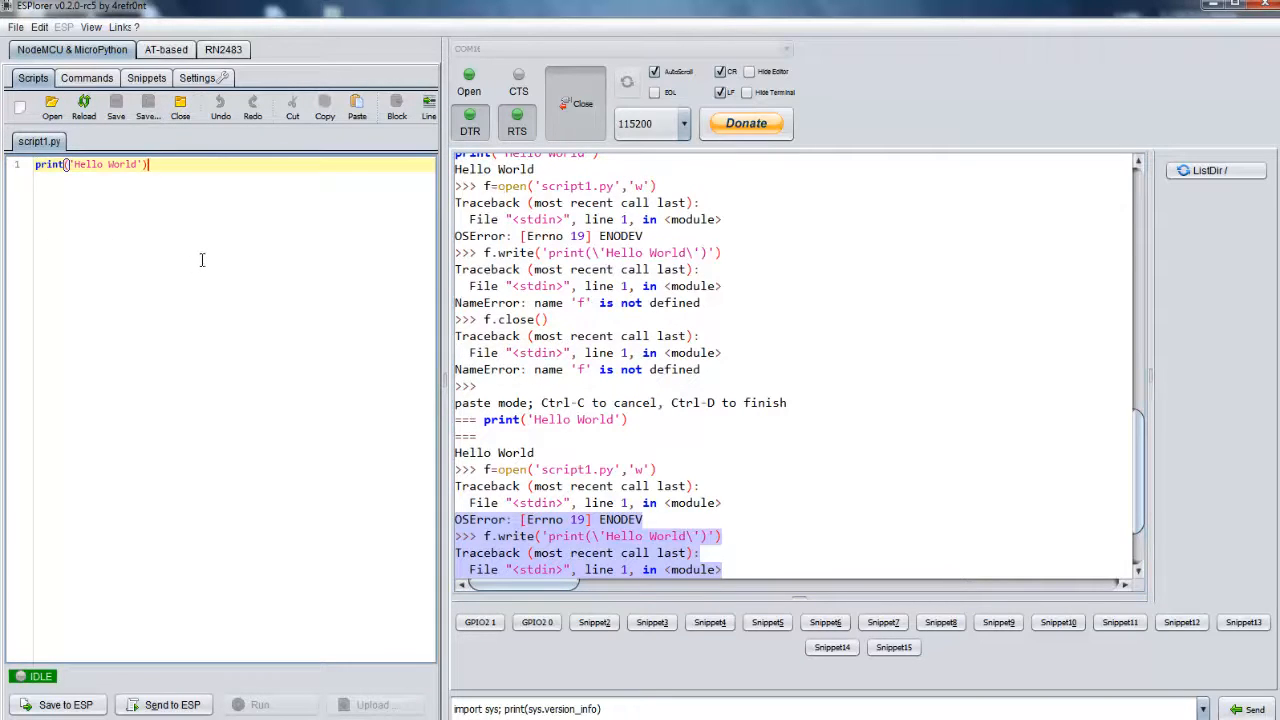
{"action": "mouse_move", "coordinate": [127, 172]}
{"action": "type", "text": "e"}
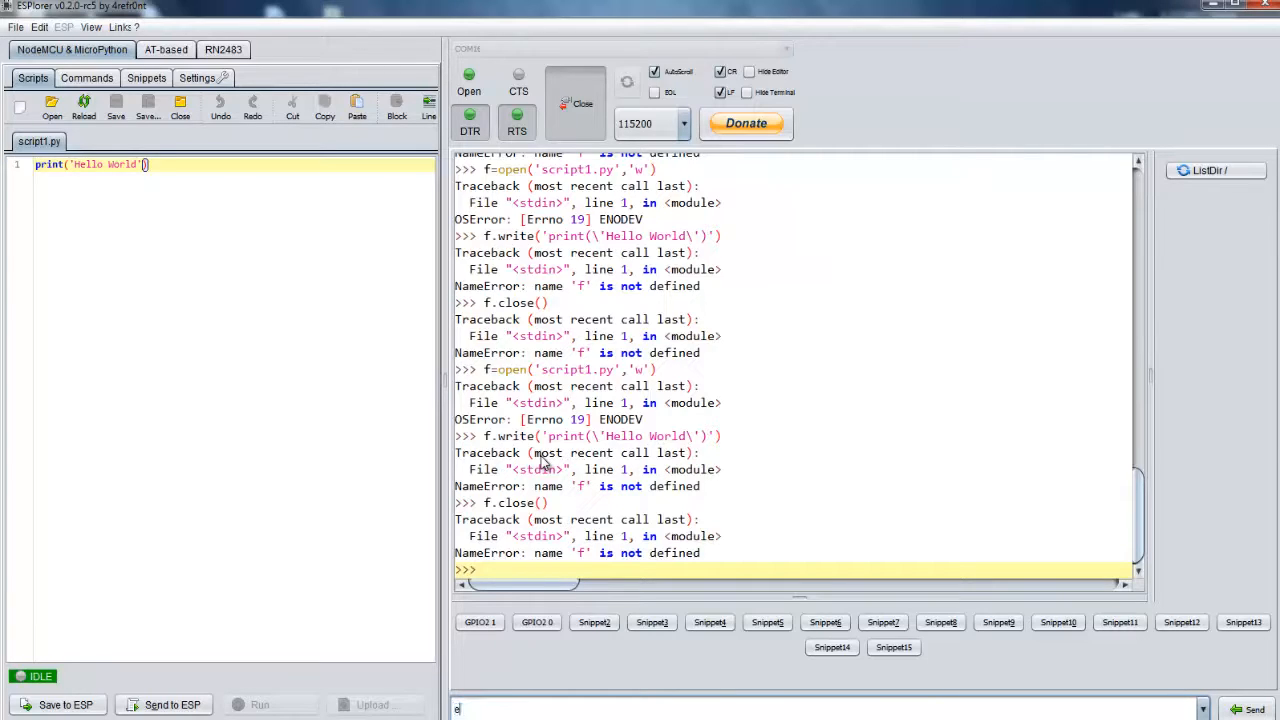
Send execfile("script1.py") to the board, which answers that execfile is not defined.
{"action": "type", "text": "xec"}
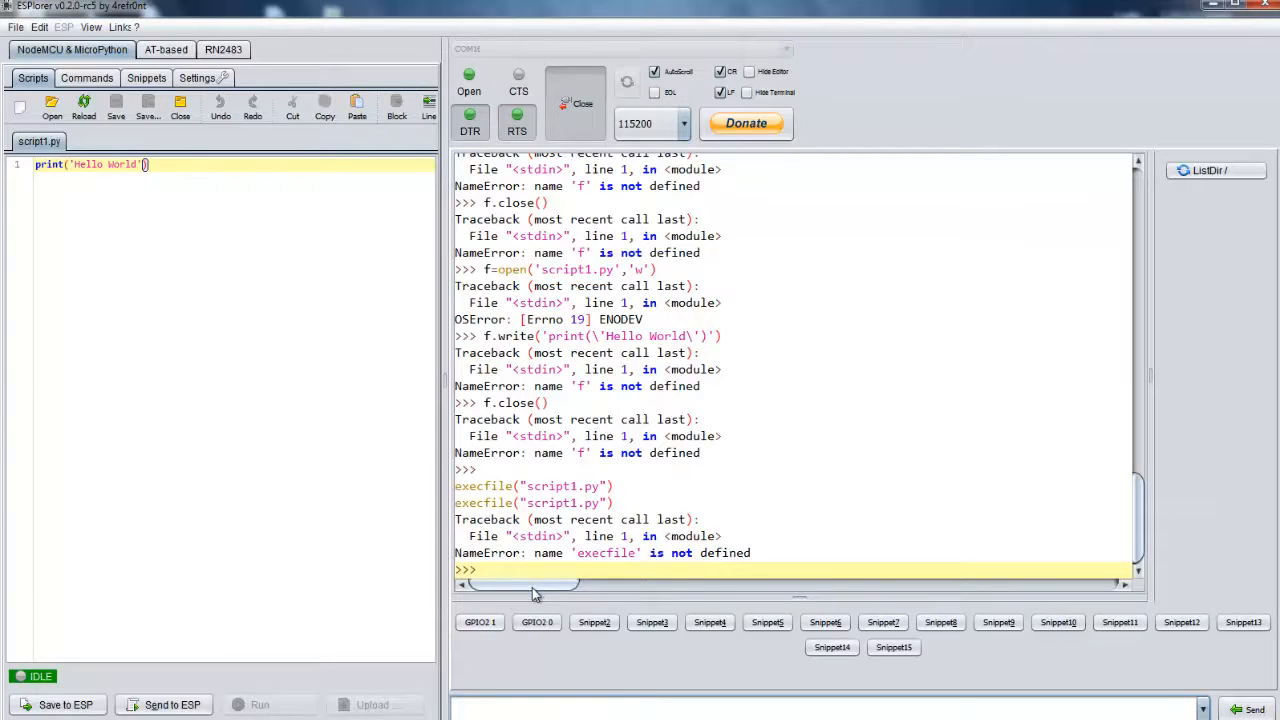
{"action": "mouse_move", "coordinate": [651, 622]}
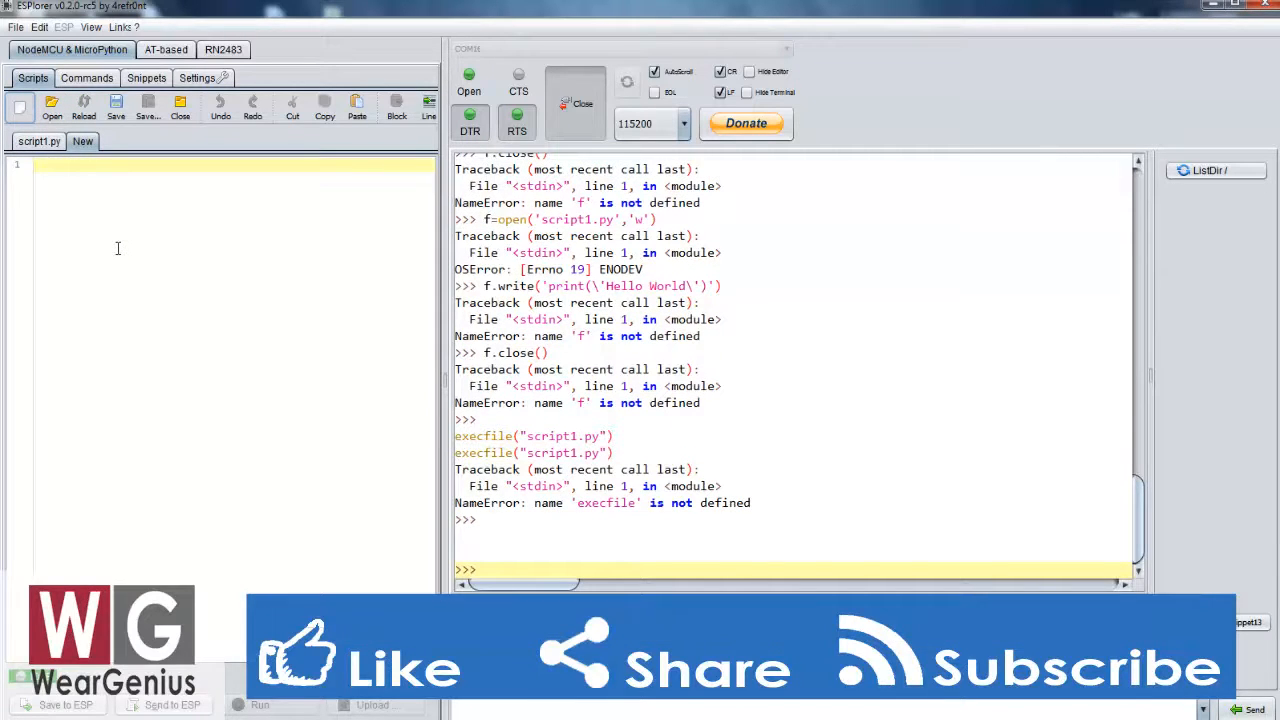
{"action": "mouse_move", "coordinate": [171, 316]}
{"action": "type", "text": "p"}
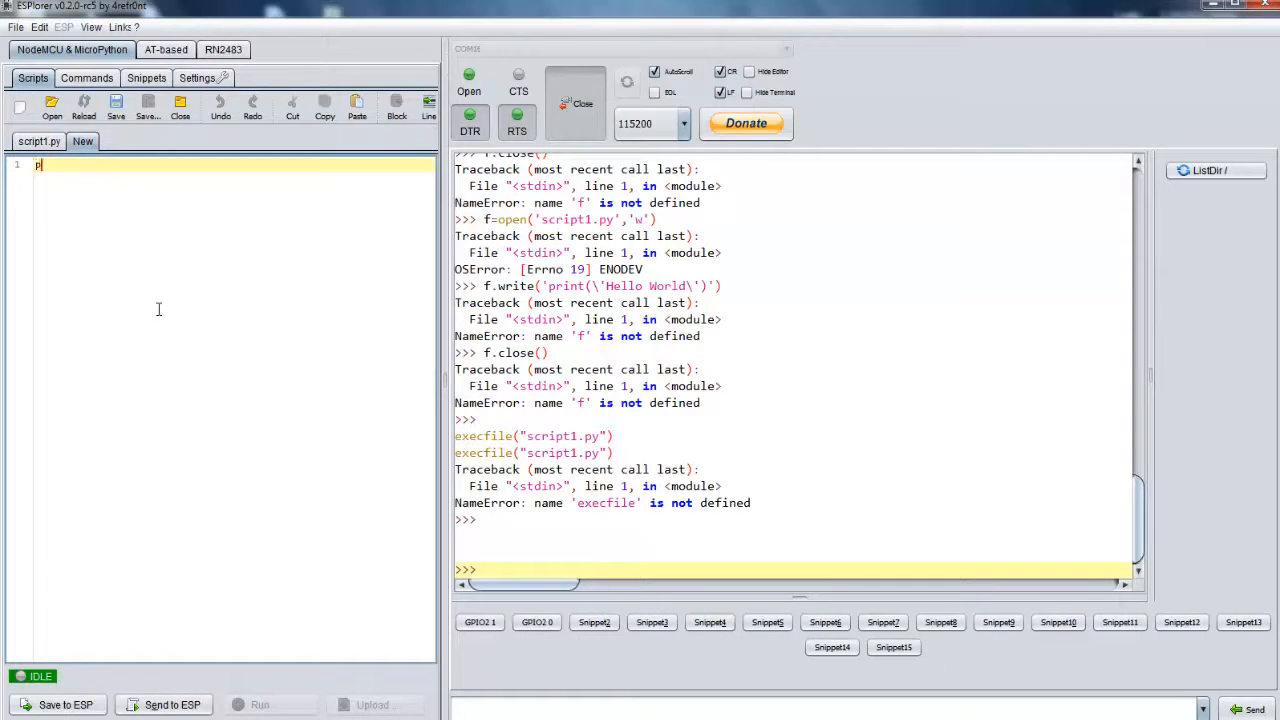
Write print('Hello World') in the new script and save it as main.py.
{"action": "type", "text": "rint()"}
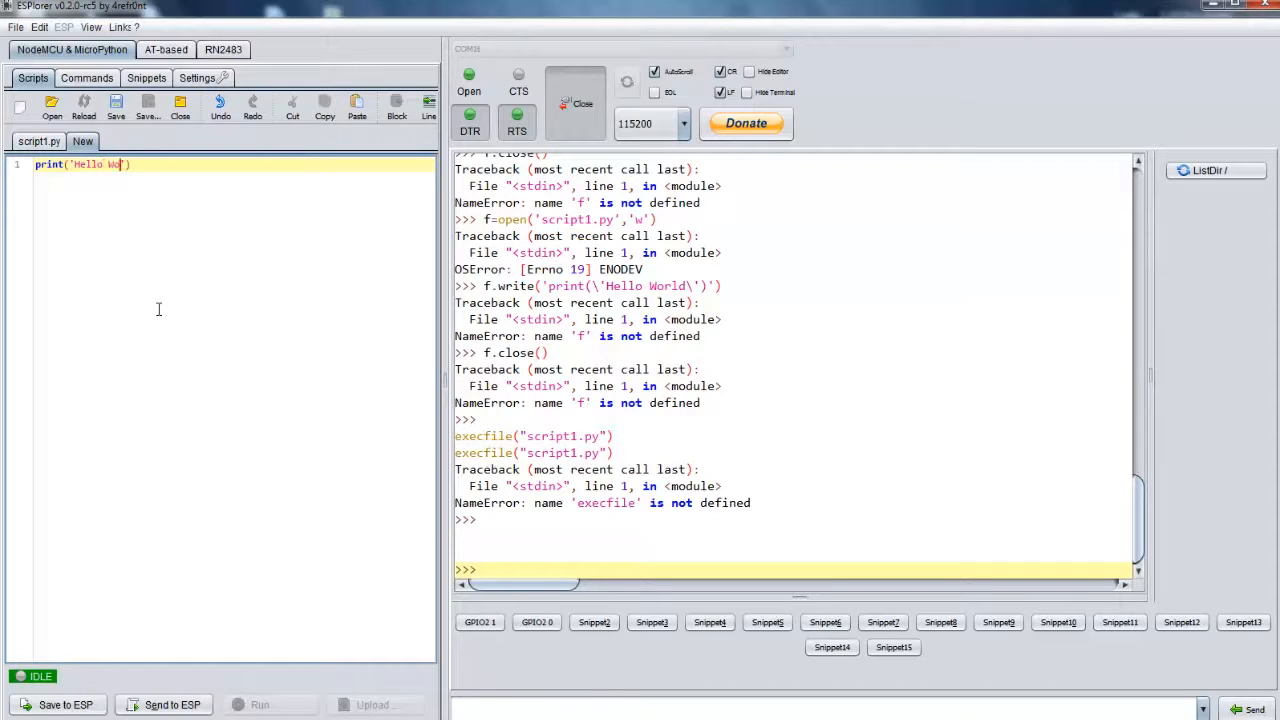
{"action": "left_click", "coordinate": [148, 107]}
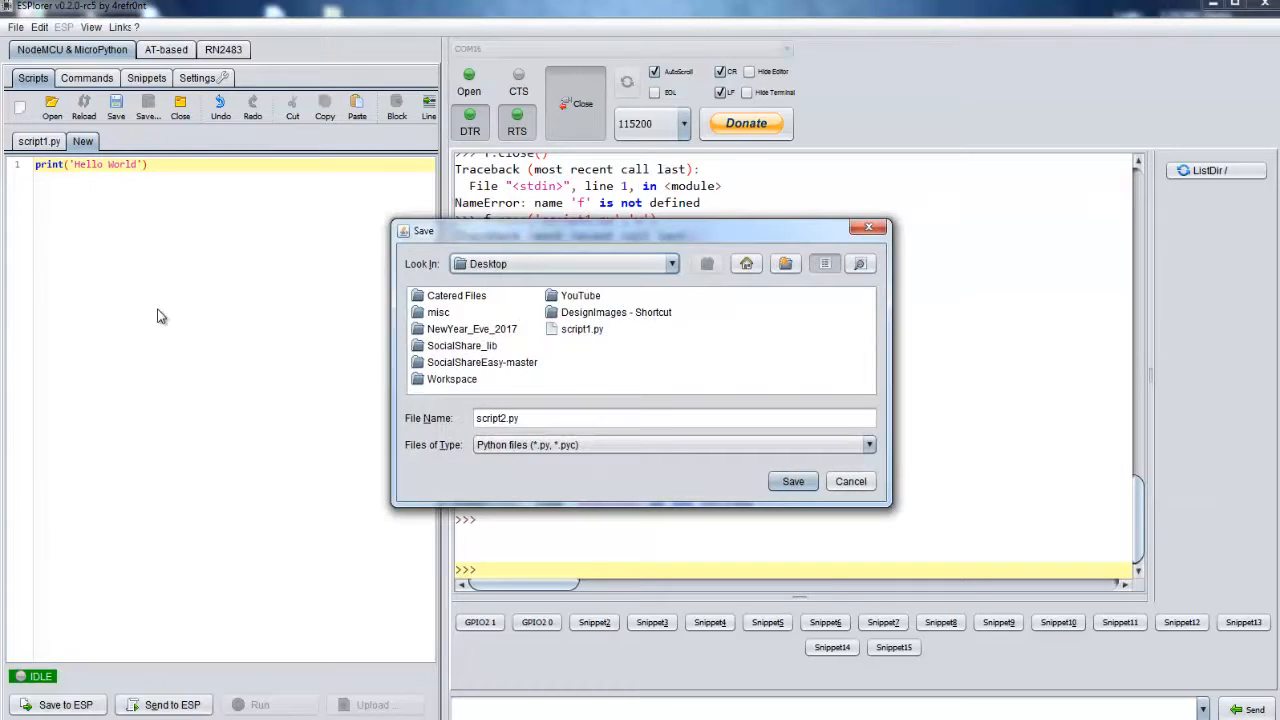
{"action": "mouse_move", "coordinate": [472, 357]}
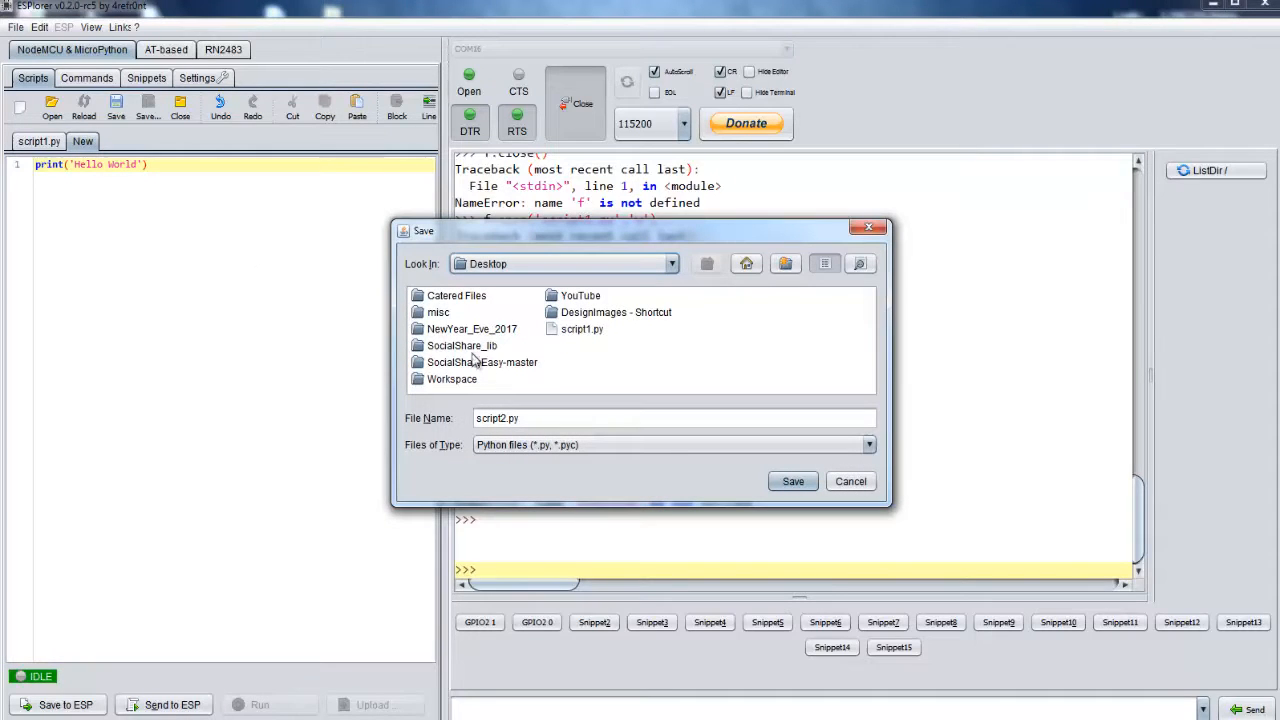
{"action": "type", "text": "main.py"}
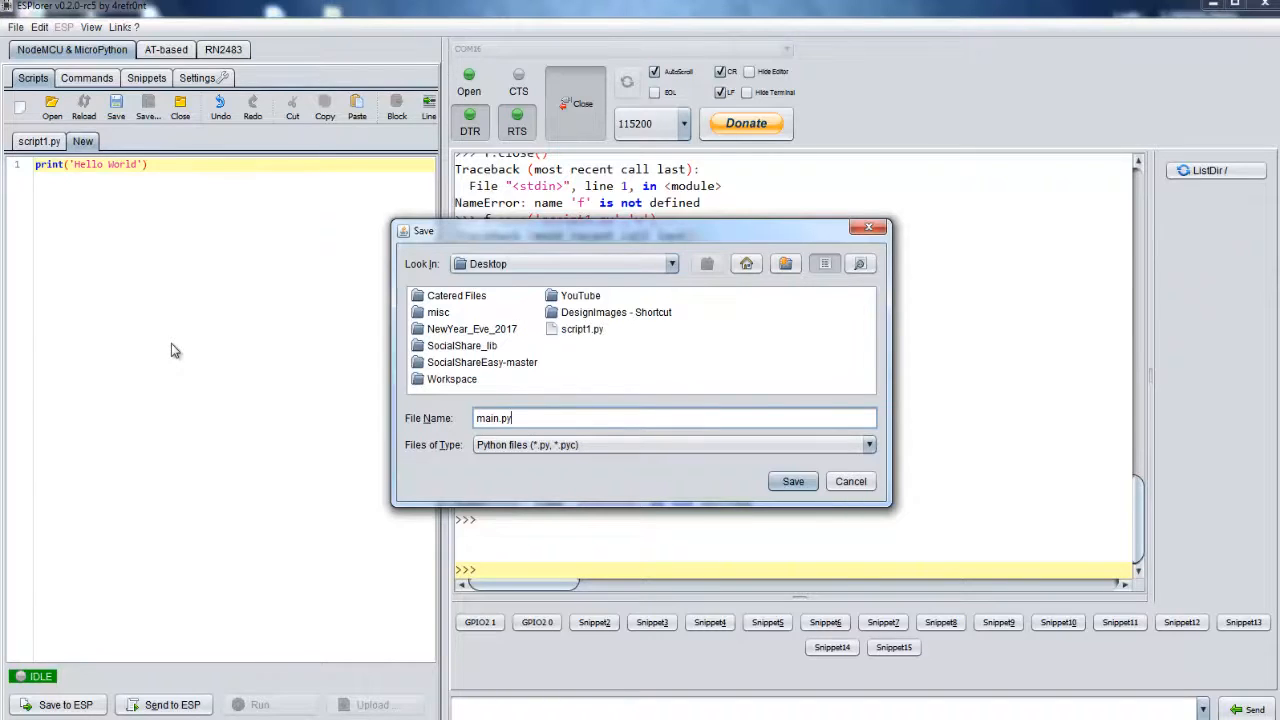
{"action": "left_click", "coordinate": [793, 481]}
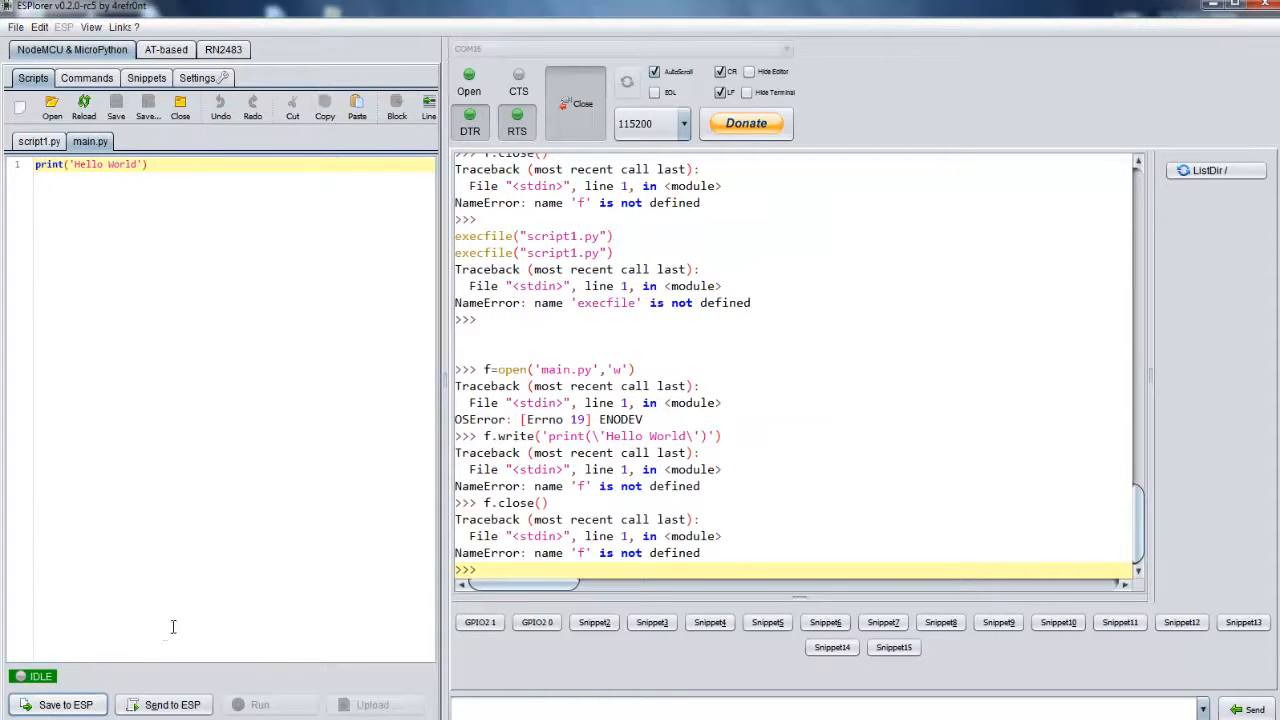
{"action": "mouse_move", "coordinate": [187, 598]}
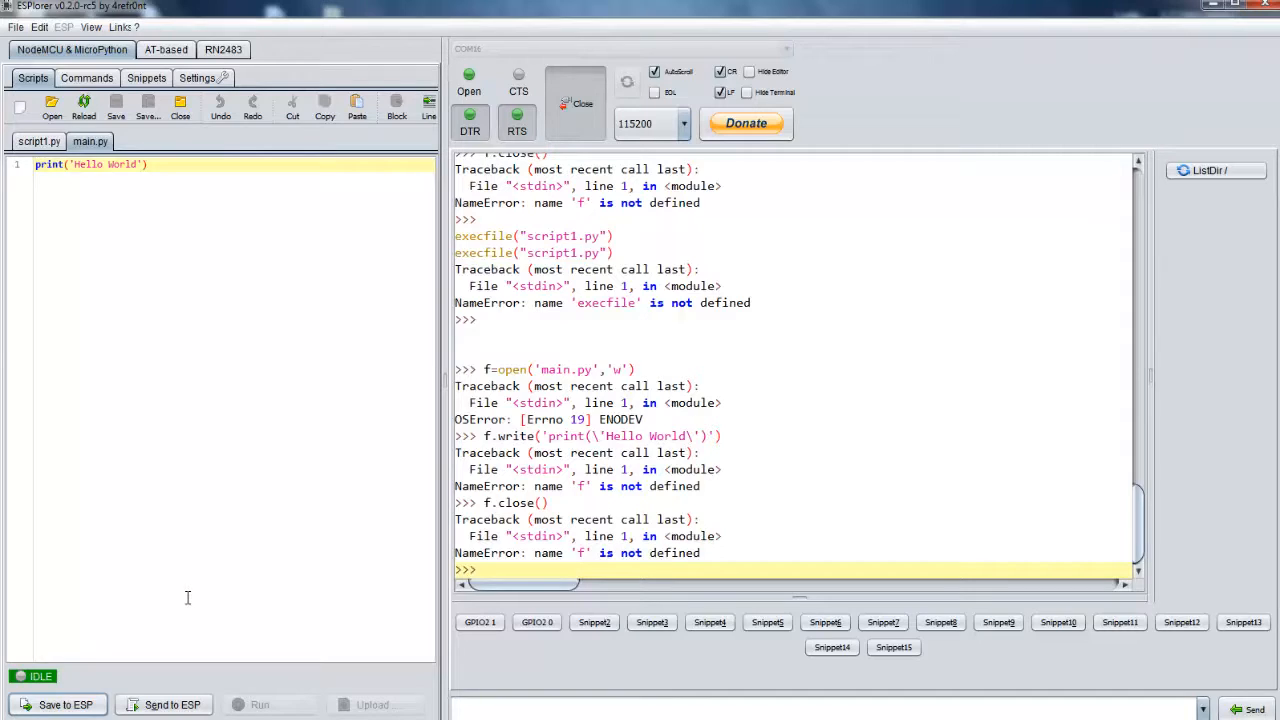
{"action": "mouse_move", "coordinate": [655, 460]}
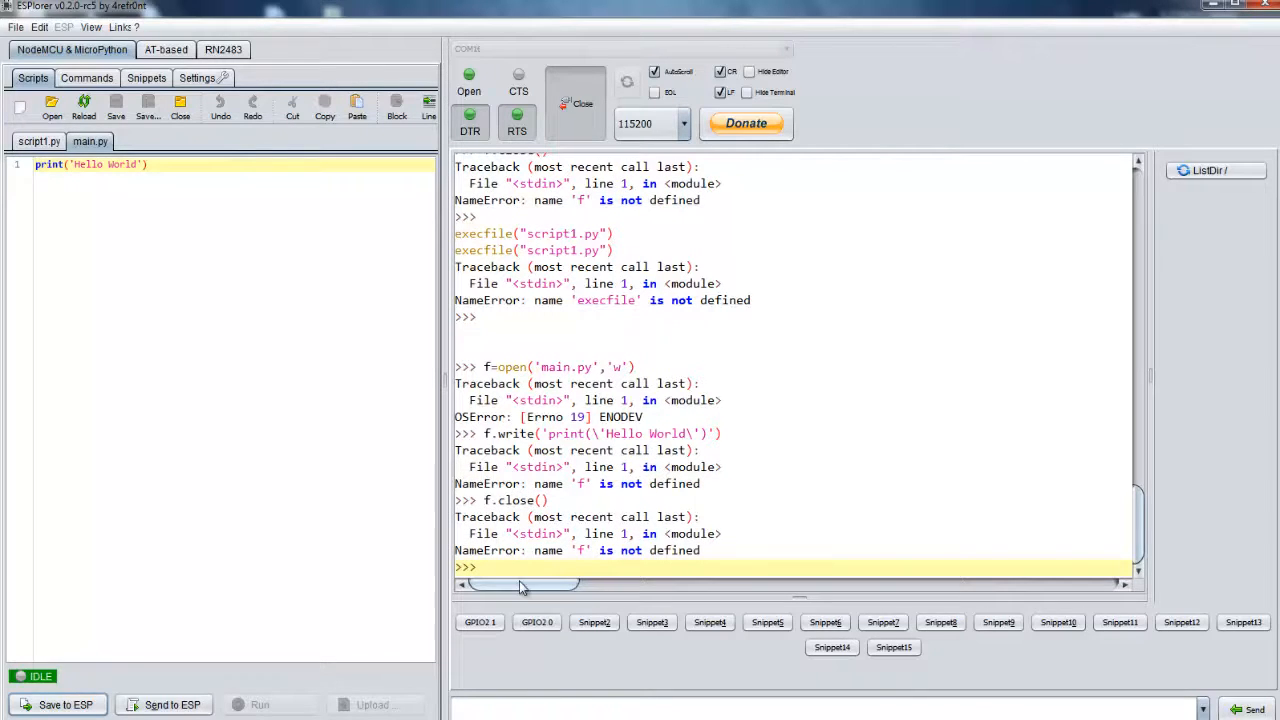
{"action": "mouse_move", "coordinate": [541, 520]}
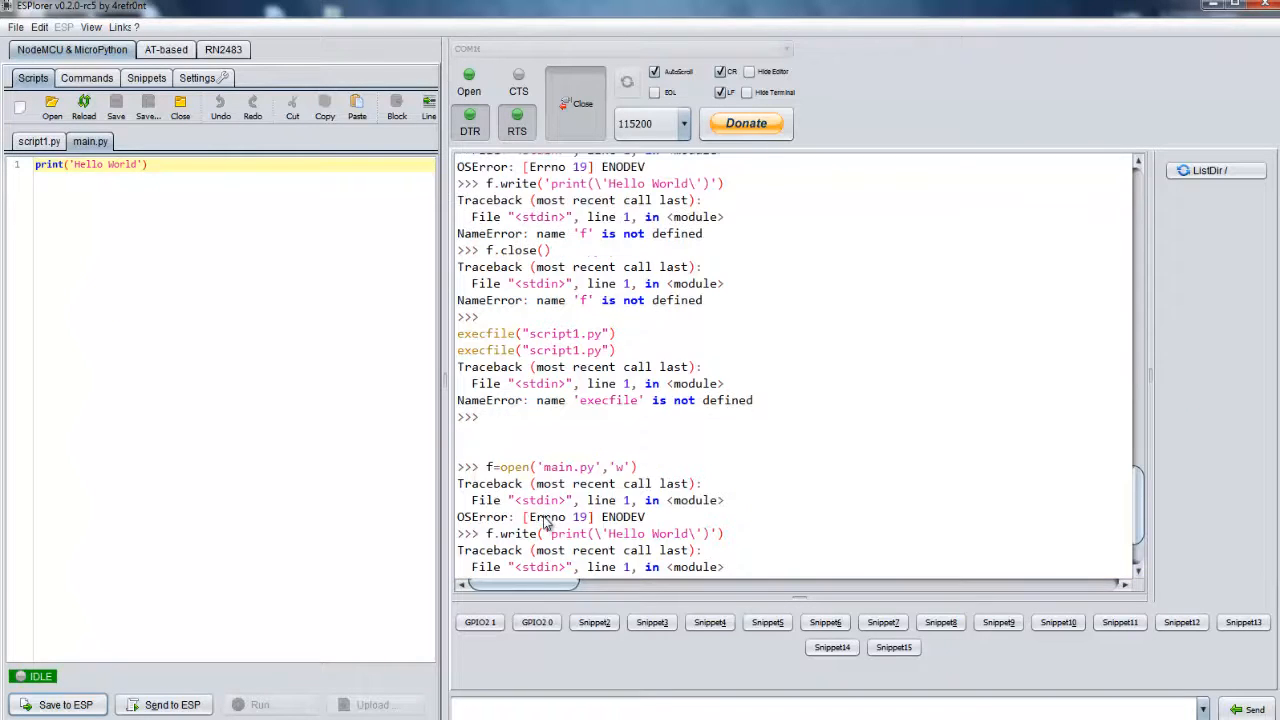
Scroll the terminal to see Hello World printed after main.py is sent to the board.
{"action": "scroll", "scroll_direction": "down", "scroll_amount": 3}
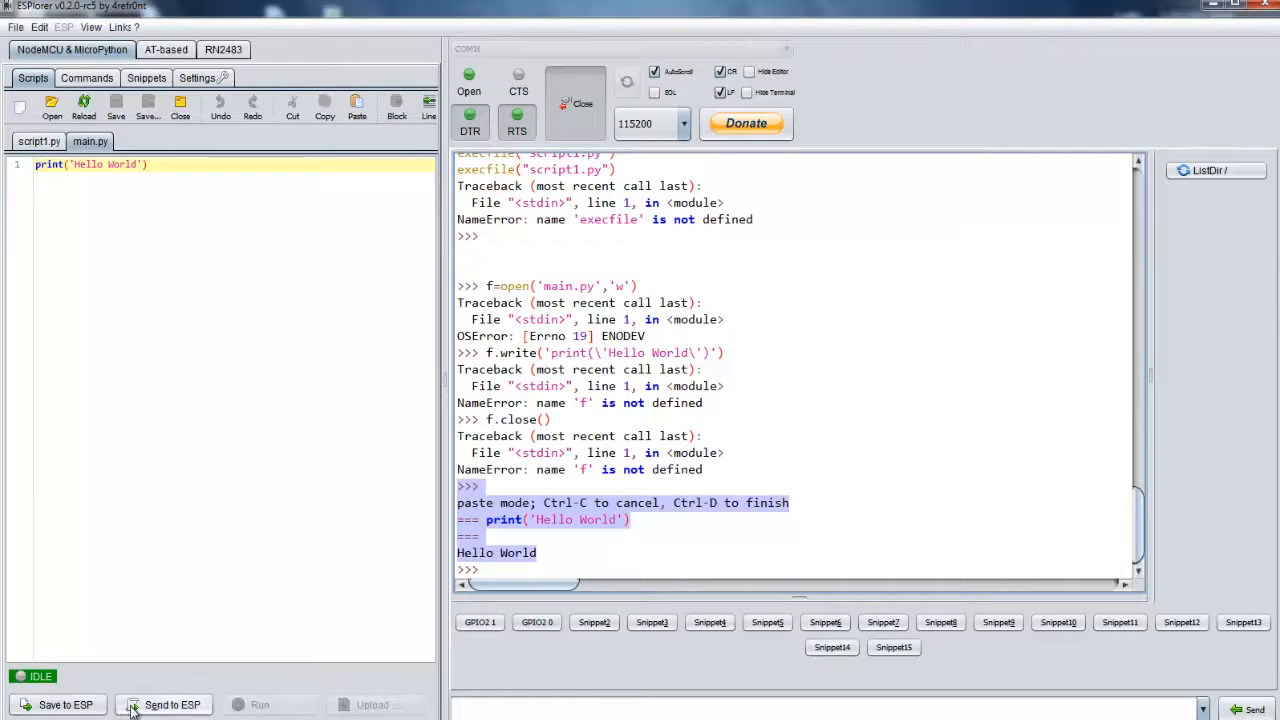
{"action": "mouse_move", "coordinate": [222, 691]}
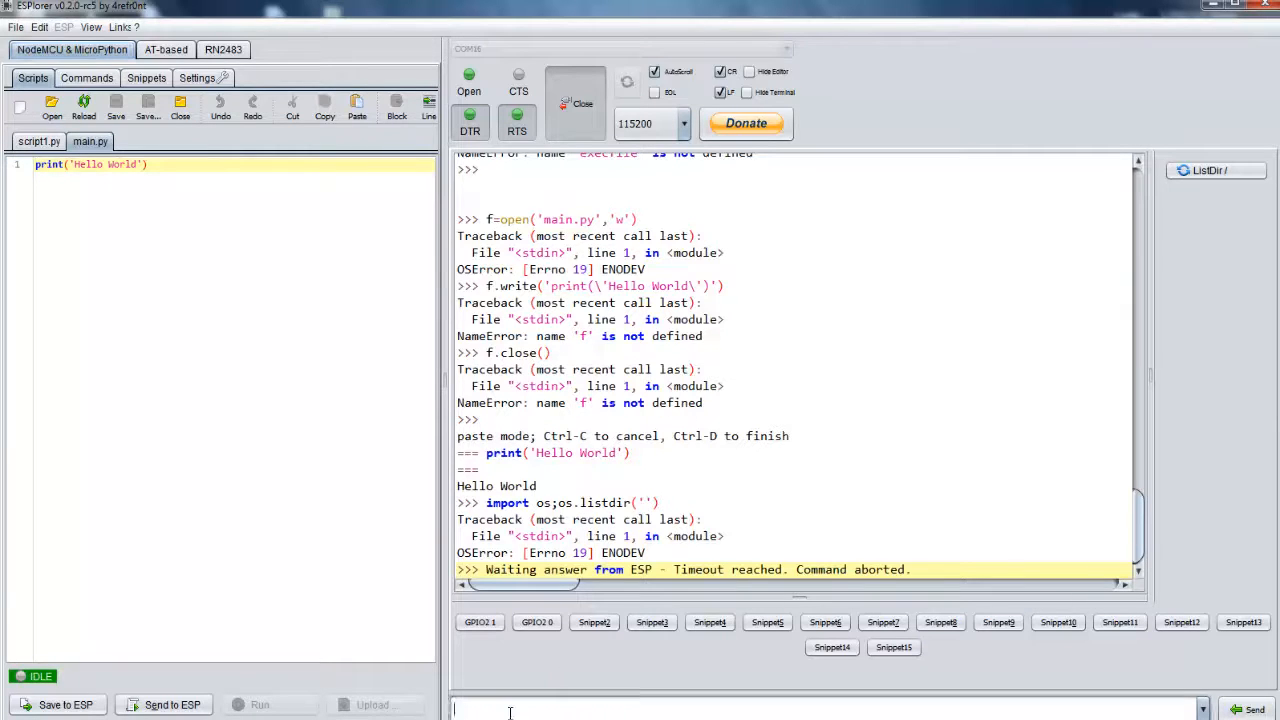
Import the os module on the board and run os.listdir(), which fails with ENODEV.
{"action": "type", "text": "mport osos"}
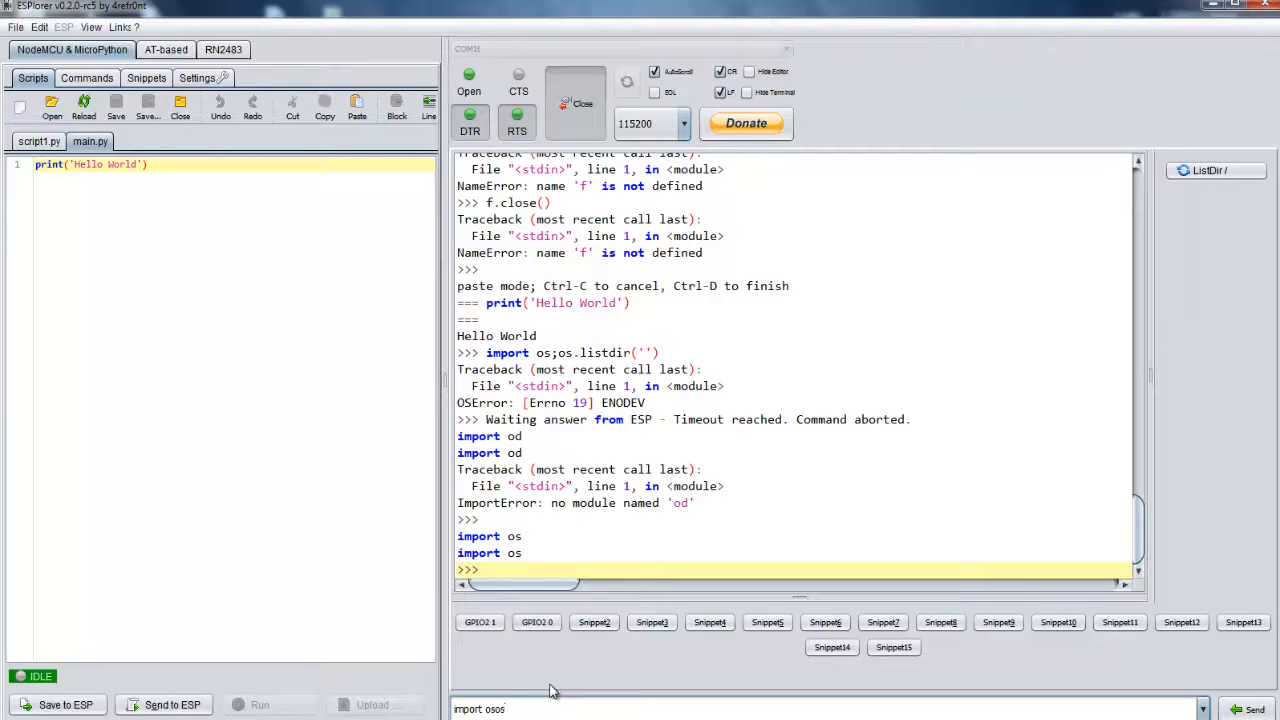
{"action": "type", "text": ".listdir"}
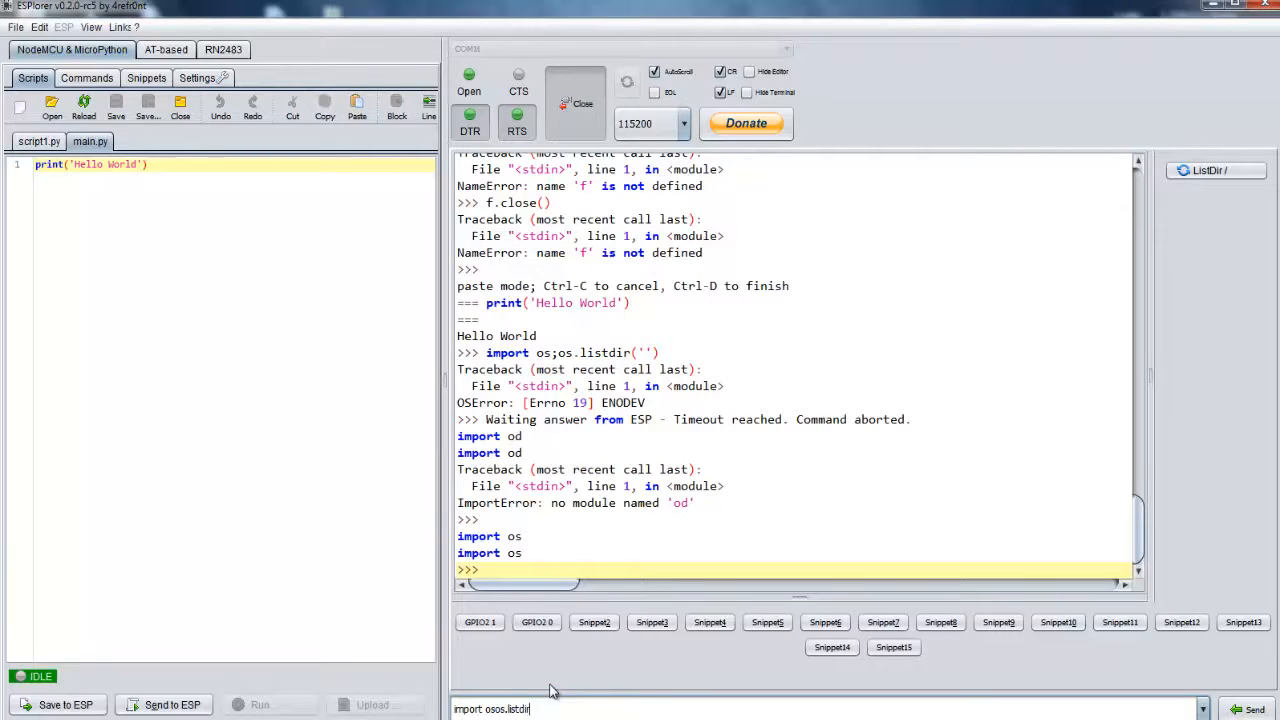
{"action": "type", "text": "()"}
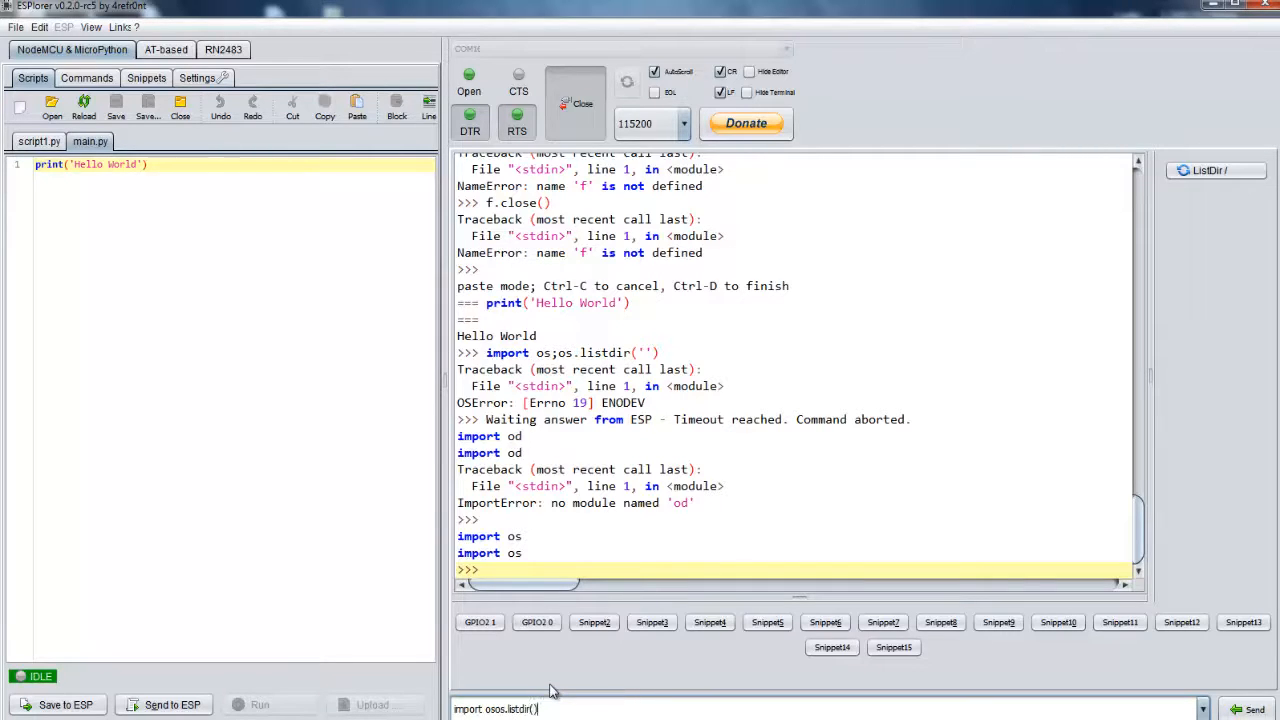
{"action": "mouse_move", "coordinate": [553, 690]}
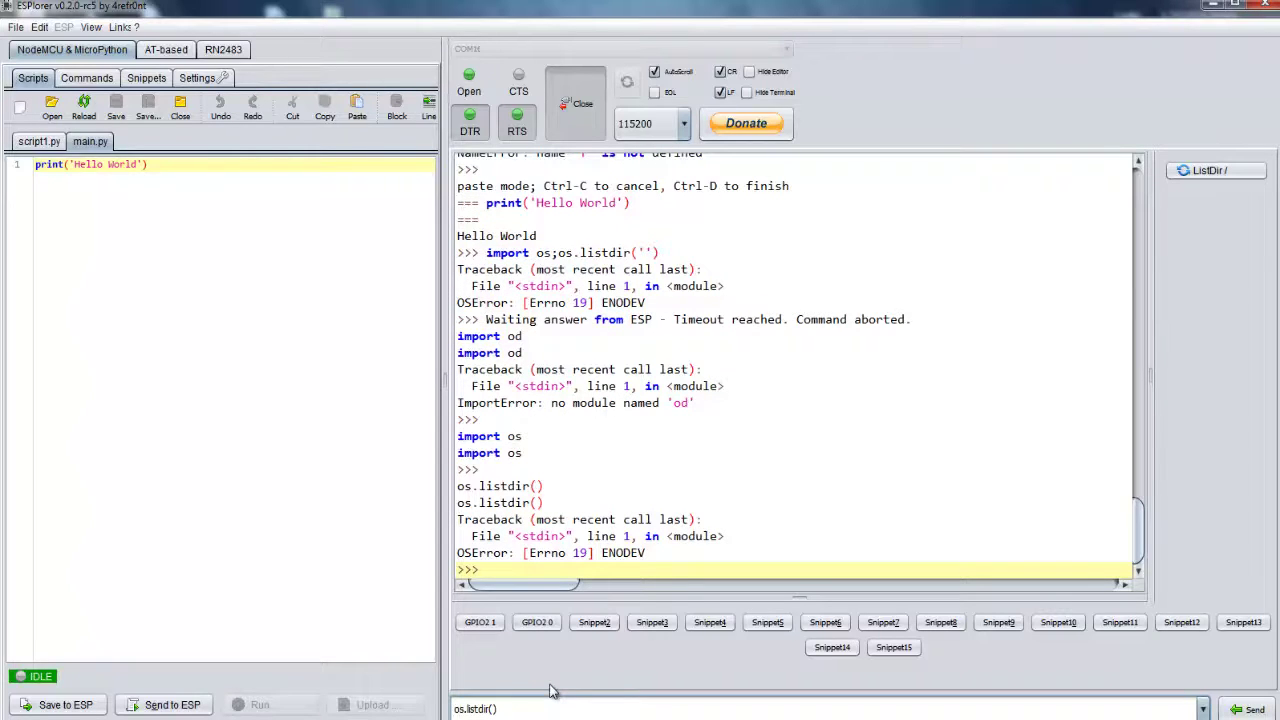
{"action": "mouse_move", "coordinate": [573, 694]}
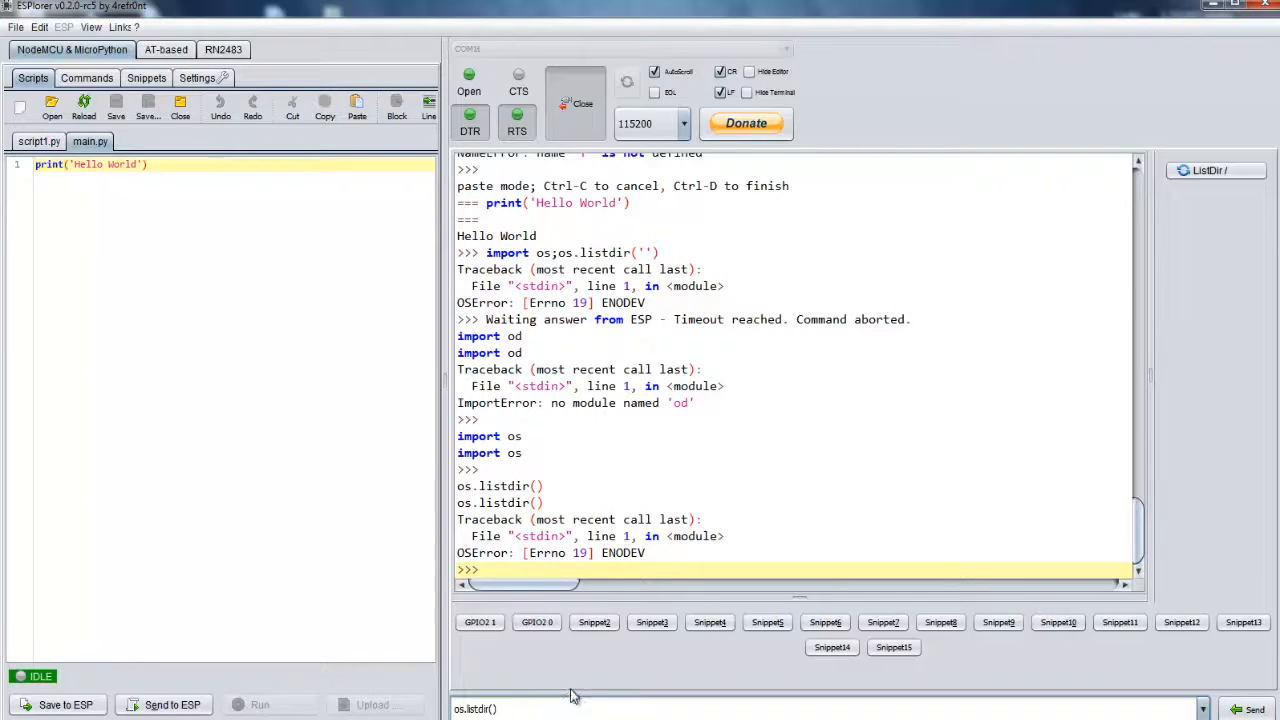